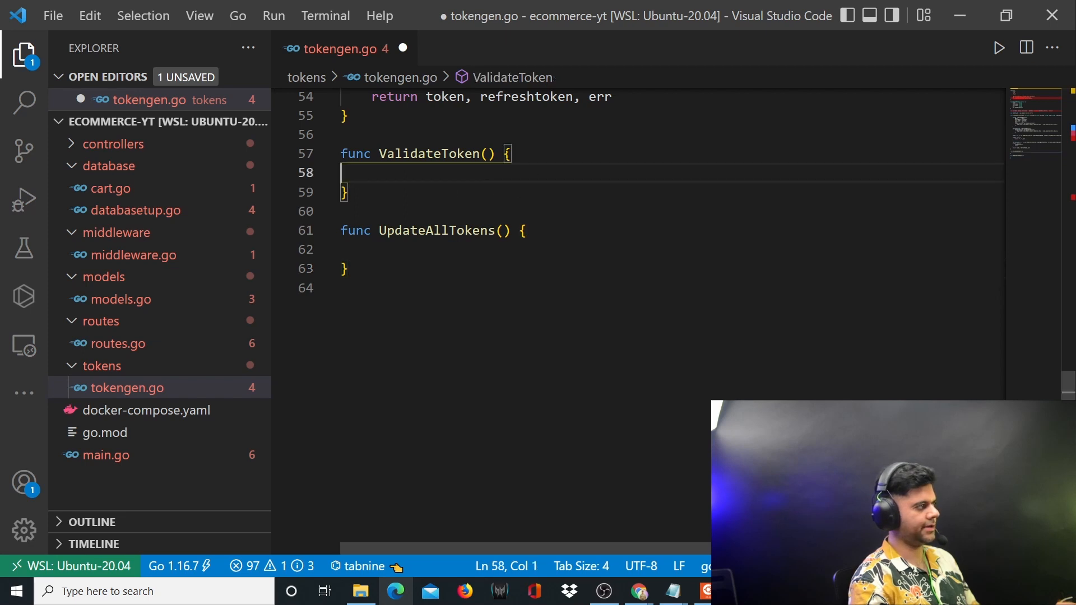
- Write ValidateToken(signedtoken string) returning (claims *SignedDetails) via the Tabnine completion
left_click(486, 154)
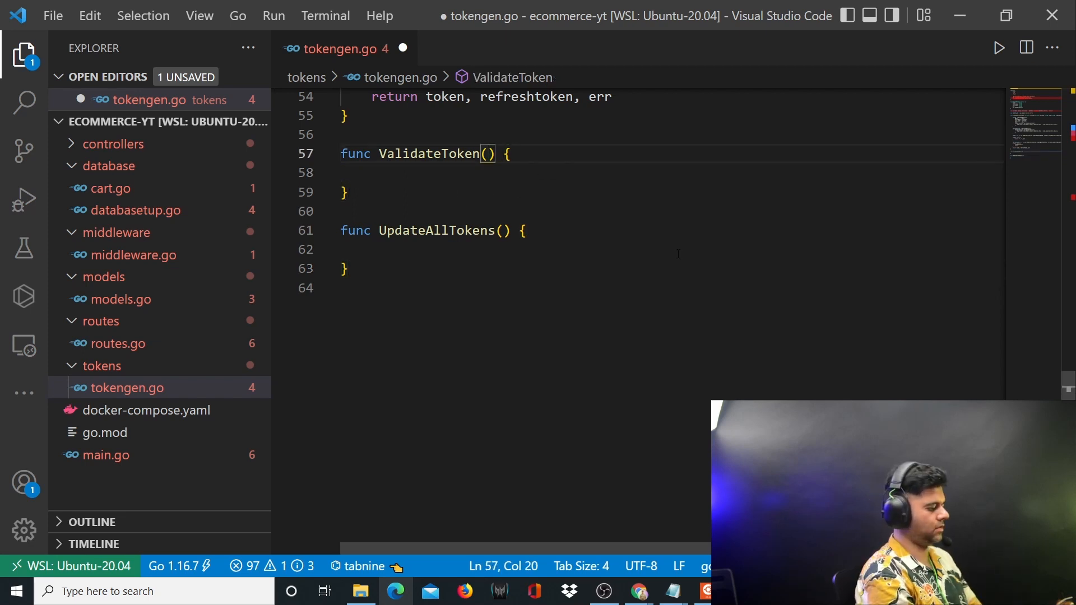
type("signedtoken")
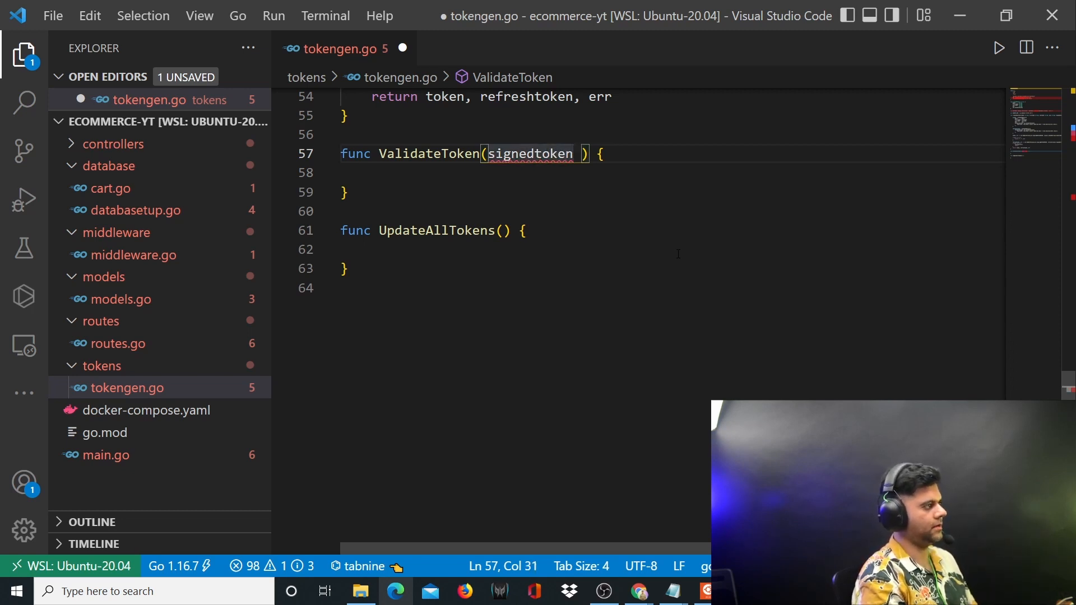
type("string")
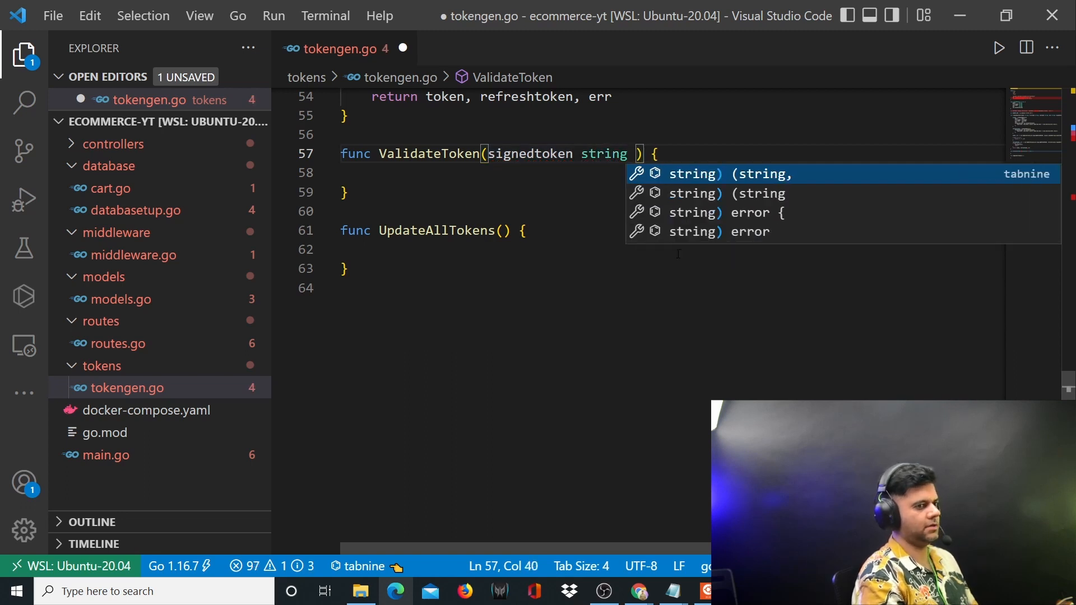
type("(claims *")
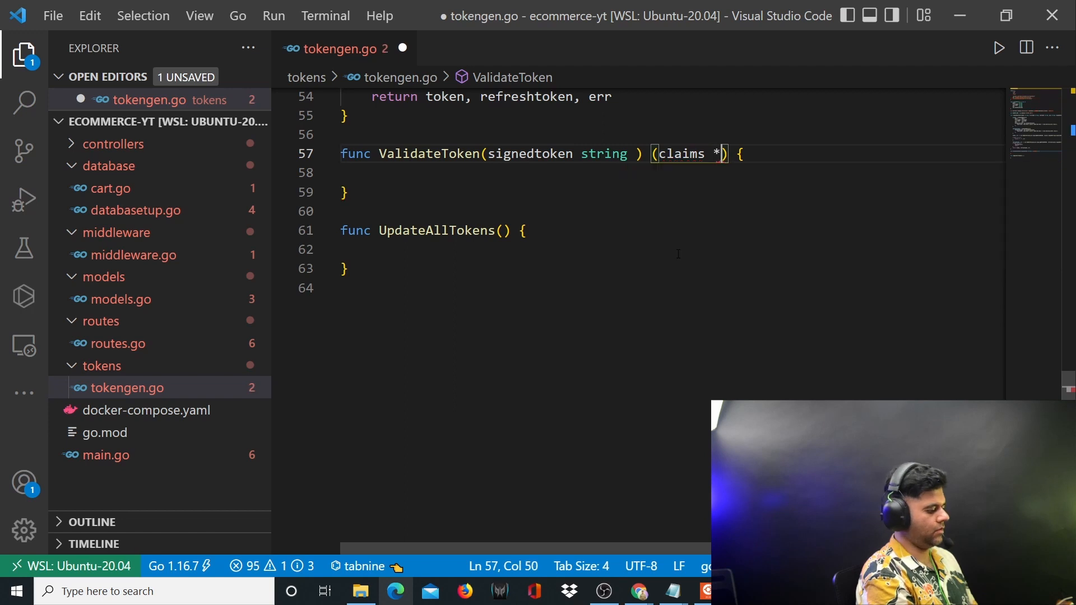
type("signe")
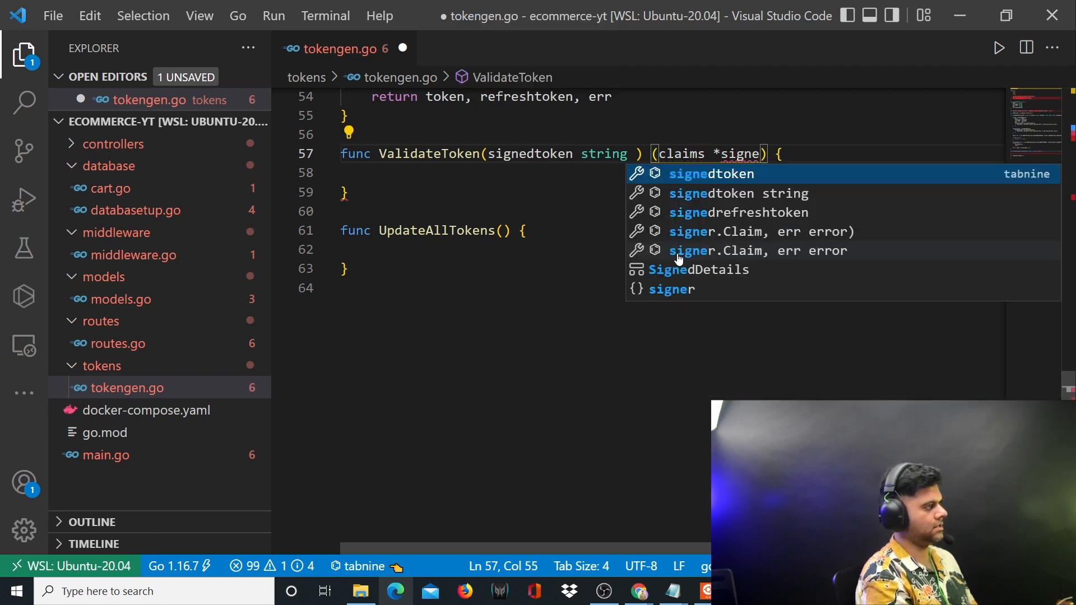
type("dDet")
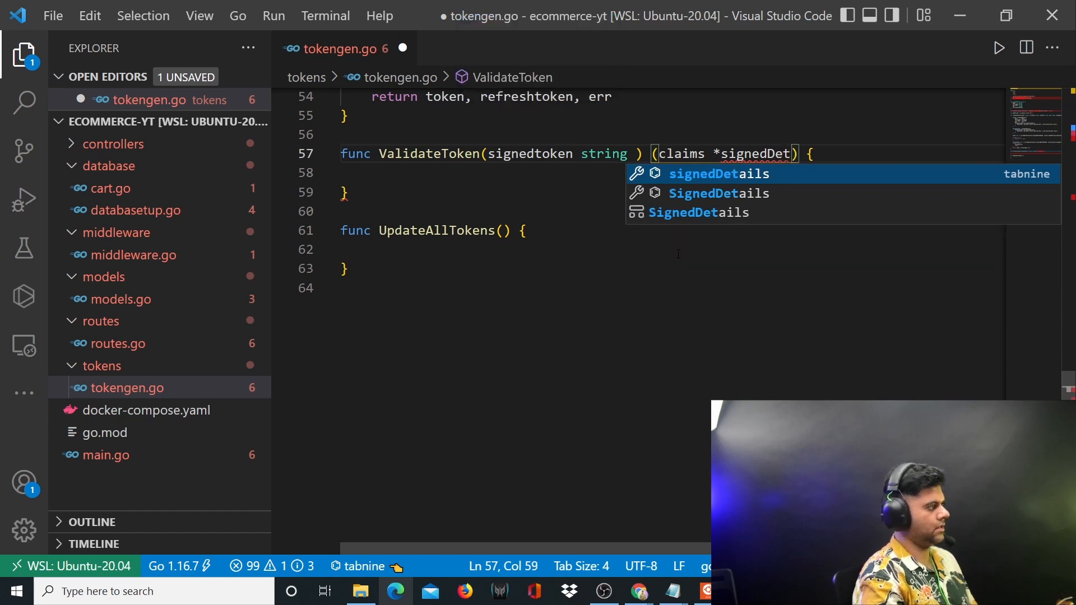
key("Tab")
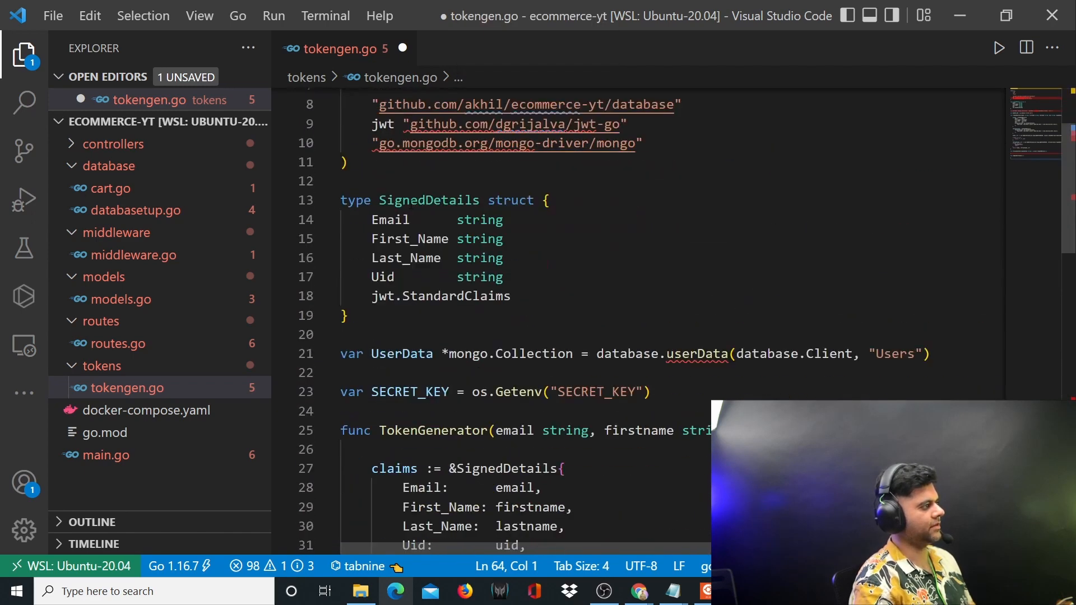
- Review the SignedDetails struct and add ', msg string' to ValidateToken's return list
left_click(513, 296)
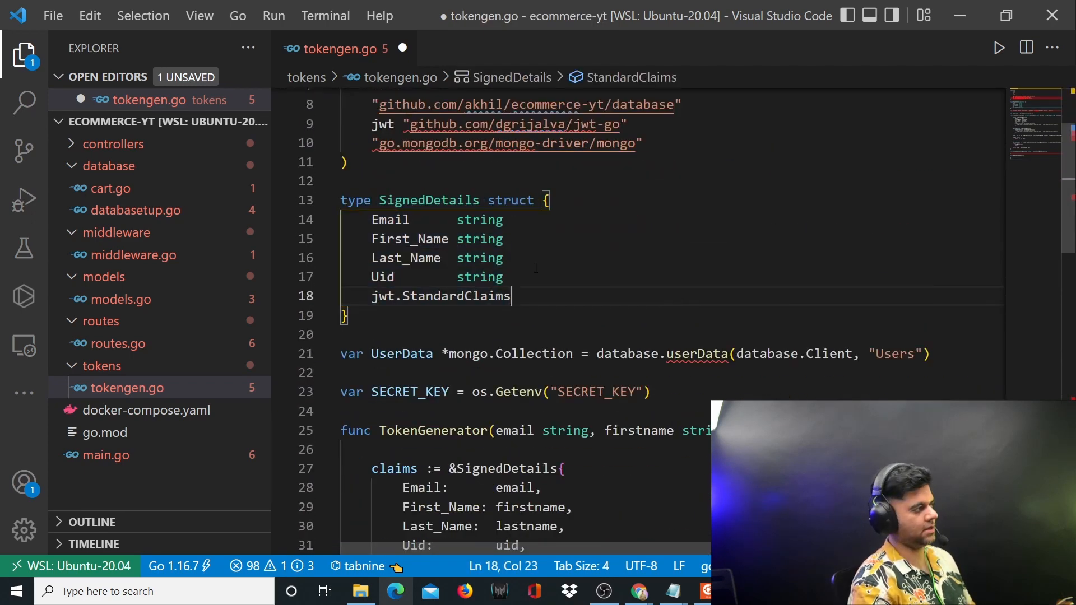
scroll("down", 3)
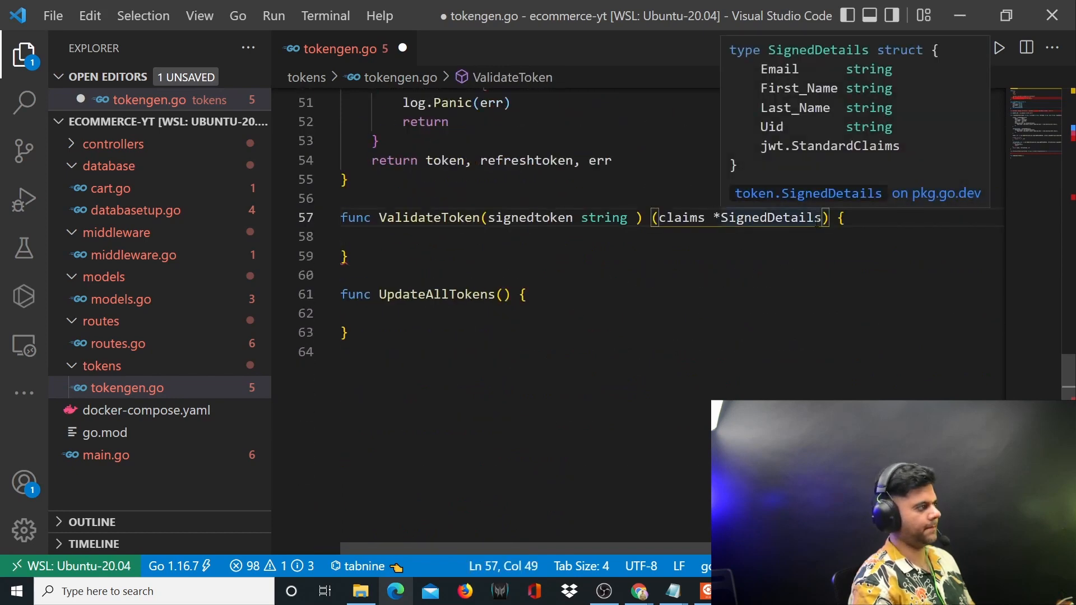
type(",")
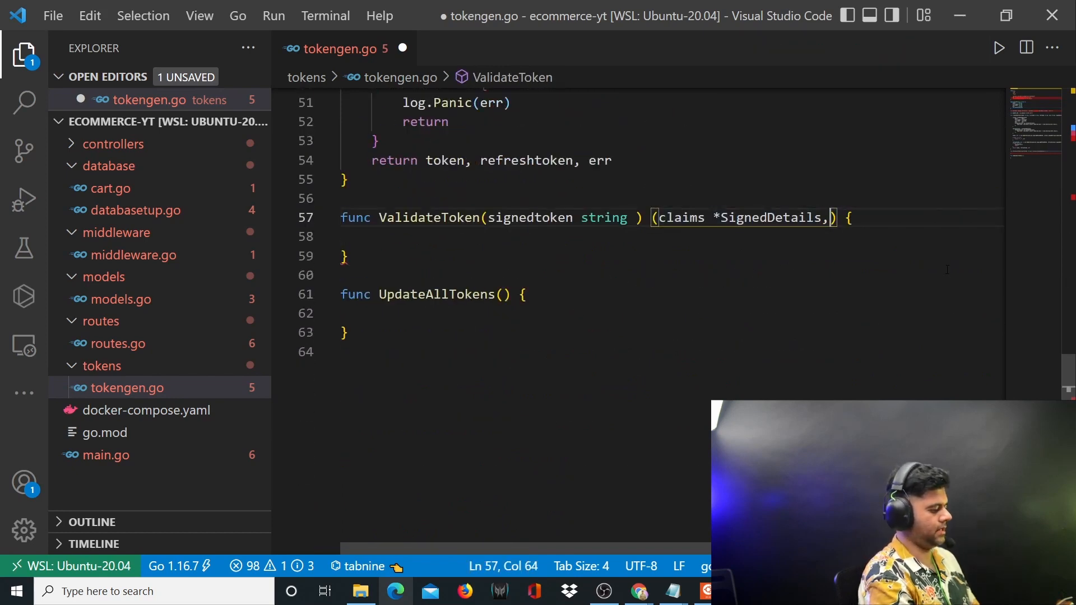
type("msg string")
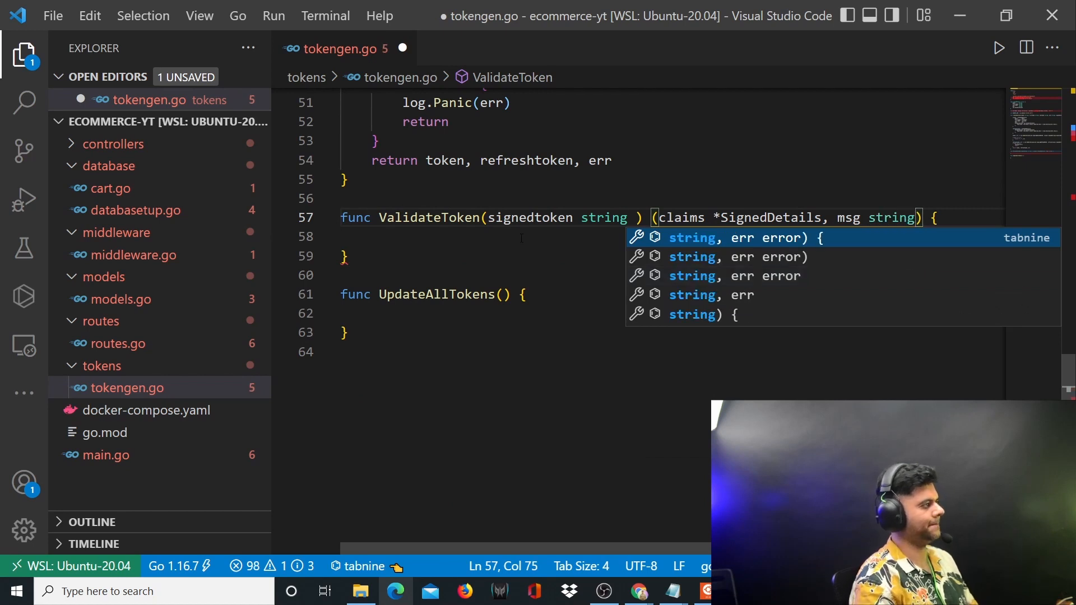
key("Escape")
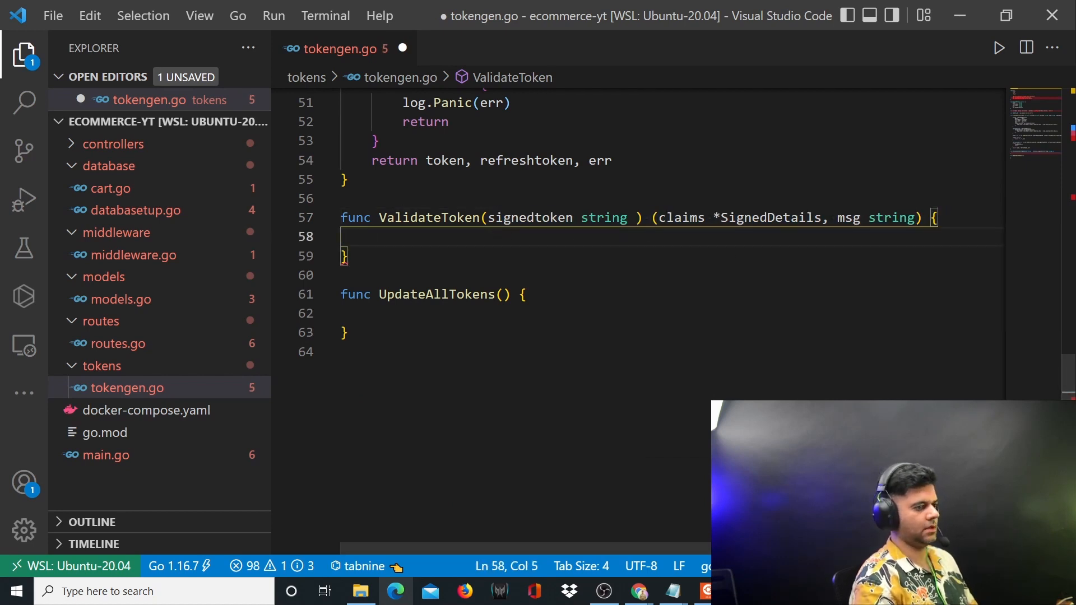
- Begin the body with jwt.ParseWithClaims and review how TokenGenerator calls NewWithClaims
type("j")
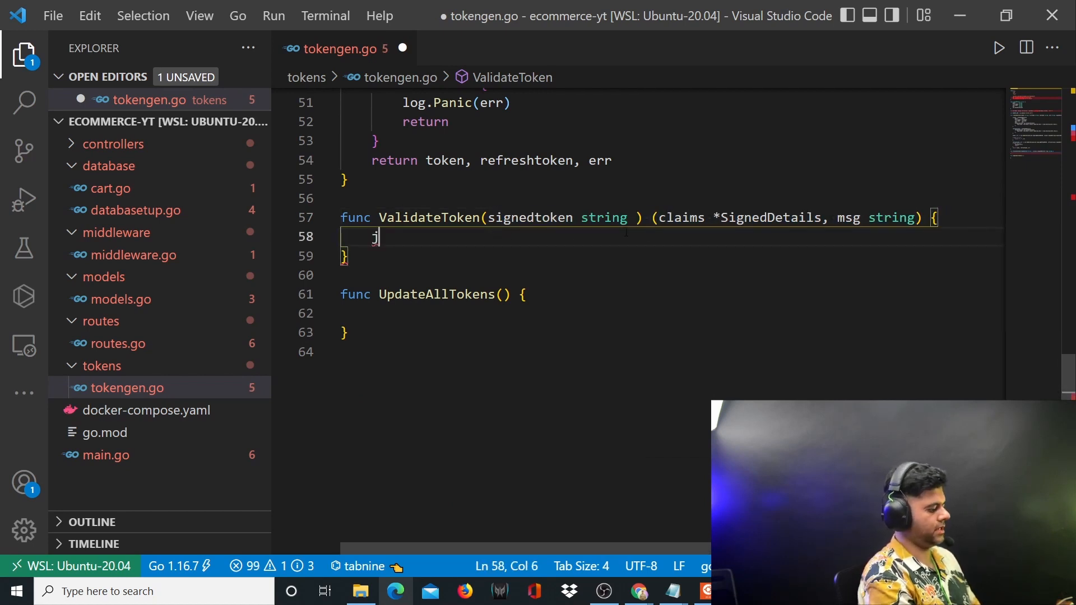
type("wt.Parse")
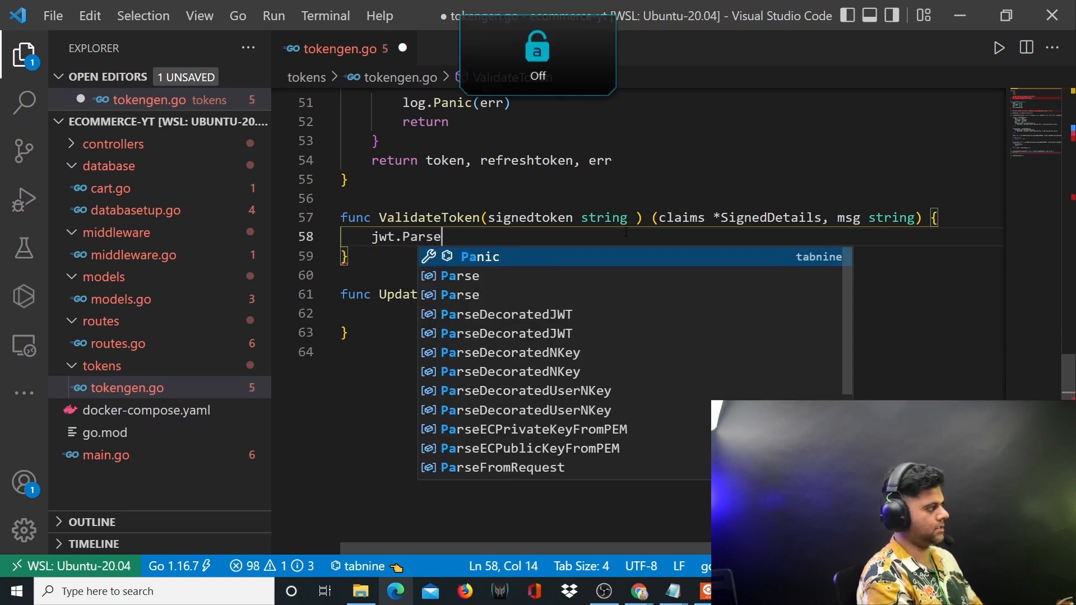
type("WithClaims")
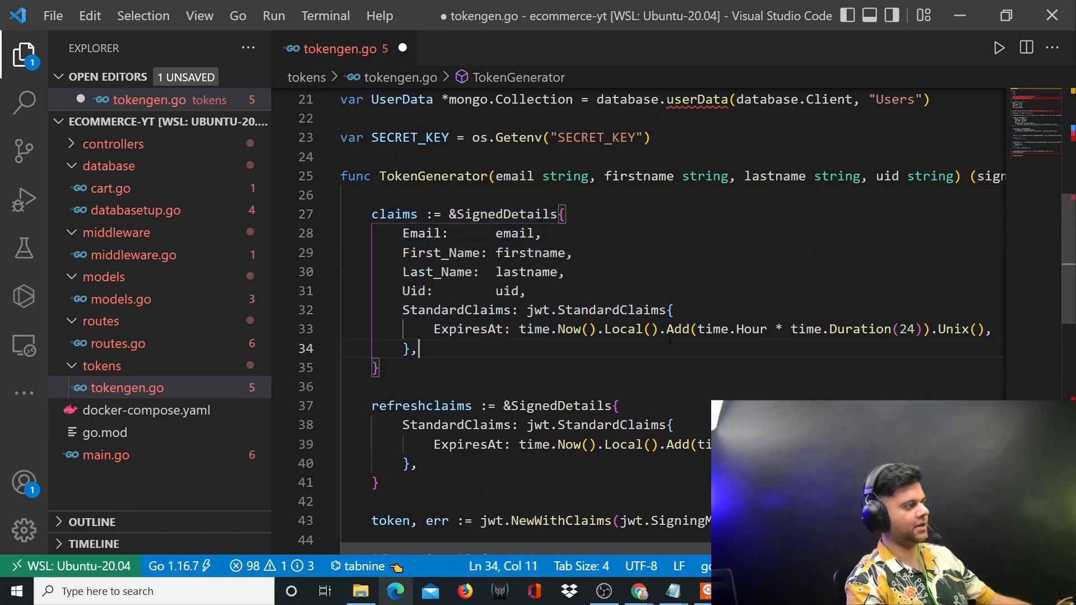
scroll("down", 3)
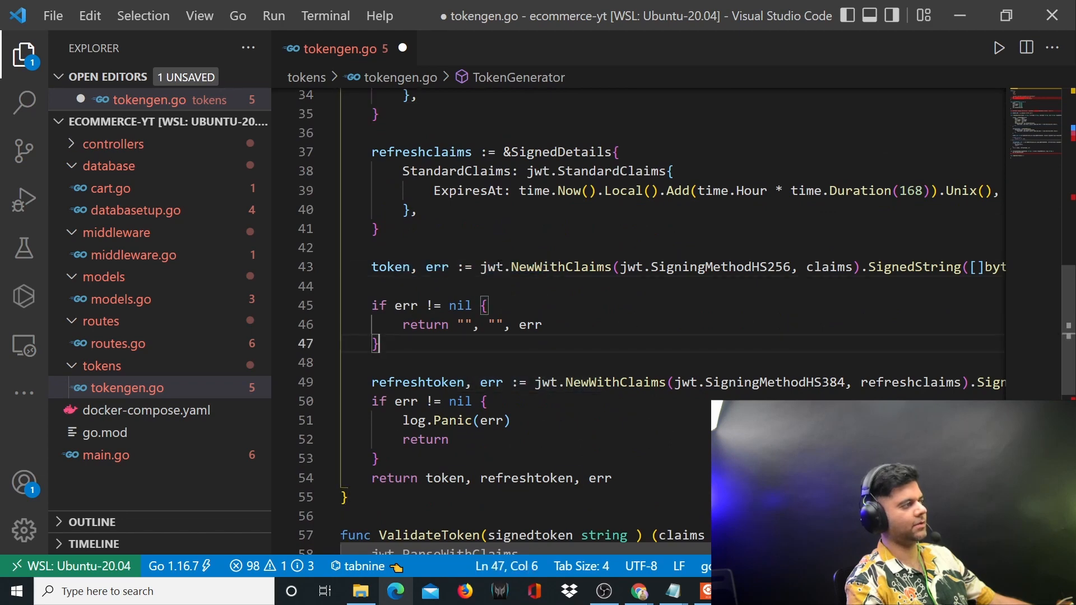
double_click(560, 266)
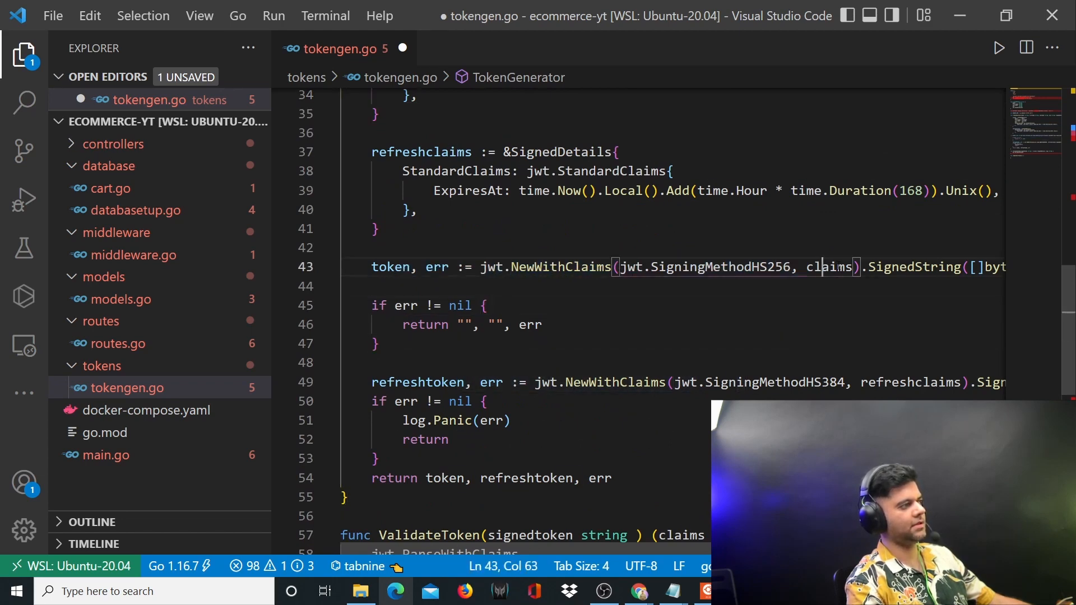
scroll("down", 3)
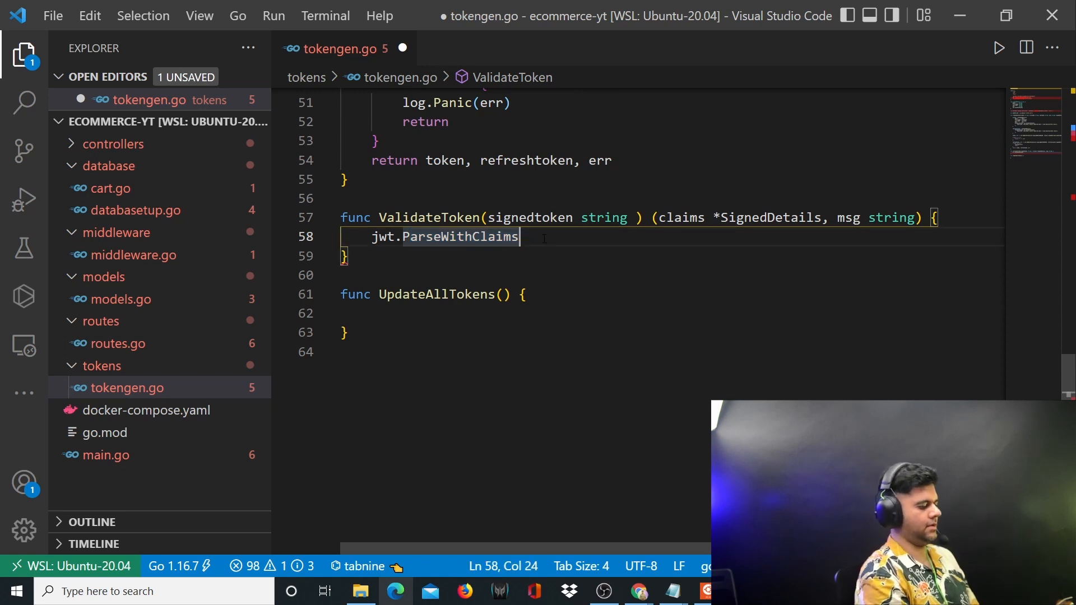
- Assign token, err := jwt.ParseWithClaims(signedtoken, &SignedDetails{} ...)
type("(")
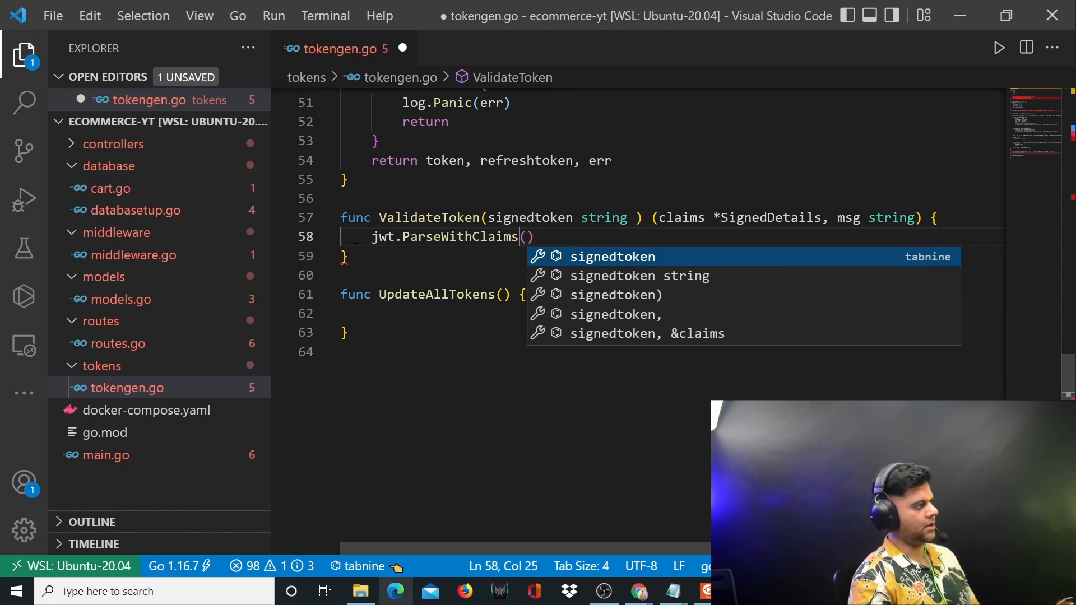
type(":=")
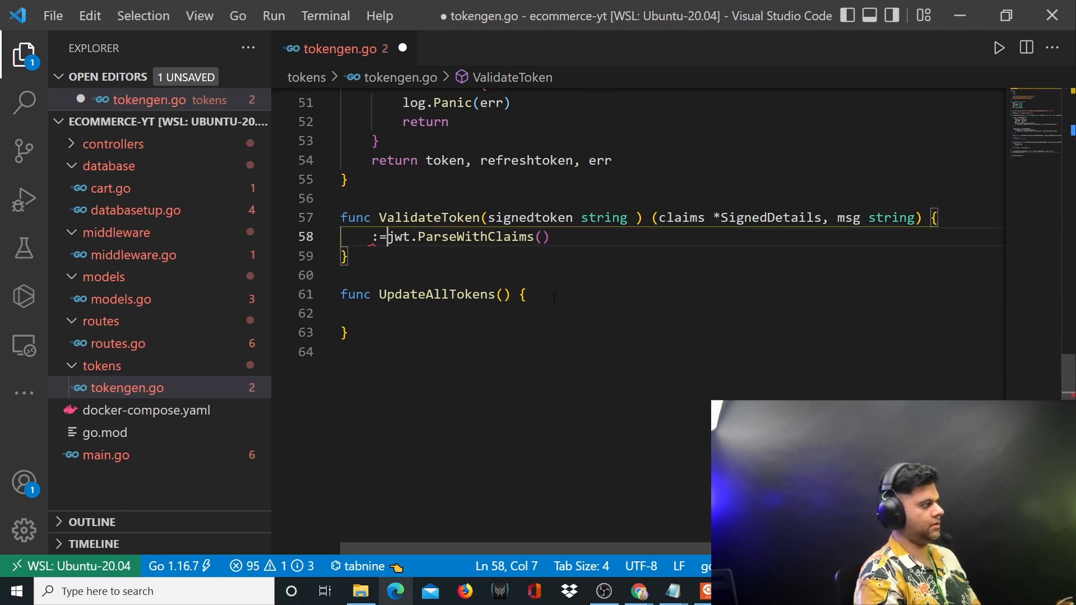
type("token")
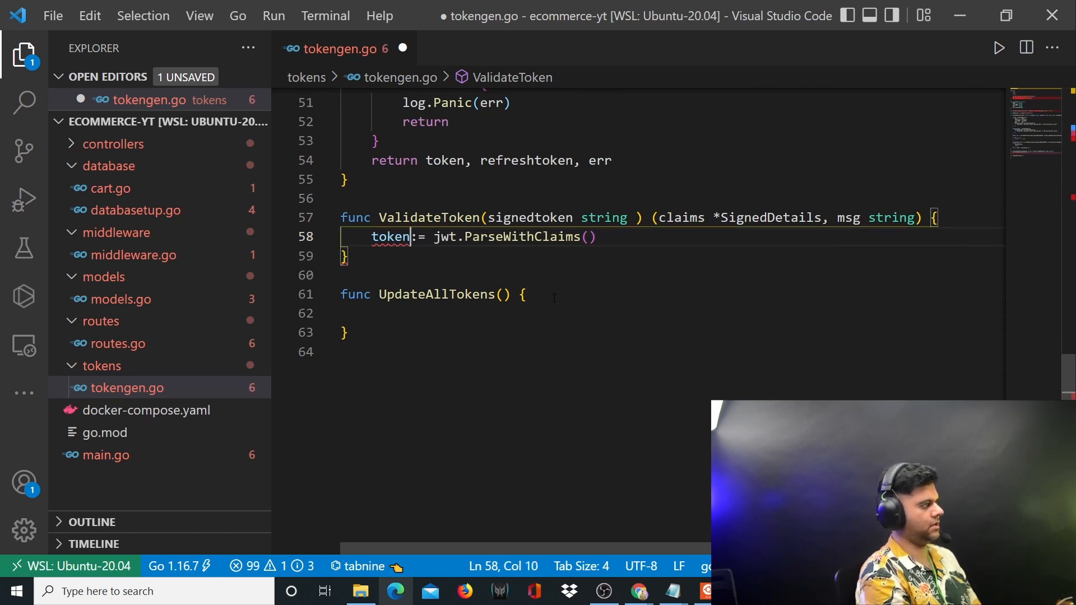
type(", err")
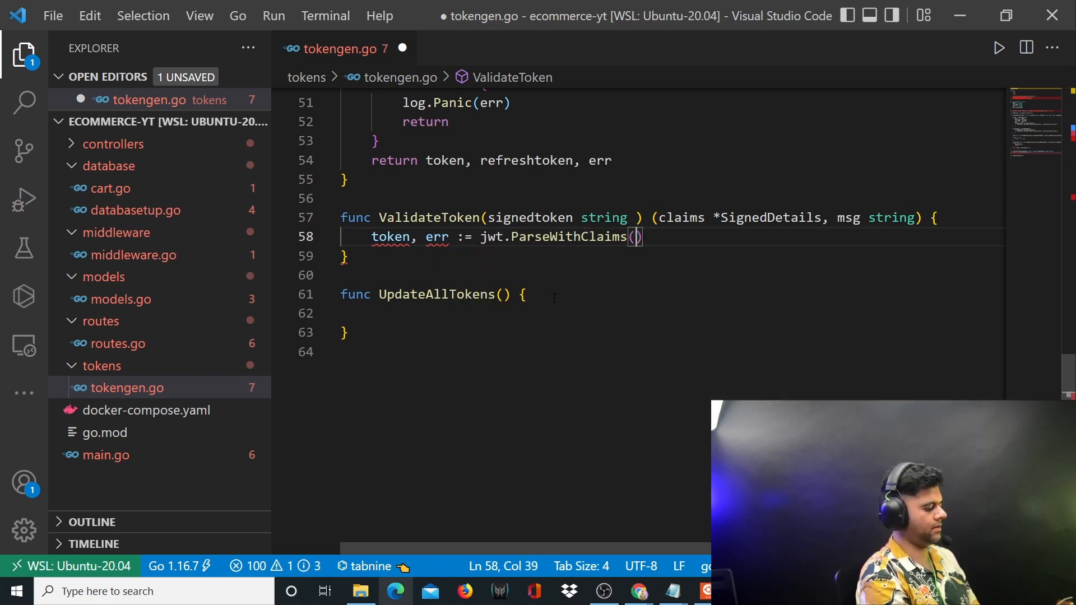
type("signedtoken, &Signed")
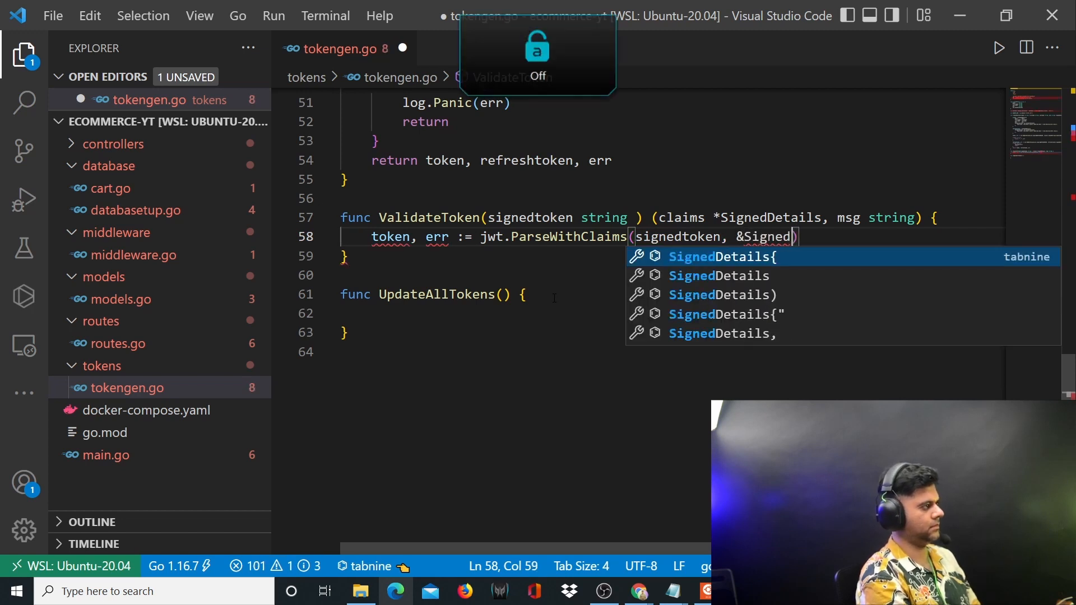
left_click(720, 257)
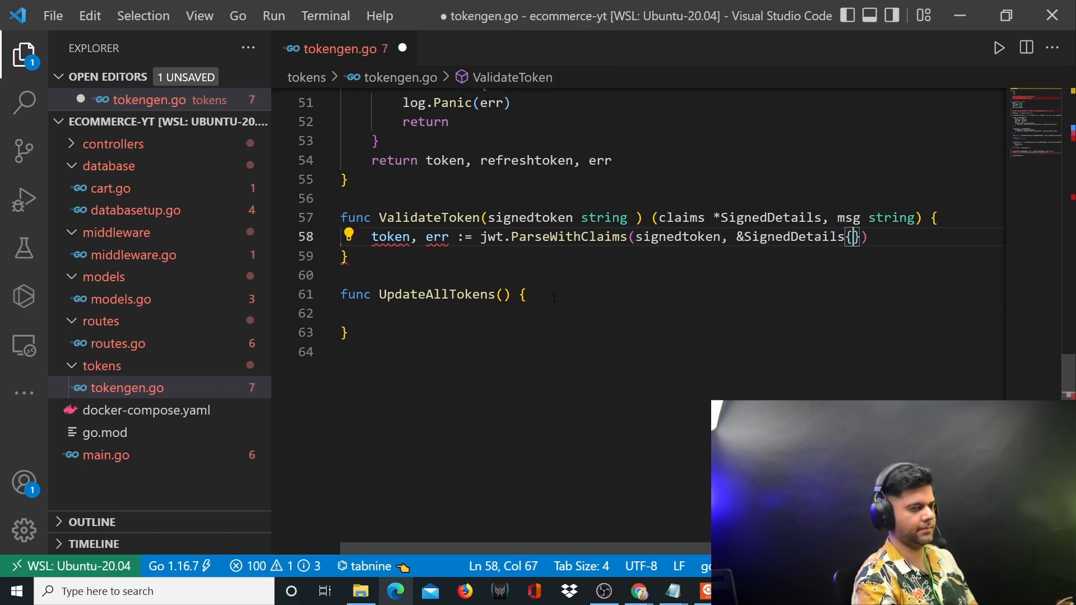
- Add the key callback func(token *jwt.Token) (interface{}, error) { to the ParseWithClaims call
type(", func")
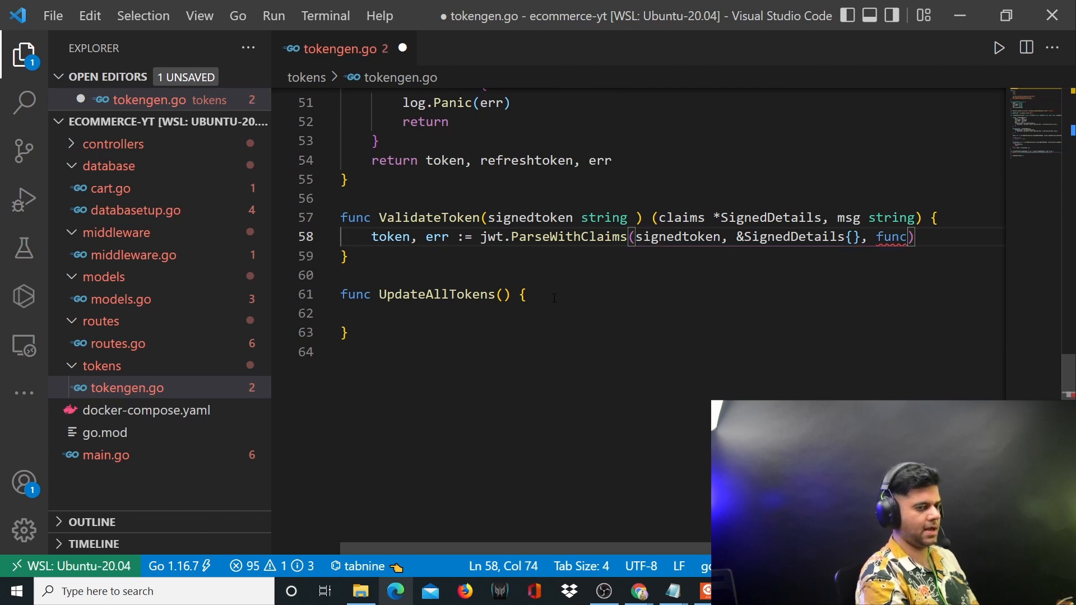
type("(token")
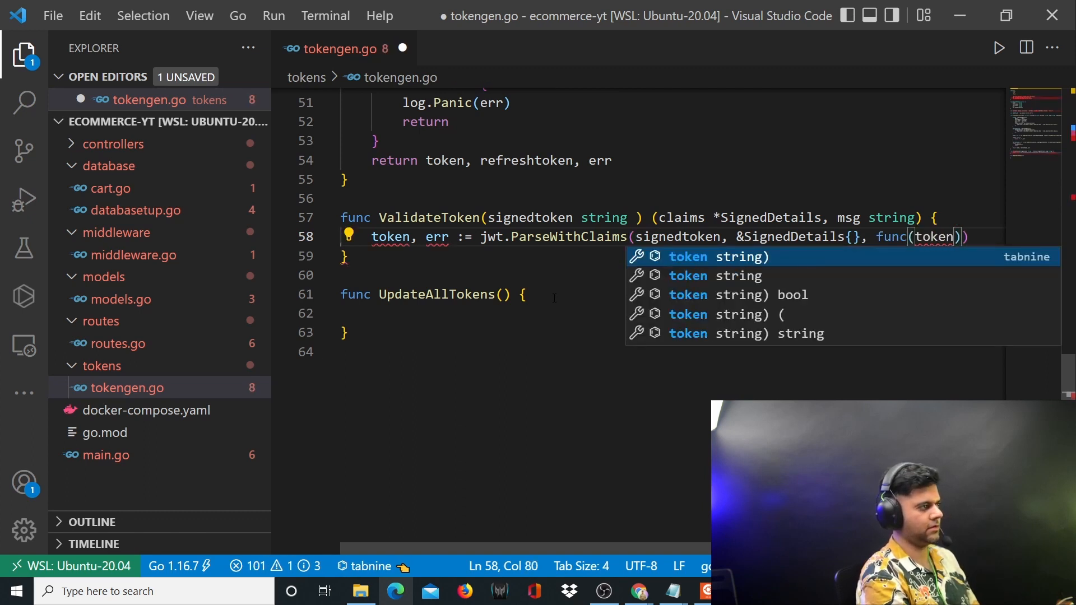
type("*")
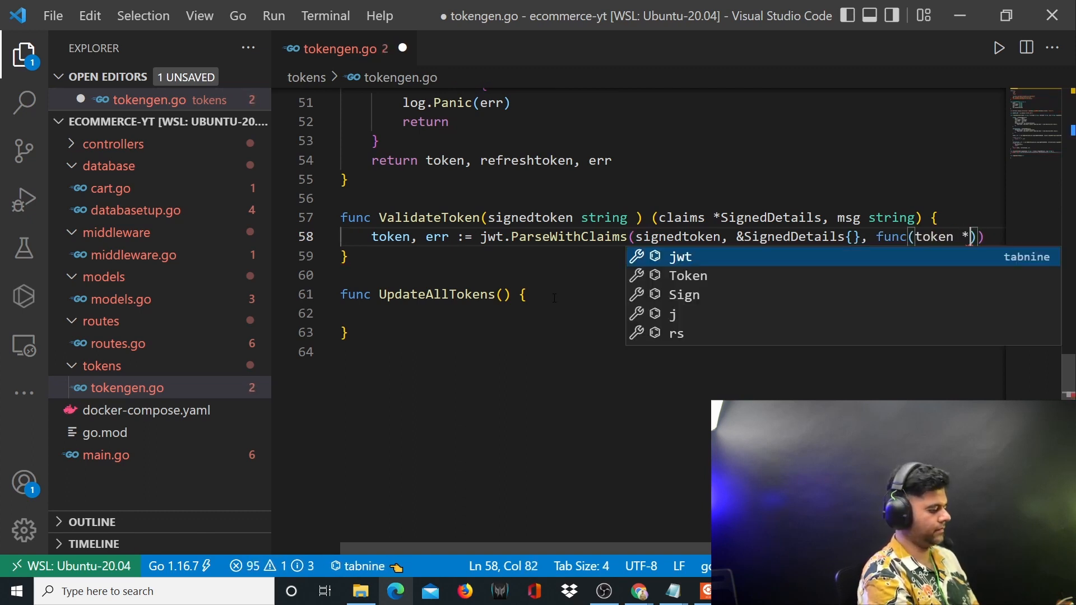
type("jwt.Token")
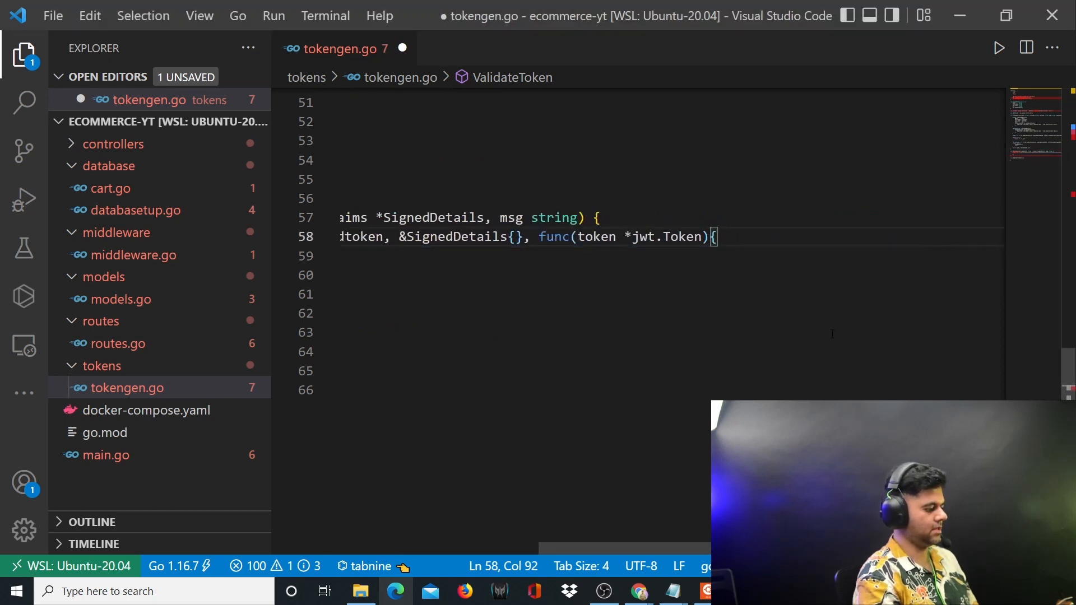
type("()")
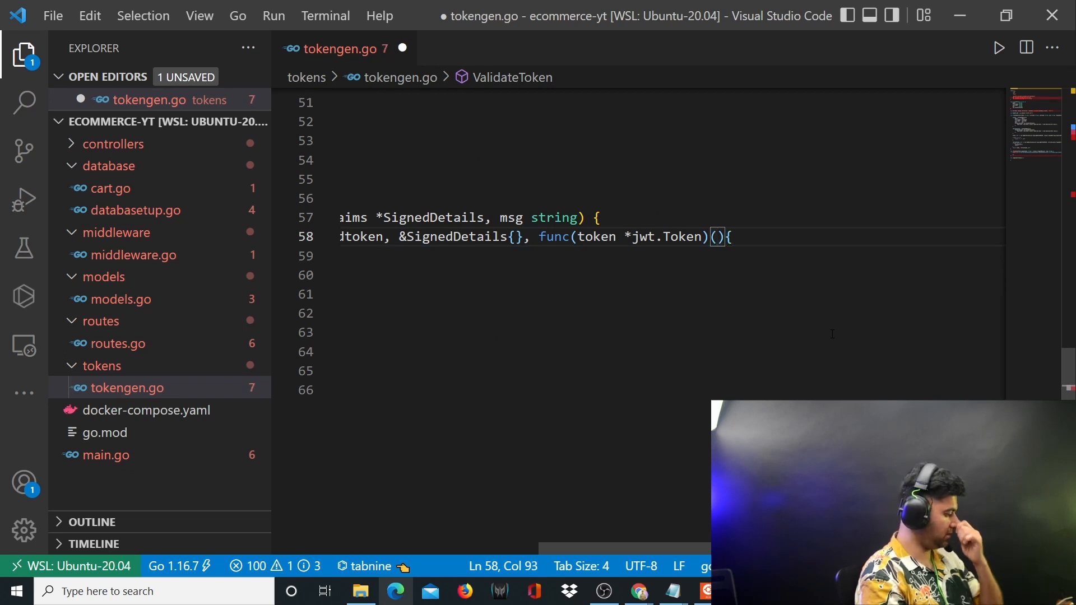
type("interface")
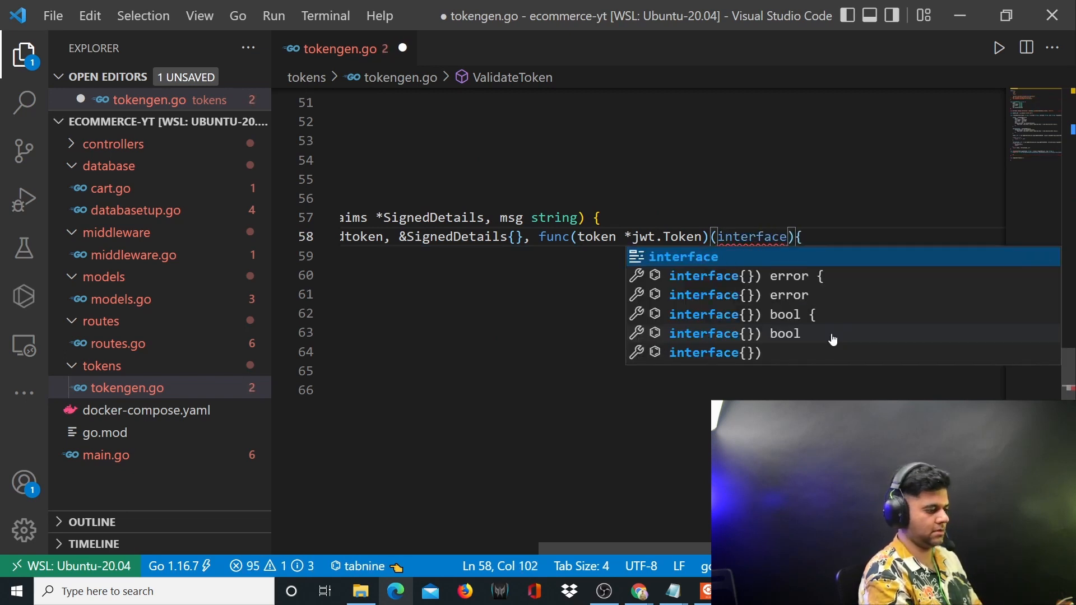
type(", erro")
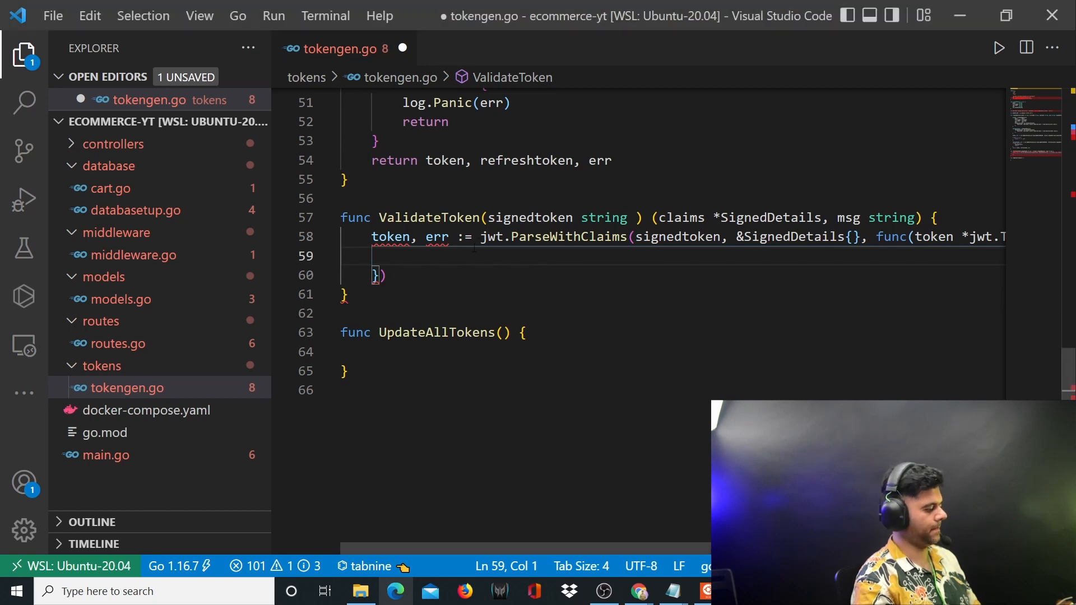
- Make the key callback return []byte(SECRET_KEY), nil
type("return")
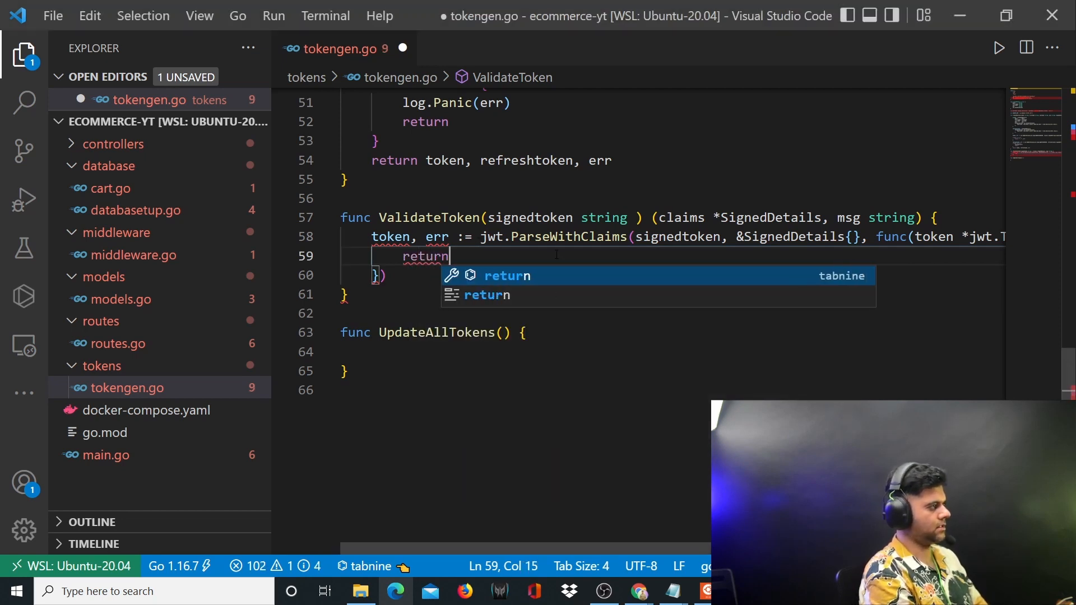
type("\" \"")
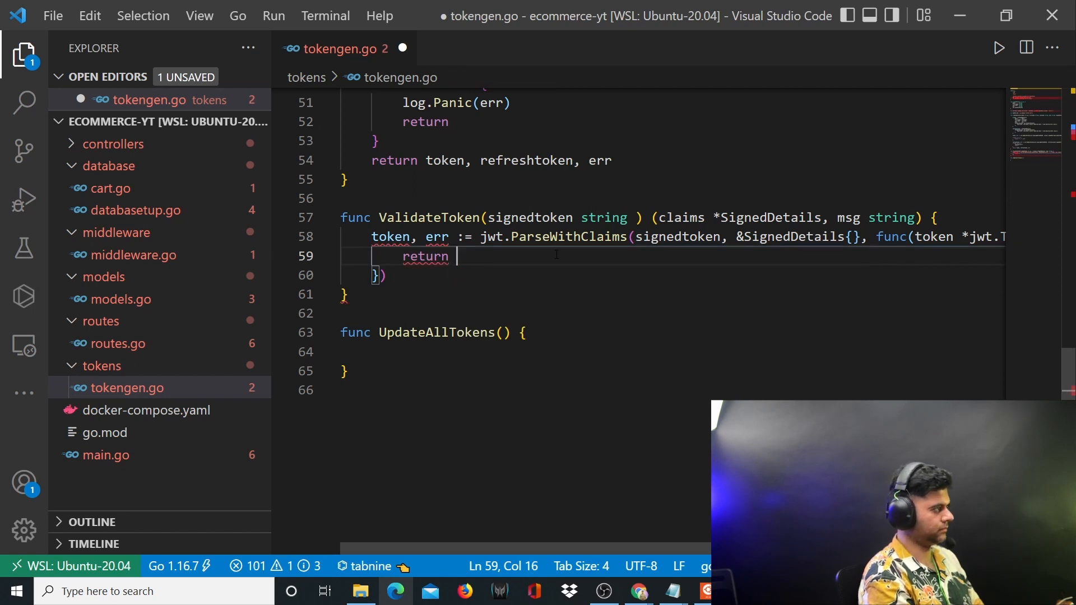
type("[]byte")
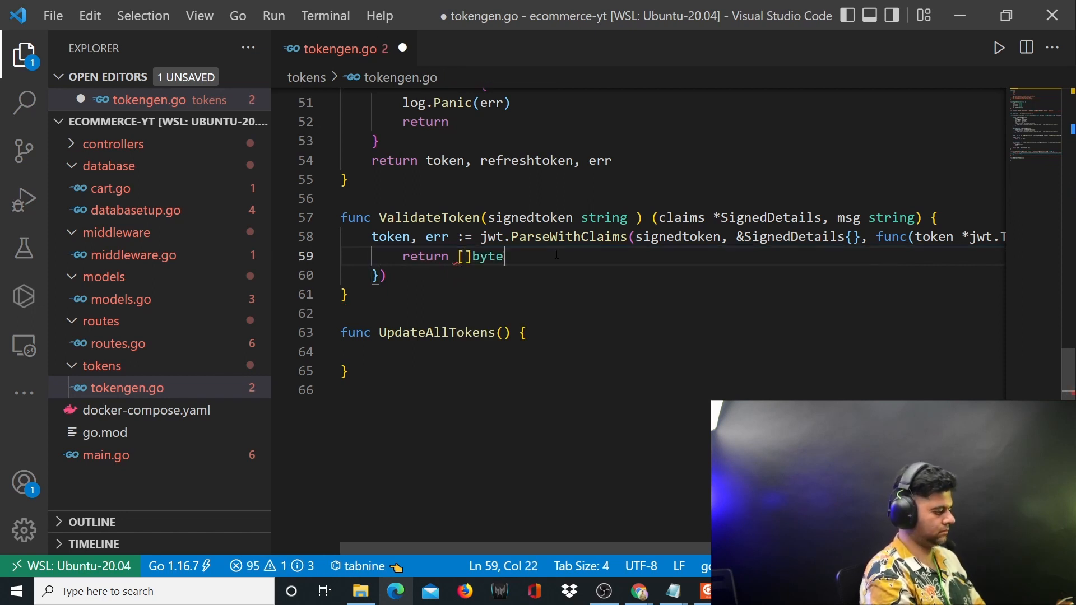
type("(SECRET")
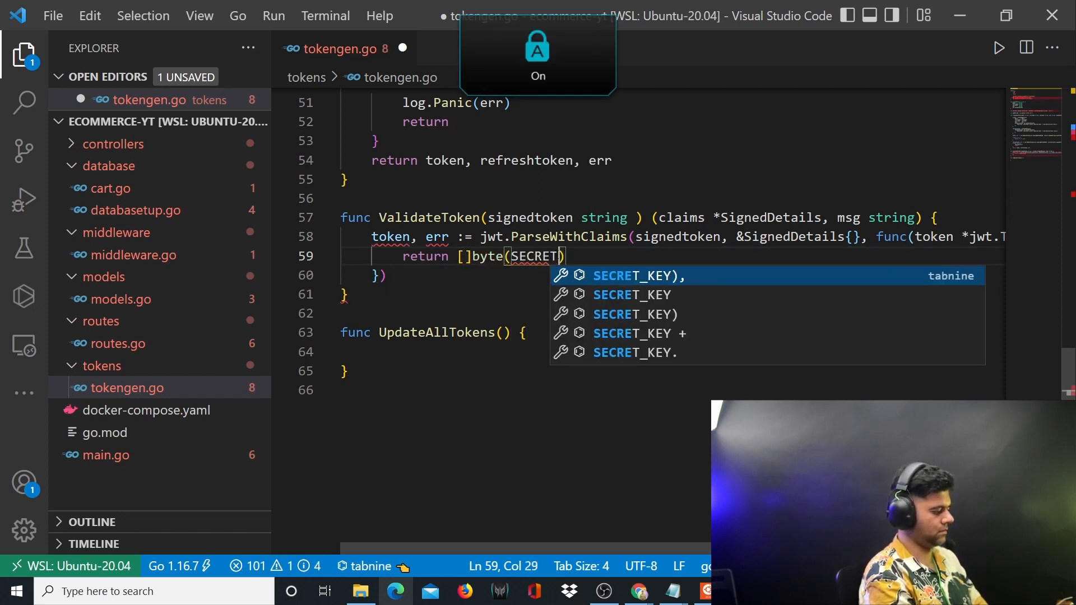
type("_KEY")
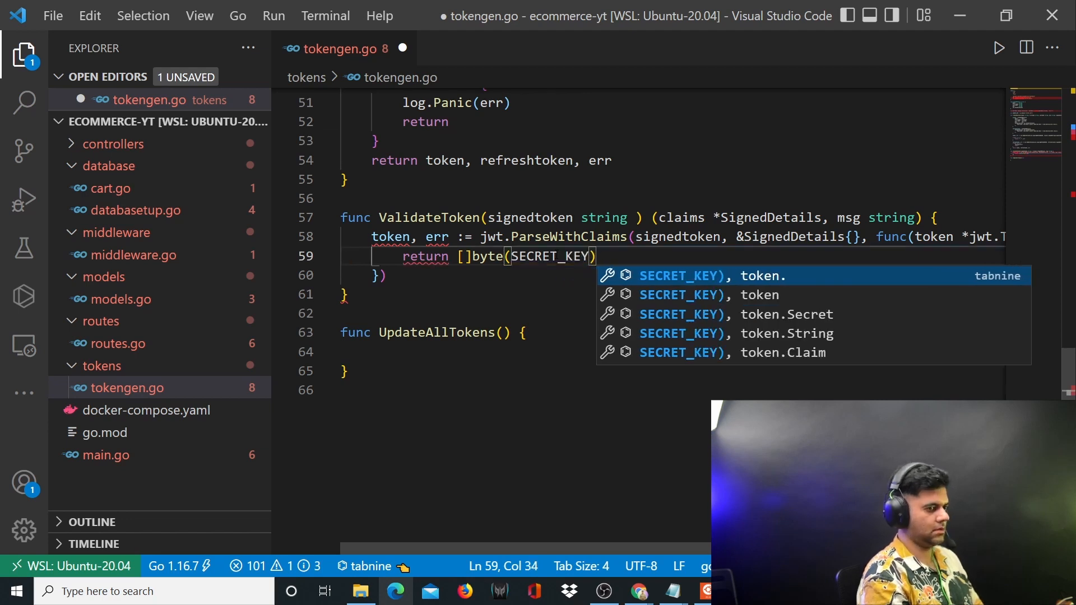
type(", nil")
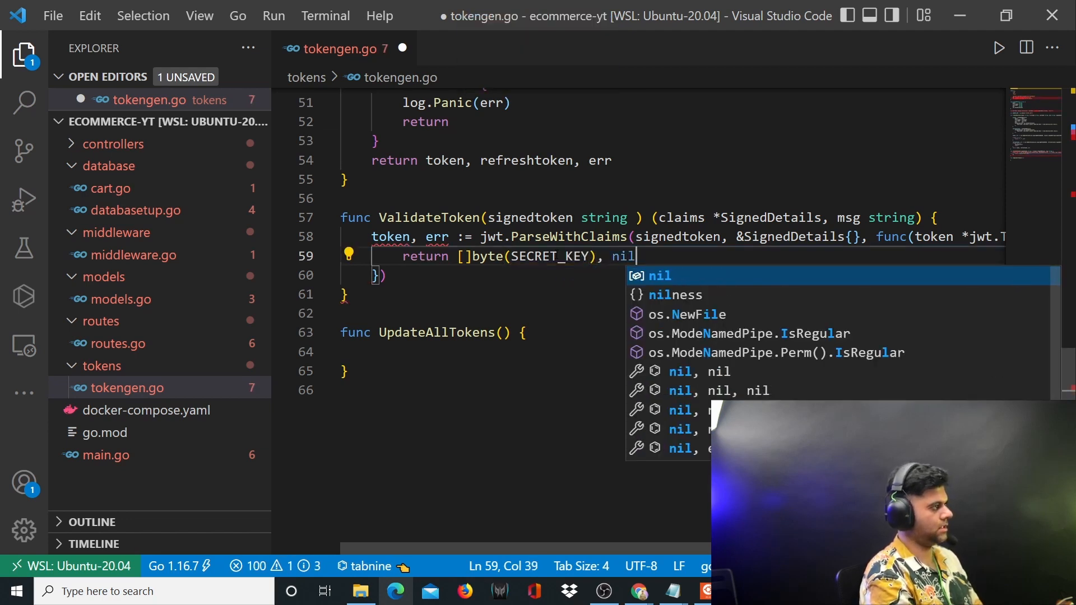
key("Escape")
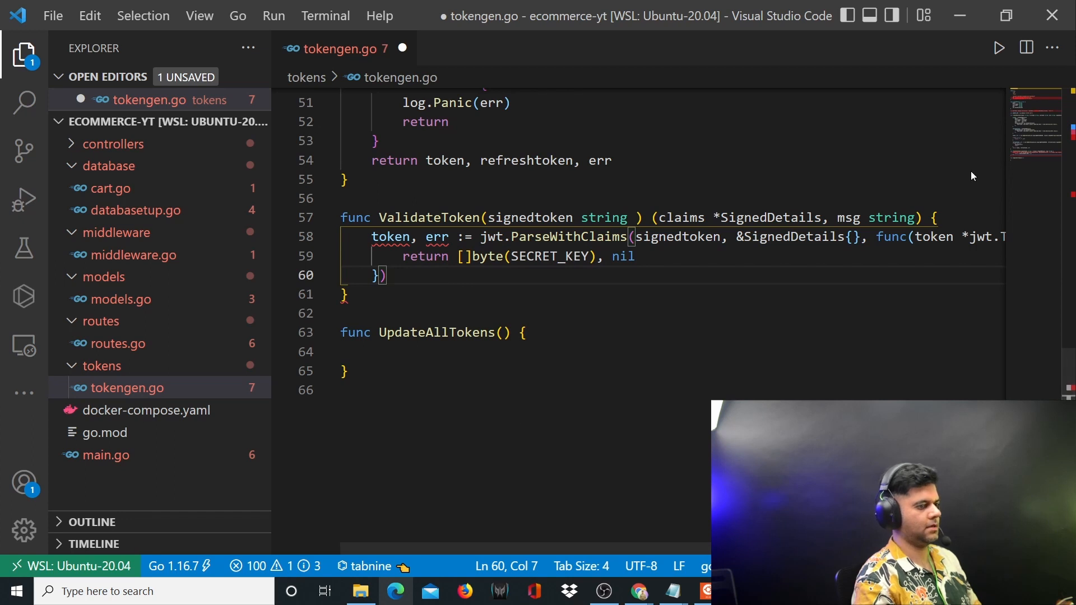
- Add if err != nil { msg = err.Error(); return } and begin a token.Claims assertion
key("Enter")
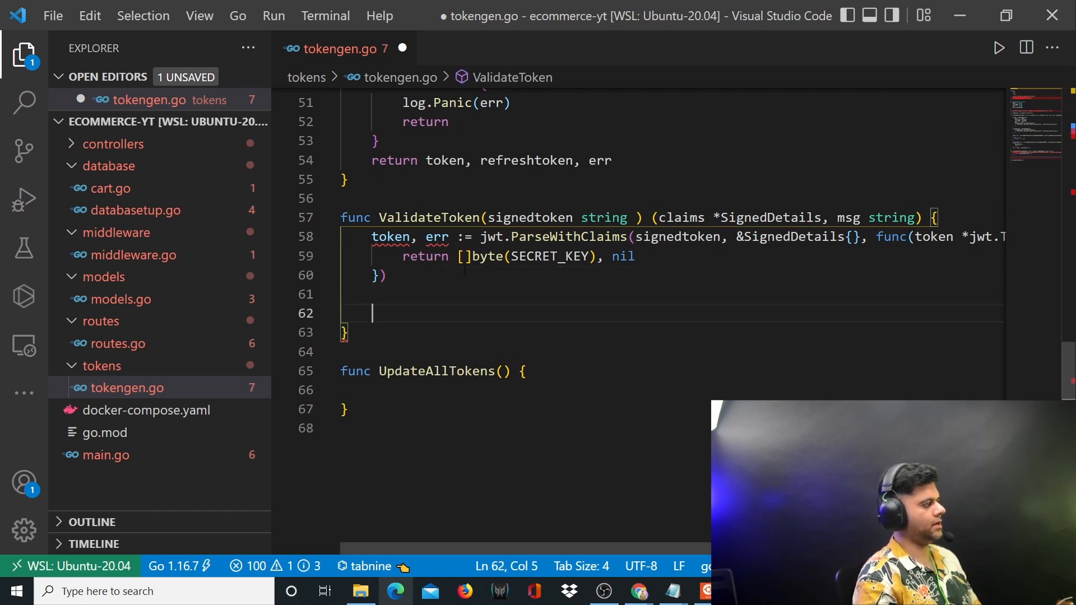
scroll("down", 3)
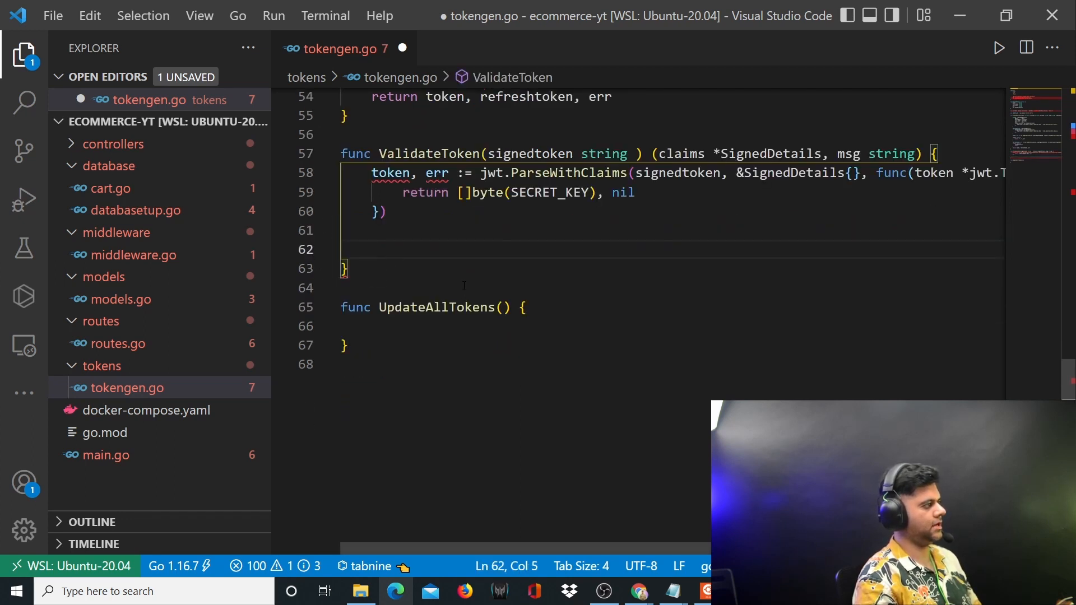
type("if err != nil {")
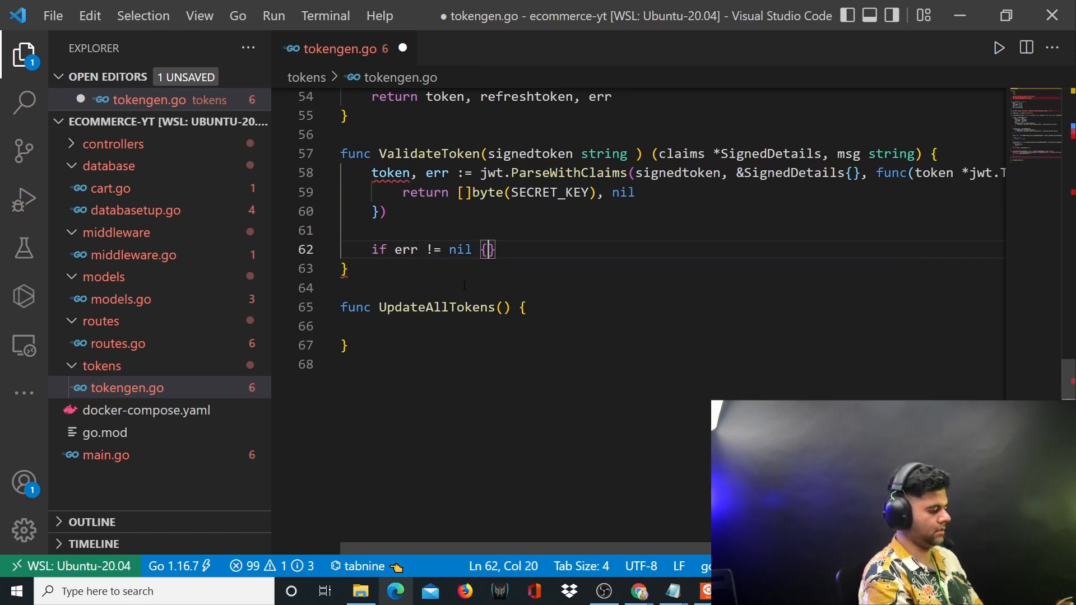
type("msg =")
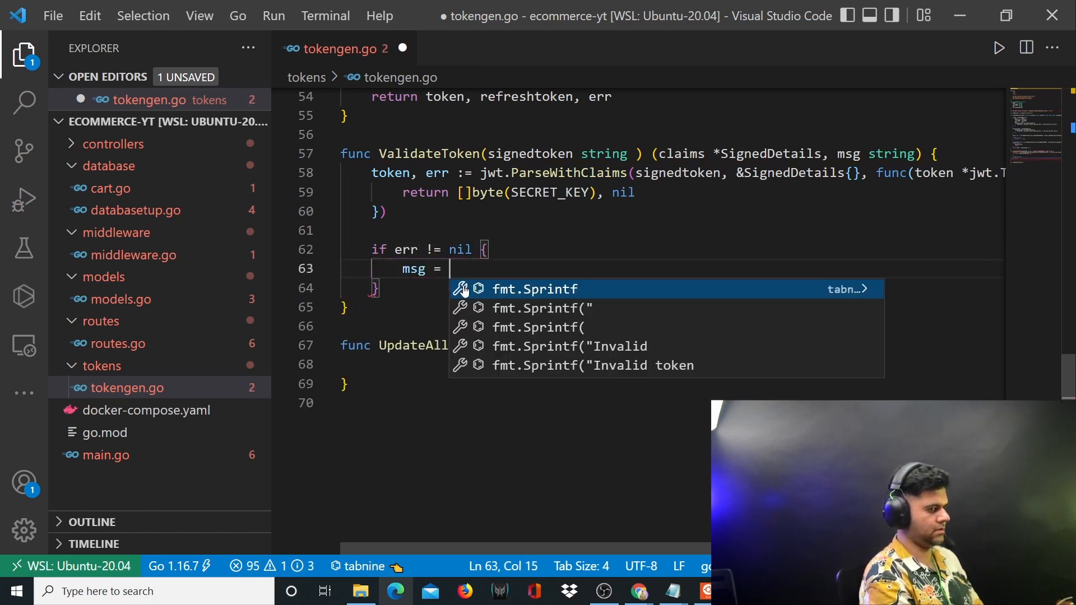
type("err.Erer")
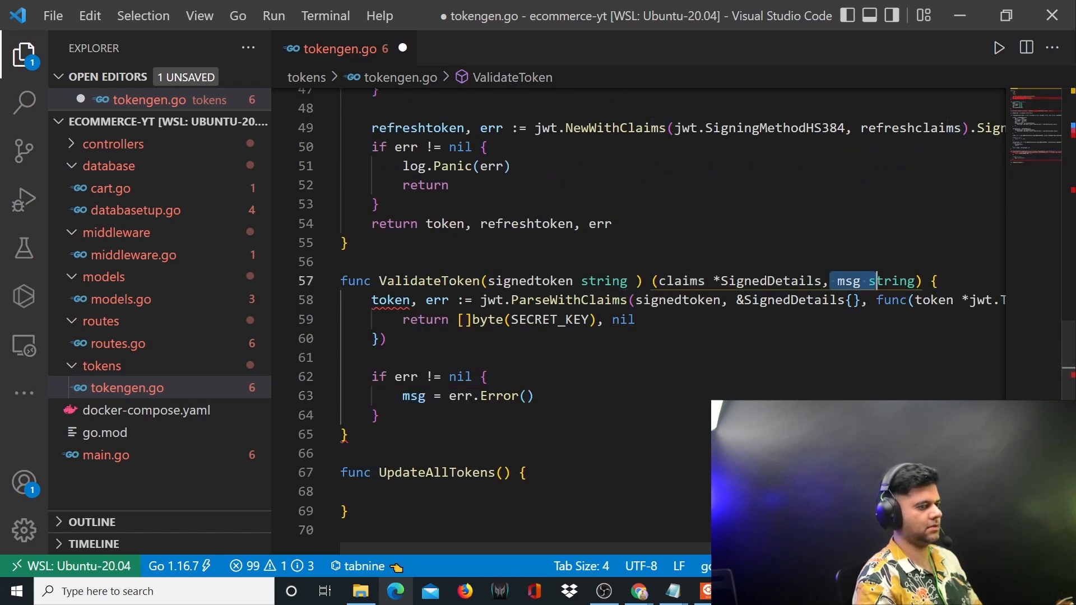
scroll("down", 3)
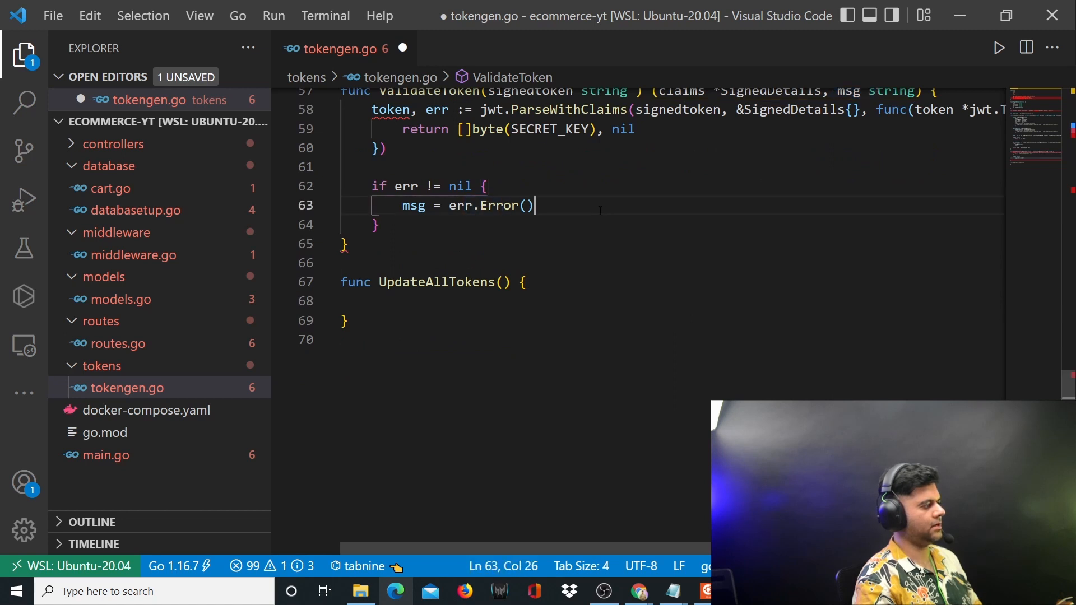
key("Enter")
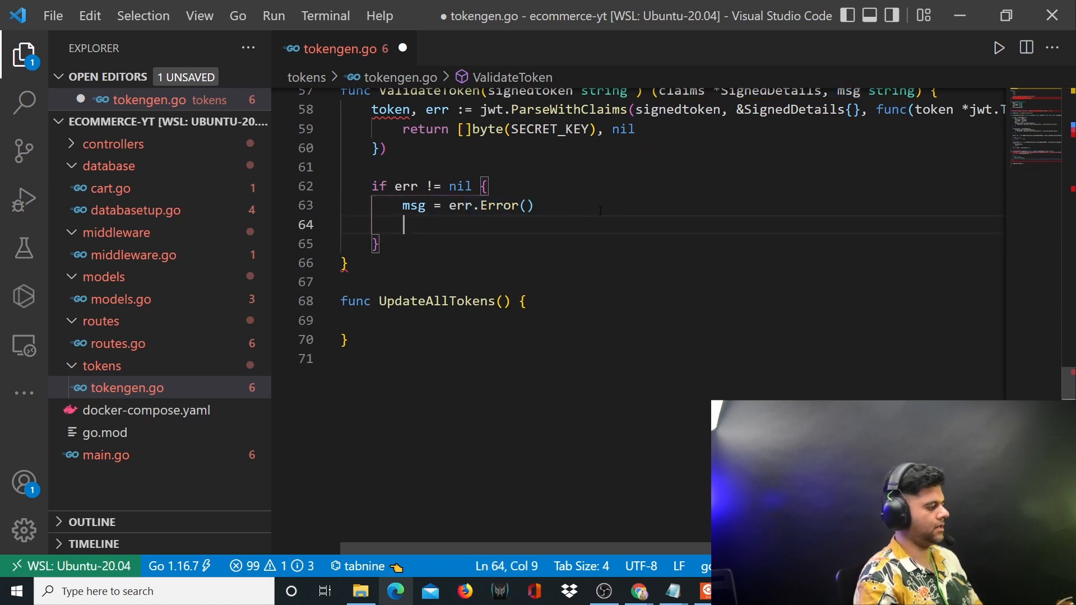
type("return")
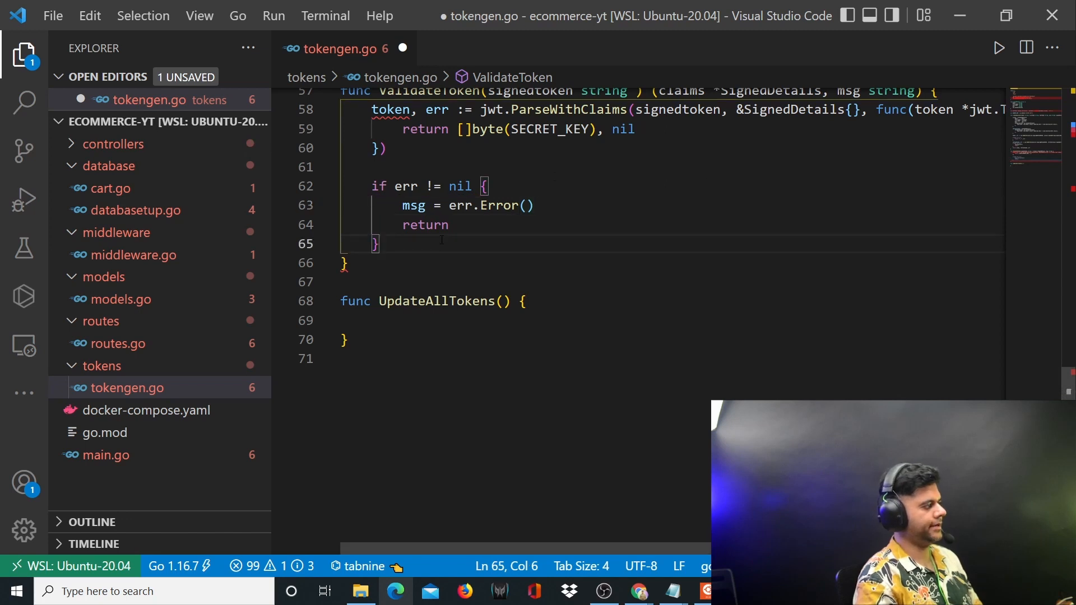
type("token.Claims.(")
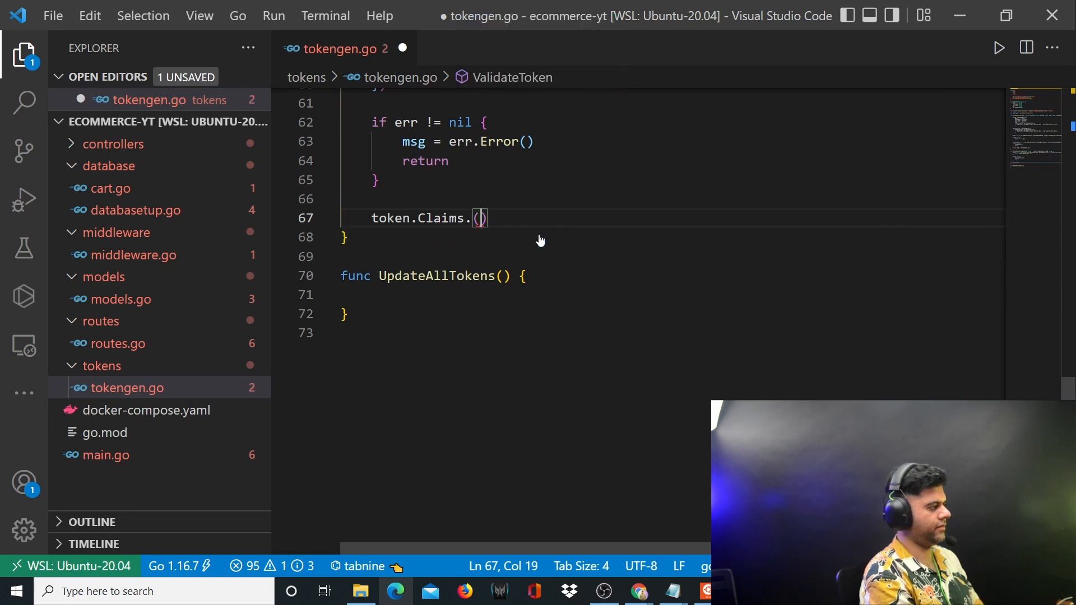
- Write claims, ok := token.Claims.(*SignedDetails)
type("*SI")
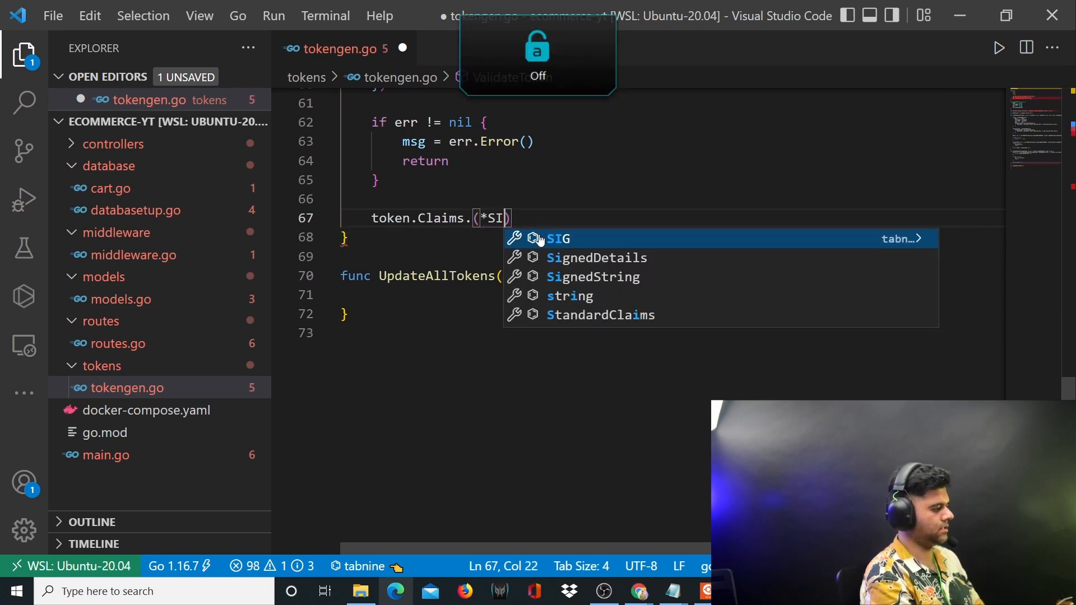
left_click(597, 257)
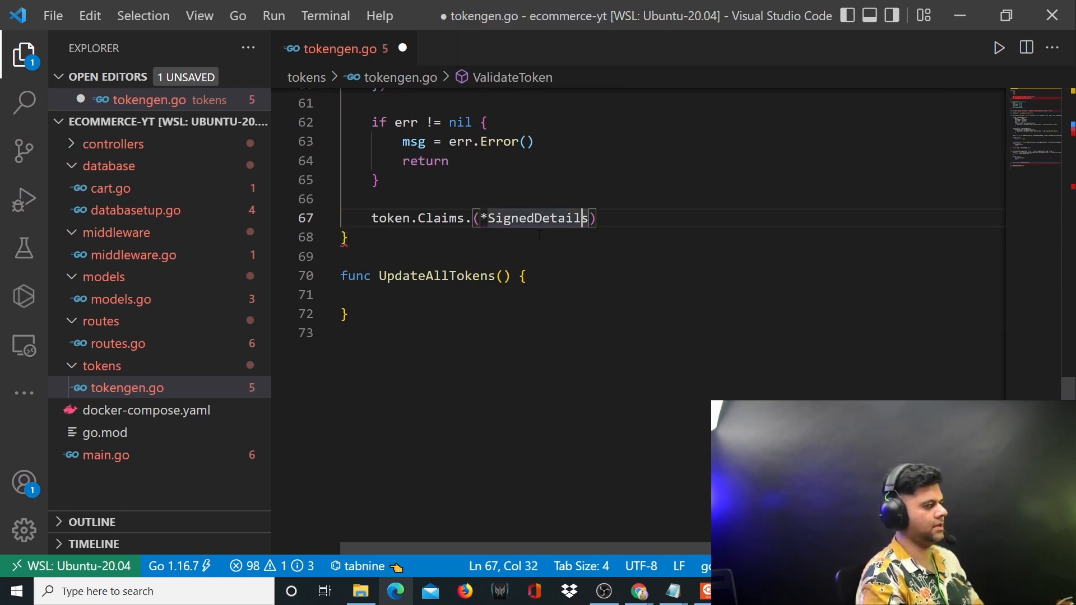
left_click(395, 217)
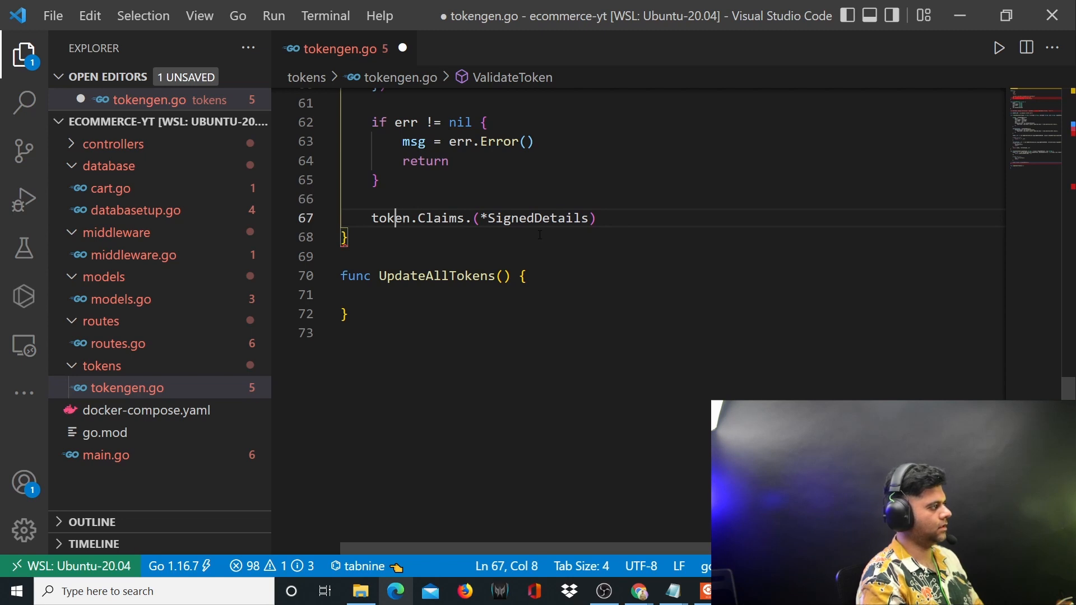
type("claims, ok :=")
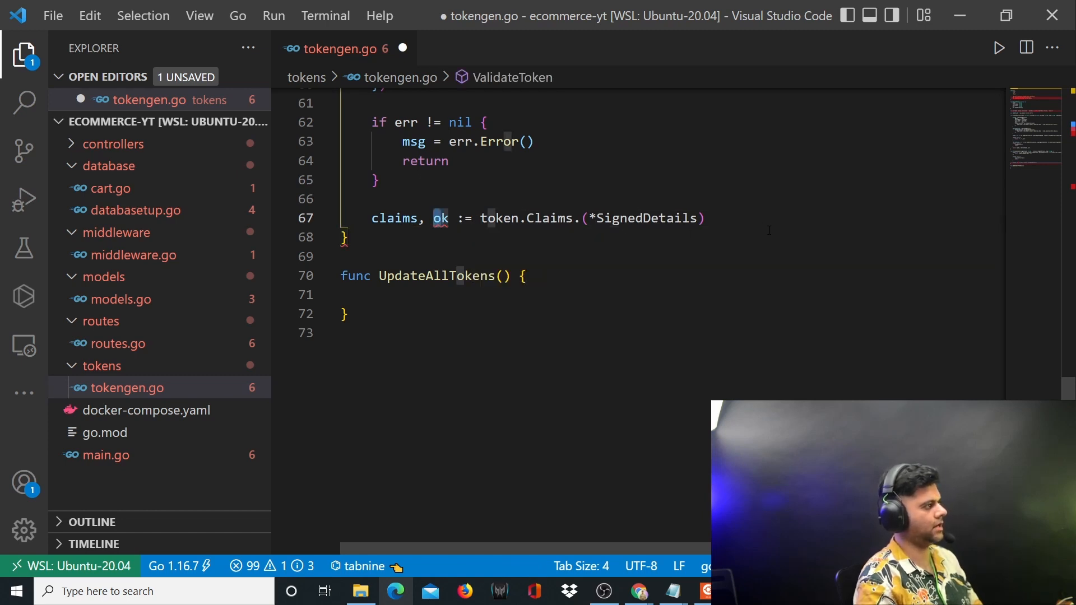
- Add if !ok { msg = "the token in invalid" } for a failed assertion
type("if")
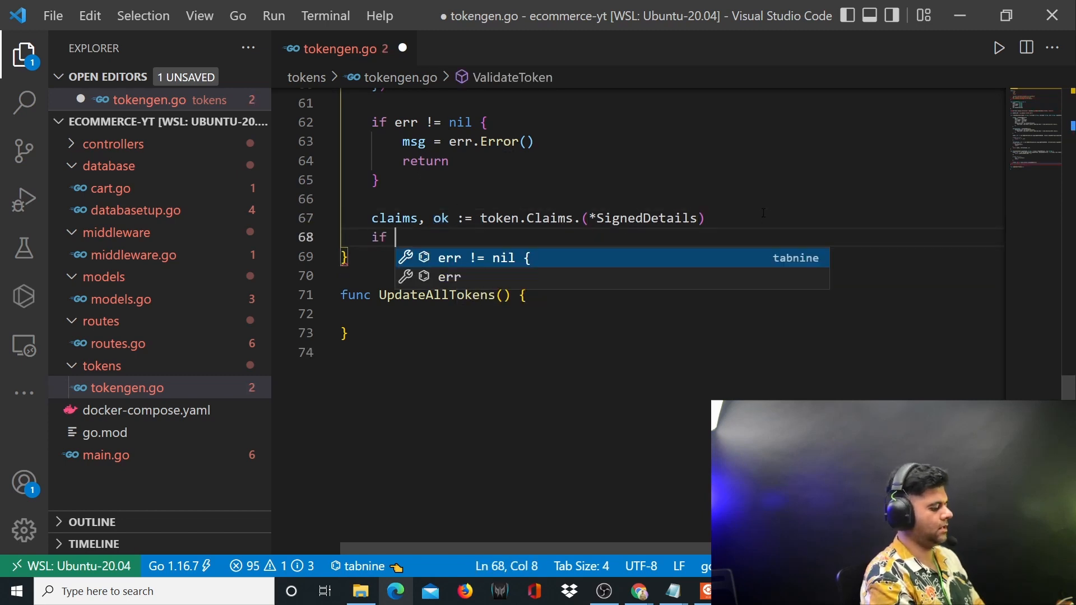
type("!ok {")
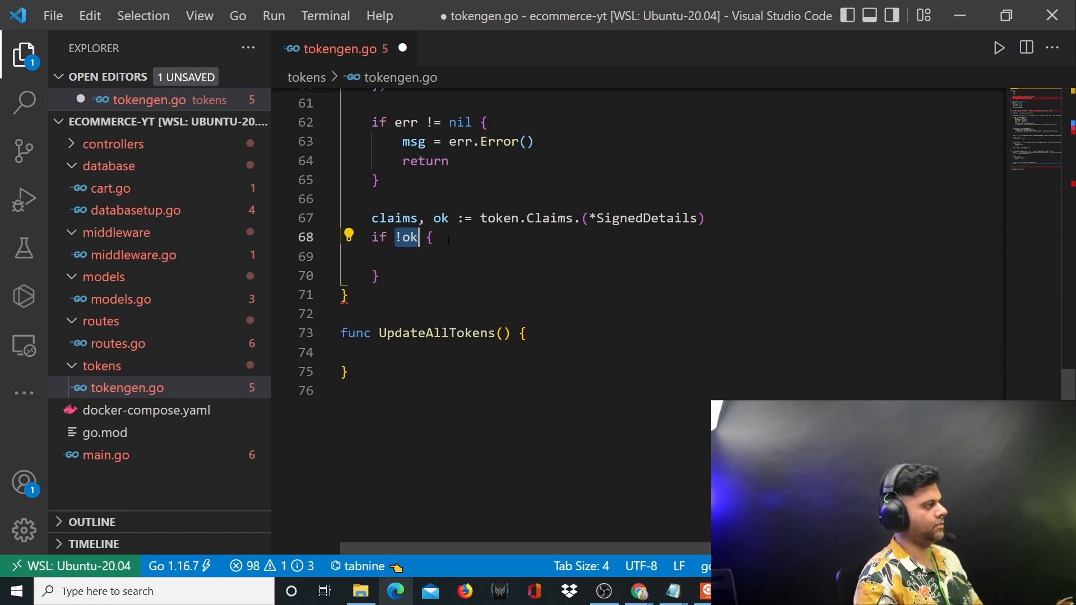
type("msg = \"")
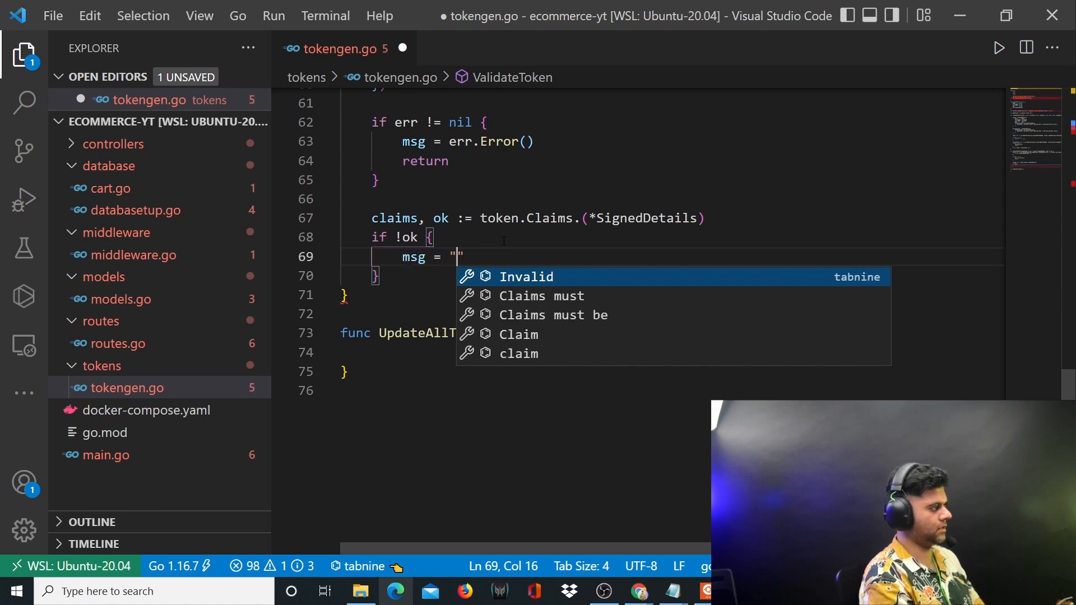
type("the toke")
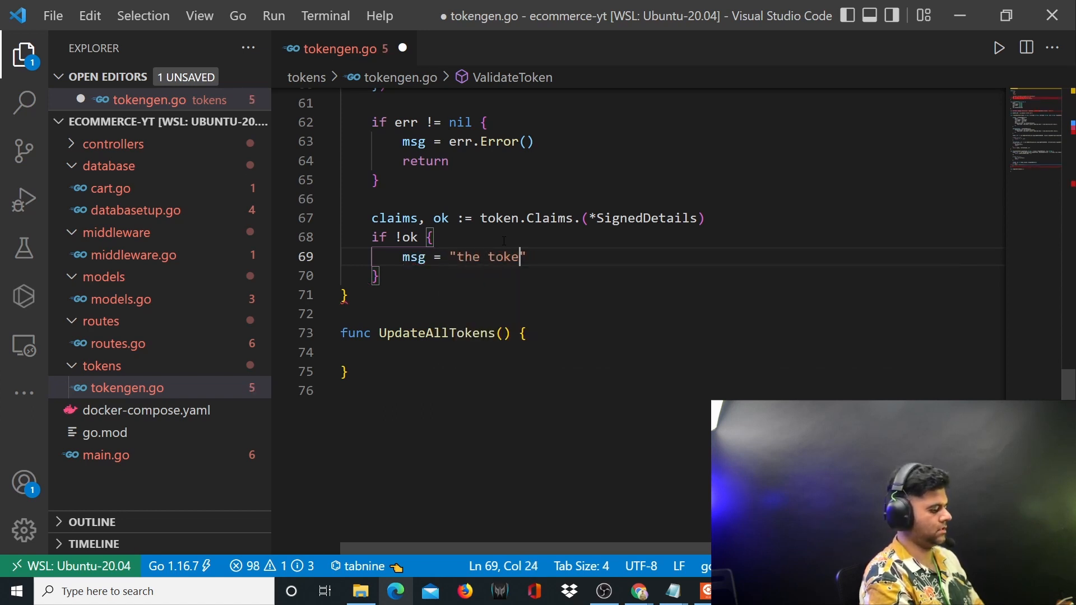
type("n in invalid")
type("return")
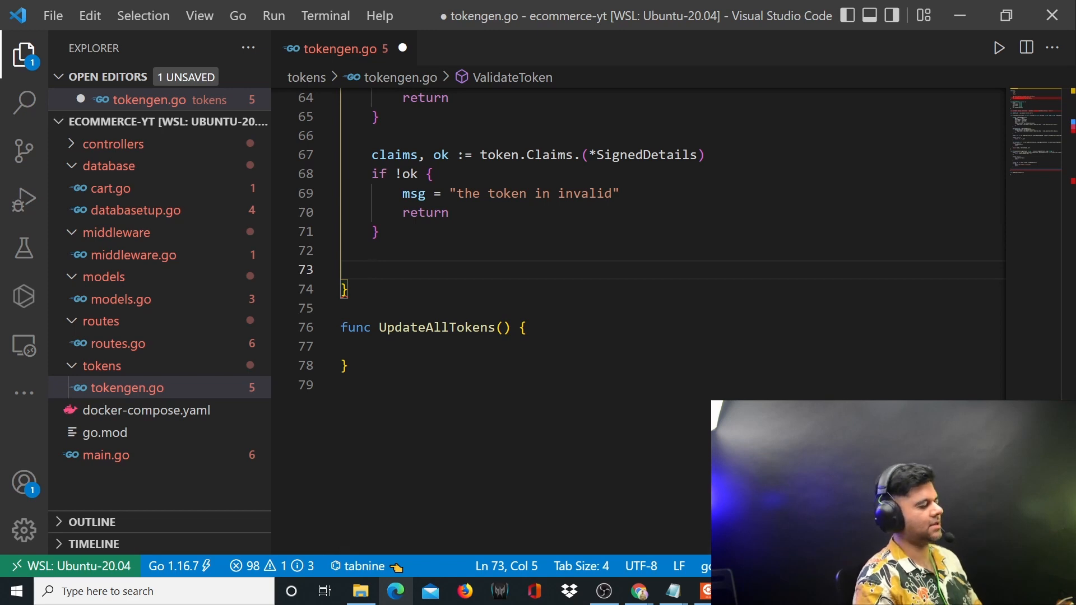
- Write the check if claims.ExpiresAt < time.Now().Local().unix() {
type("Ex")
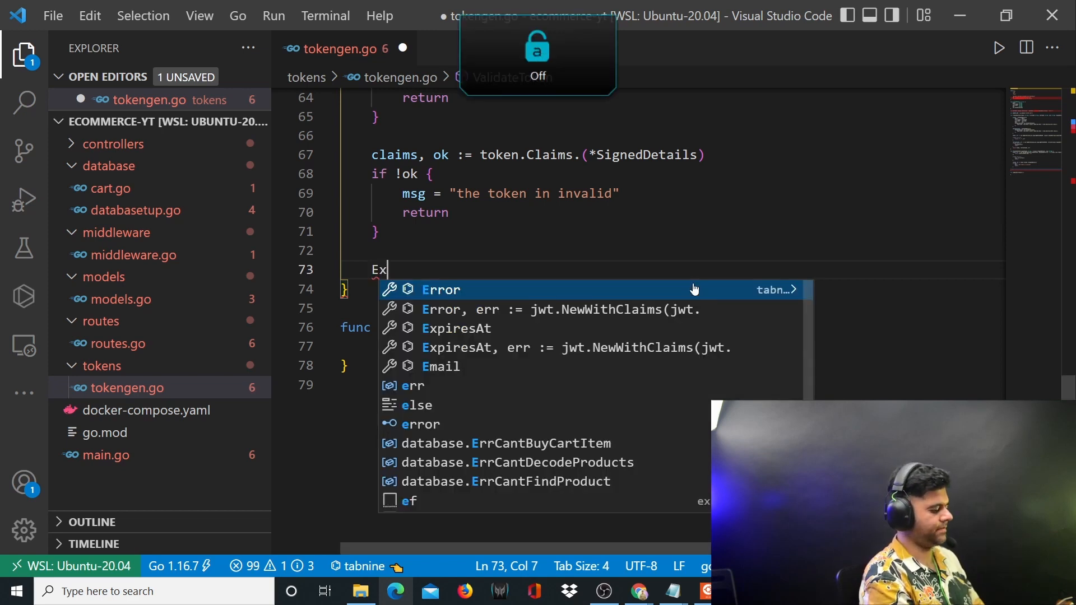
type("piresAt")
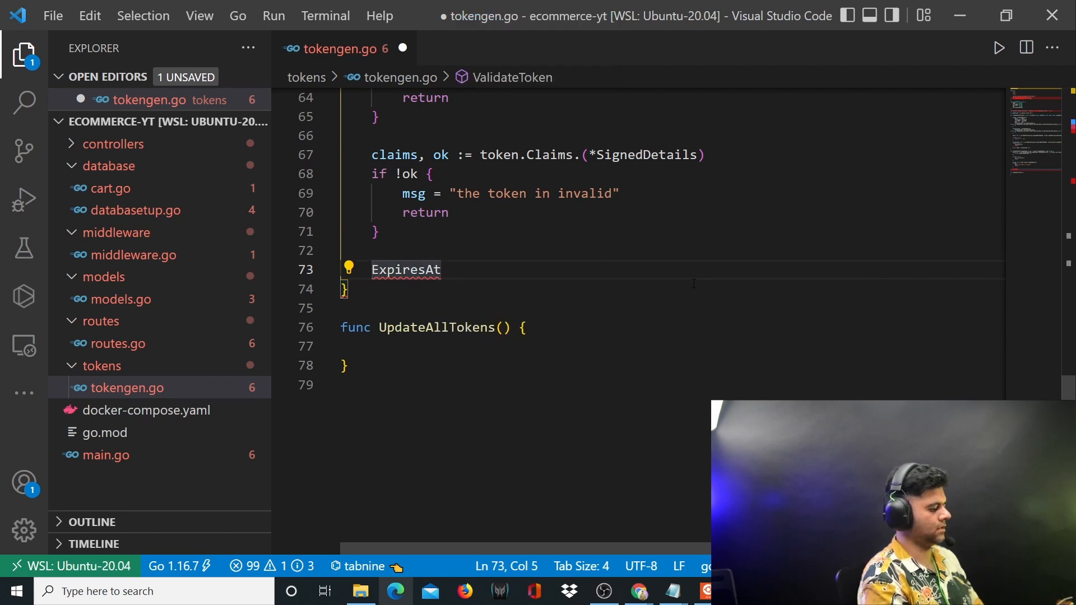
type("claims.")
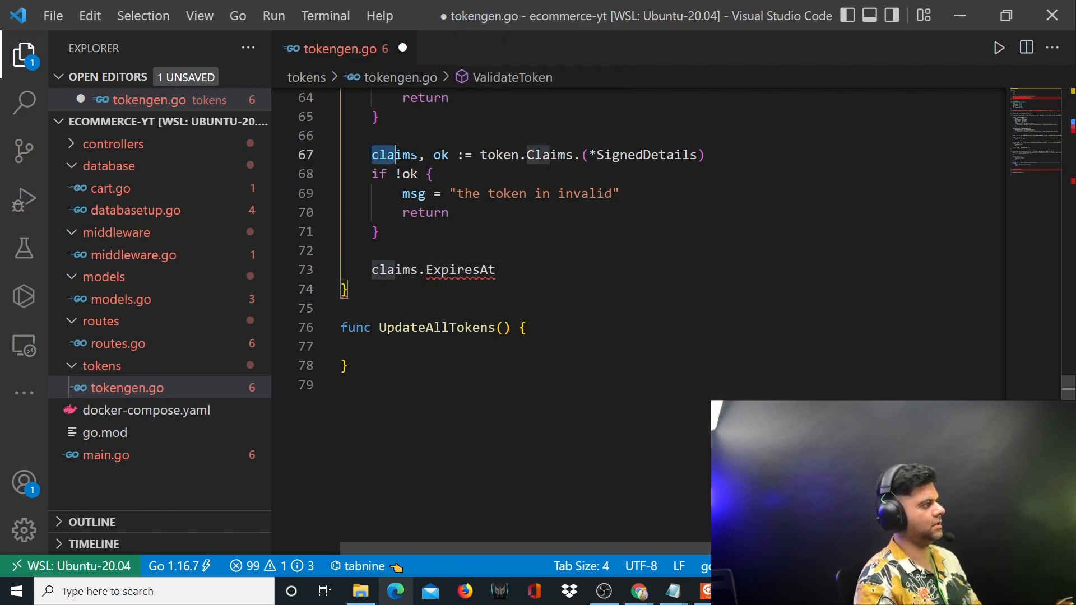
double_click(394, 155)
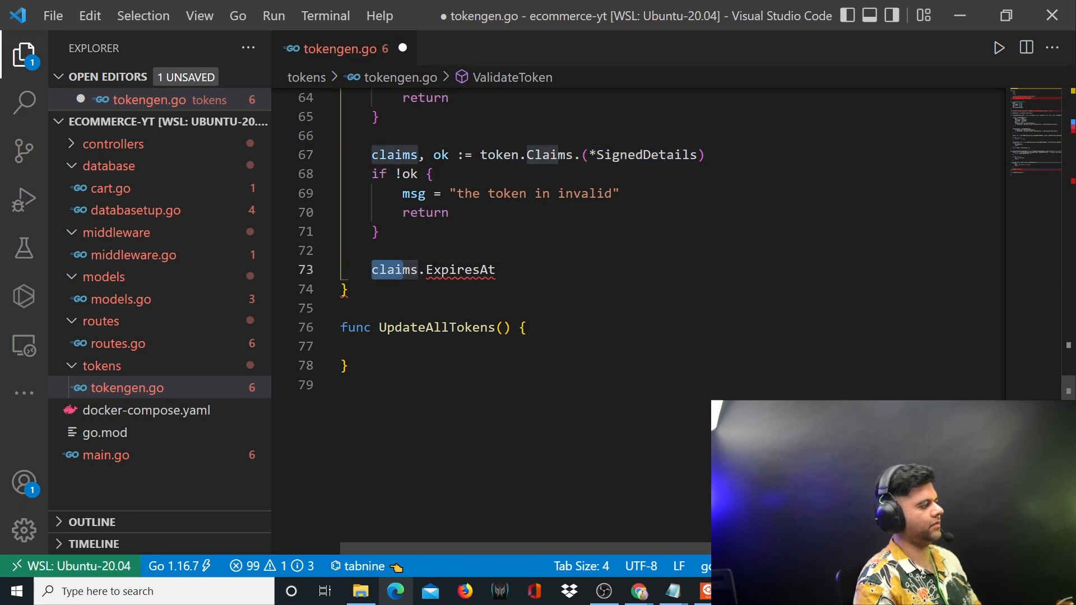
left_click(505, 270)
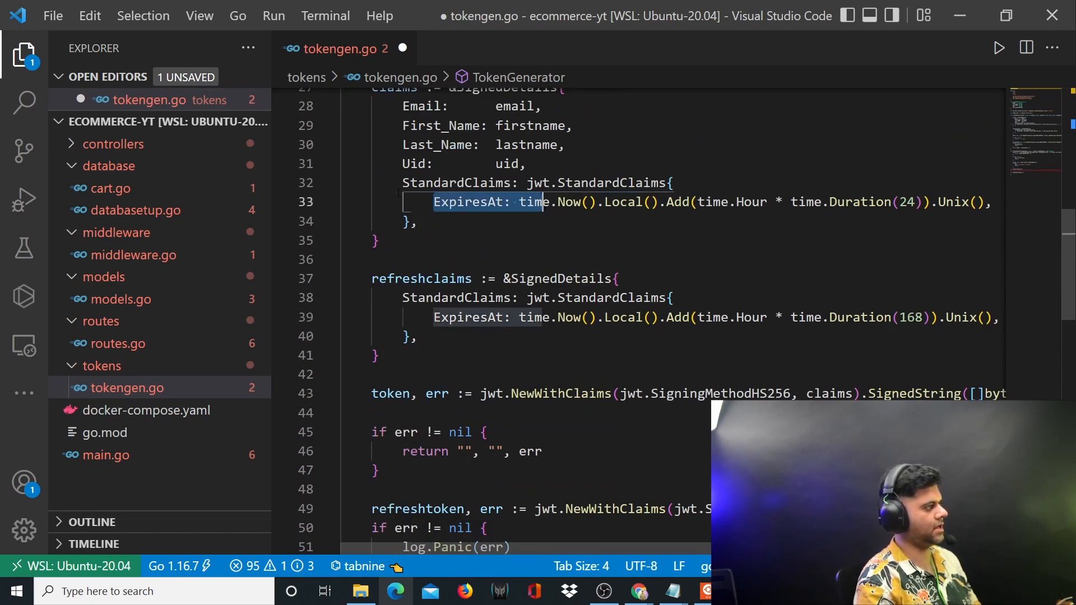
scroll("down", 3)
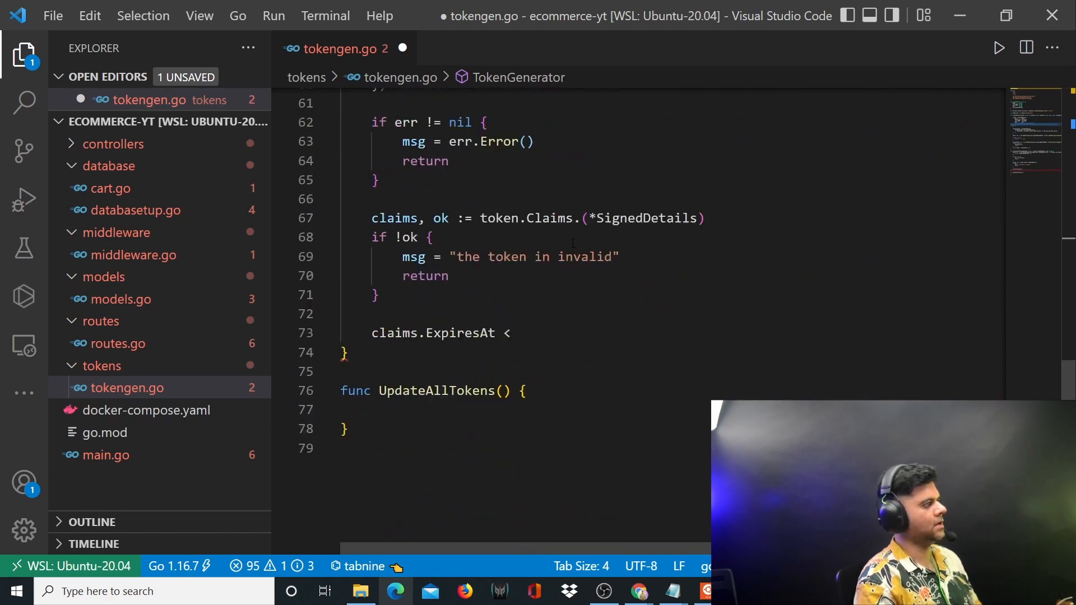
left_click(518, 333)
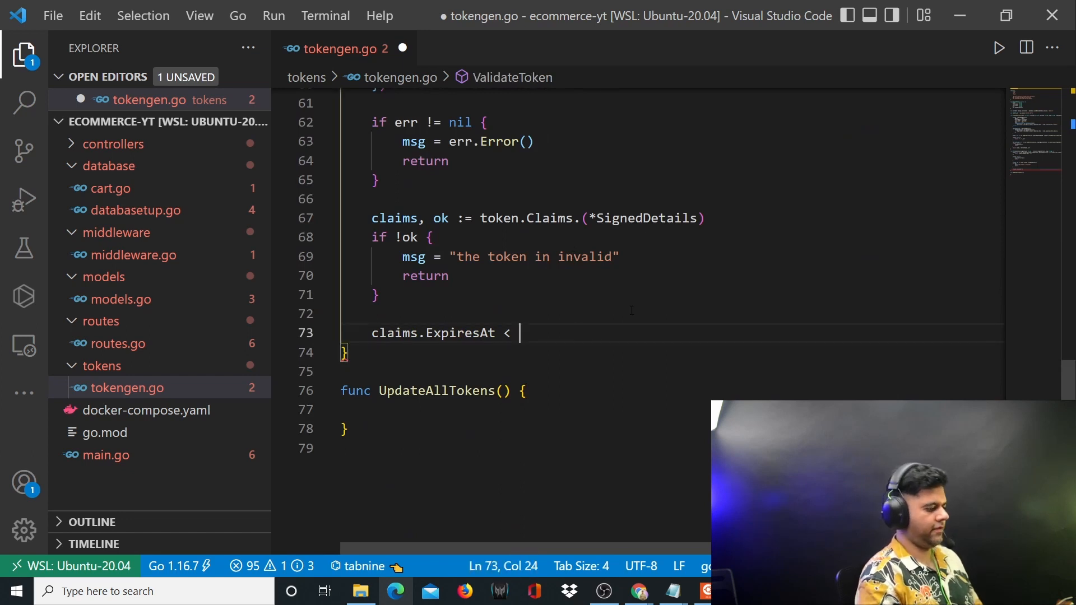
type("time.Now(")
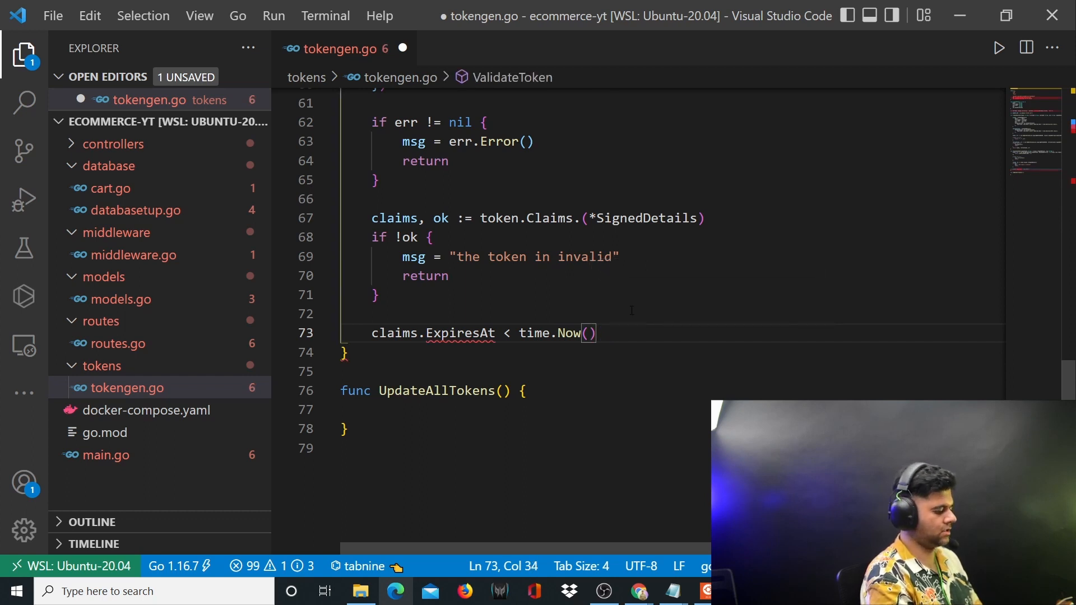
type(".Local")
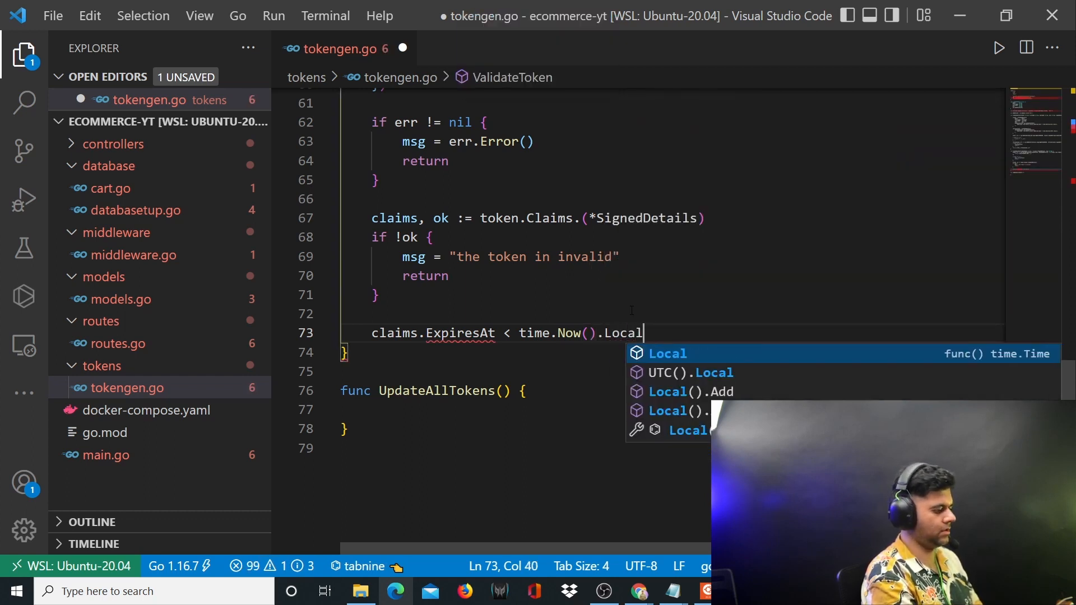
type("().unix")
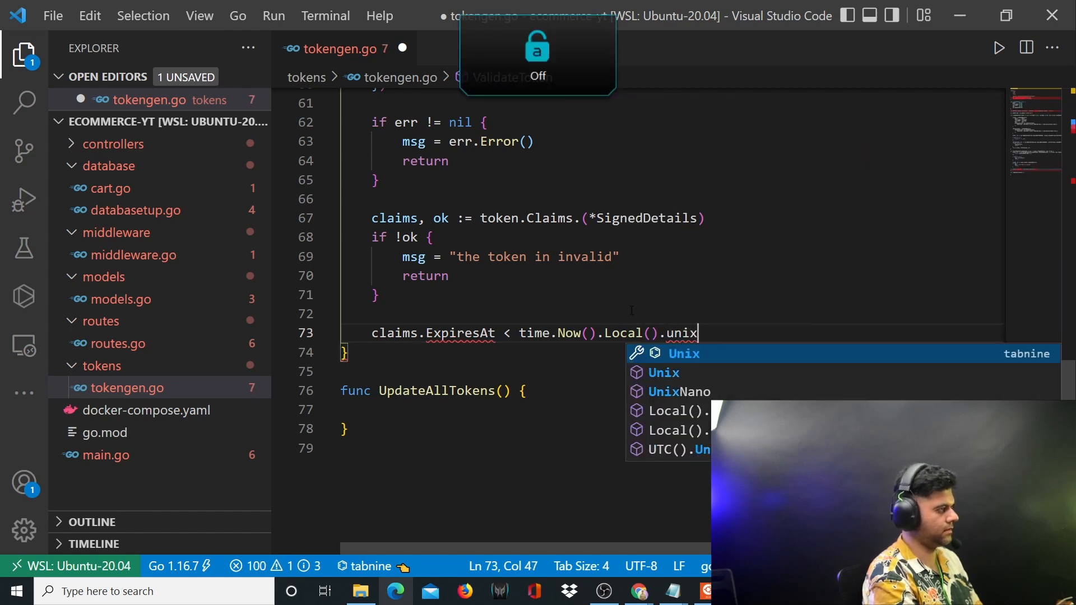
type("(){")
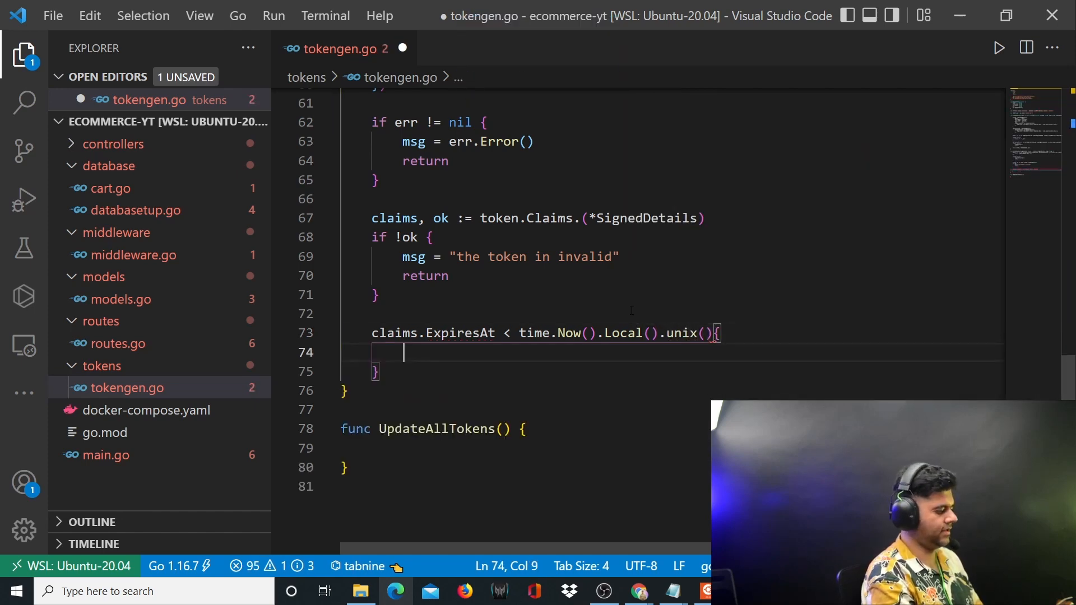
- Set msg = "token is already expired" with return, add return claims, msg, and save
type("msg =")
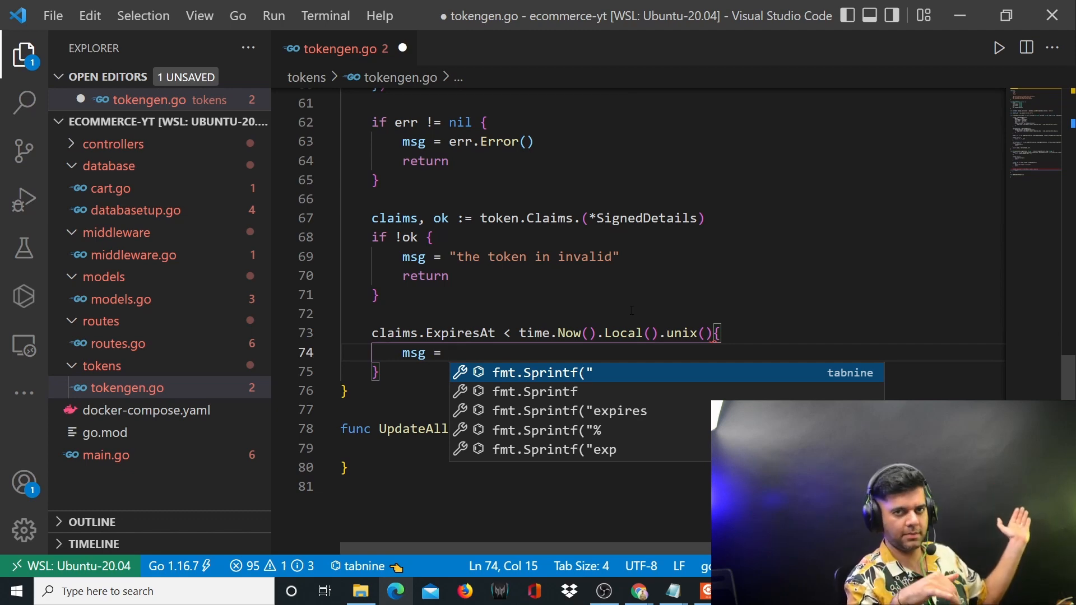
scroll("down", 3)
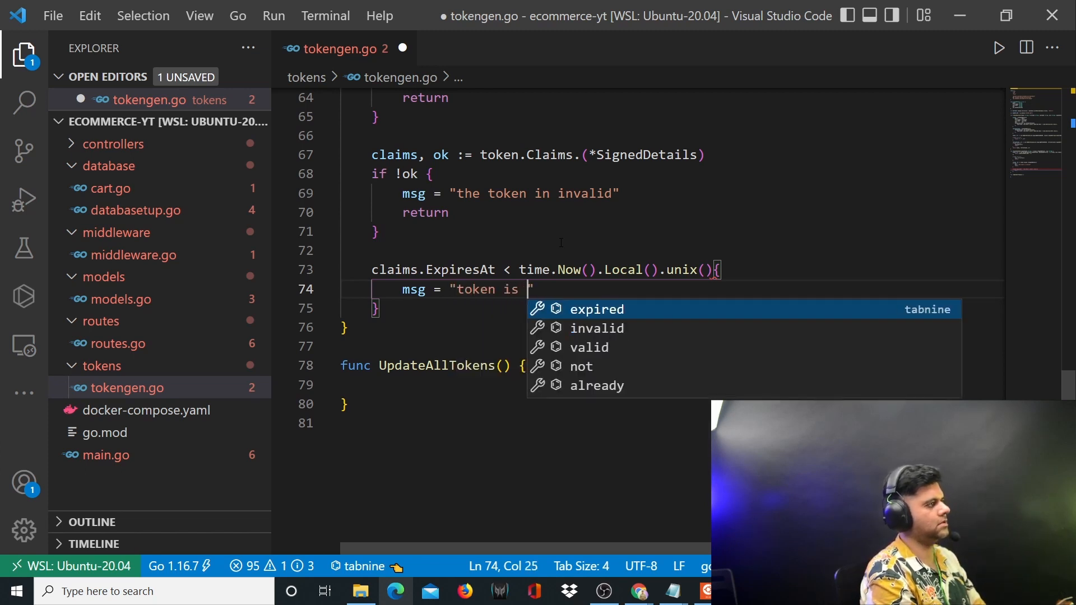
type("already expirt")
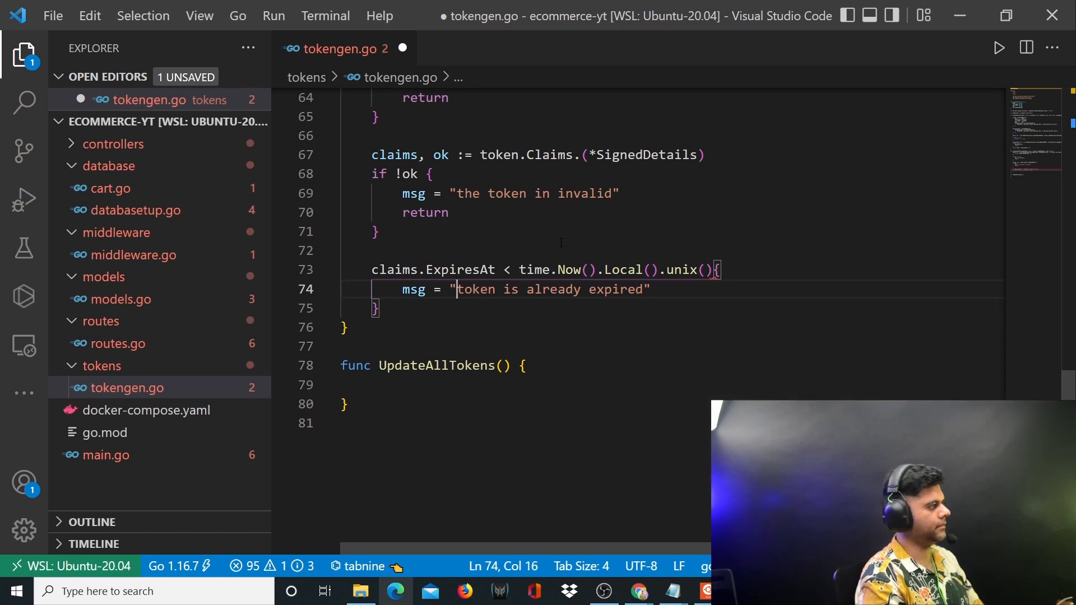
key("Enter")
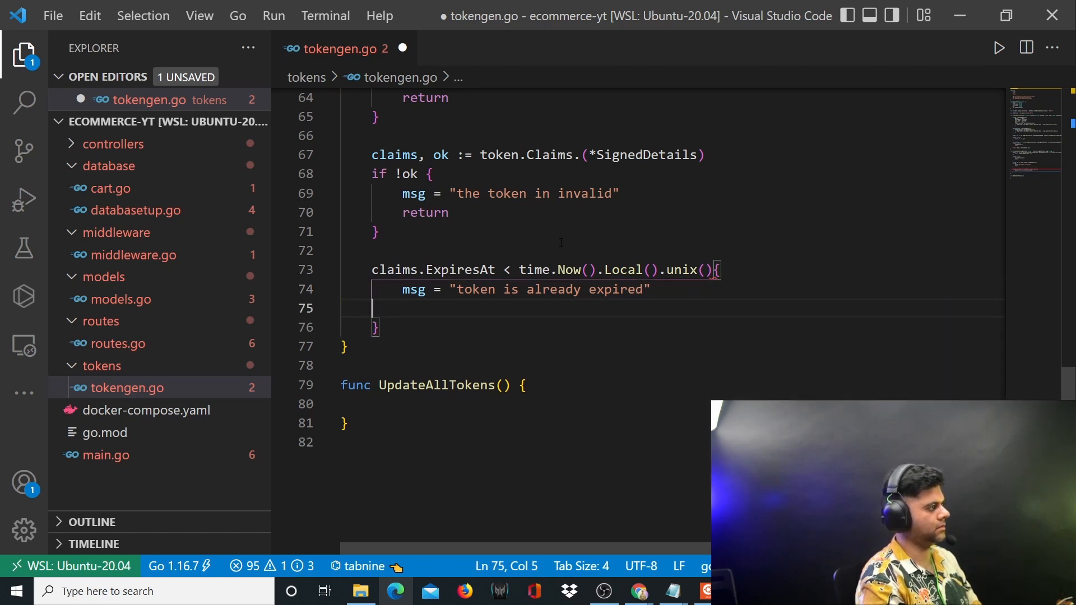
type("return")
left_click(672, 269)
type("if ")
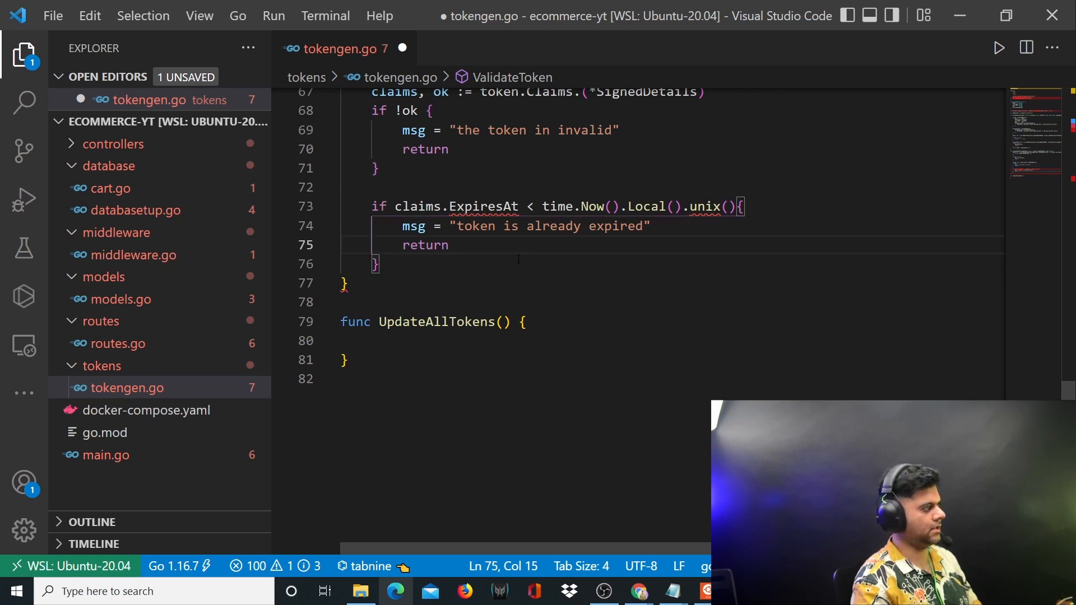
type("return claims, msg")
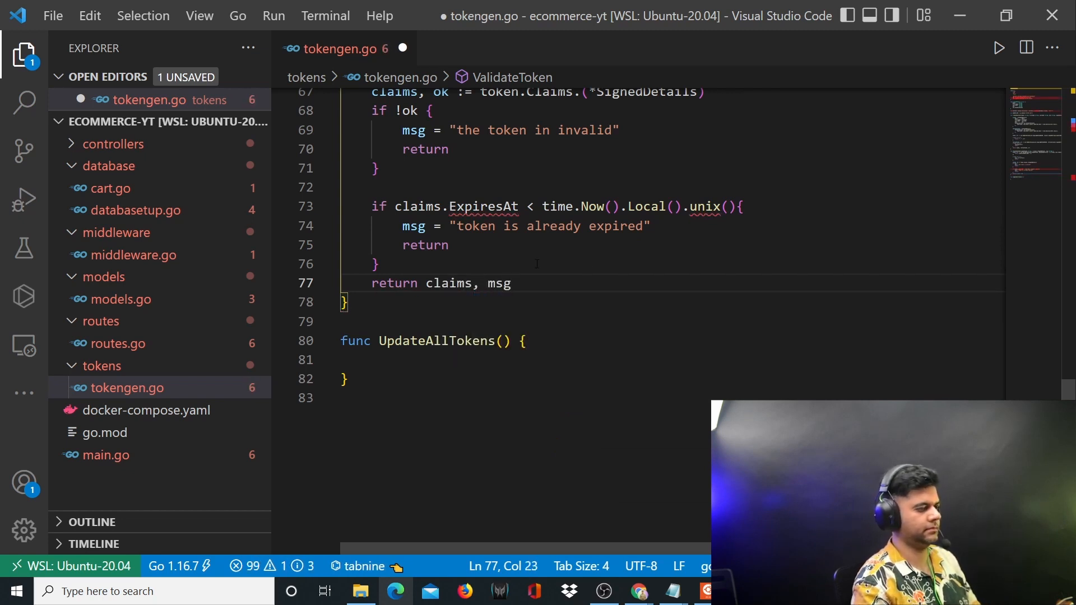
key("ctrl+s")
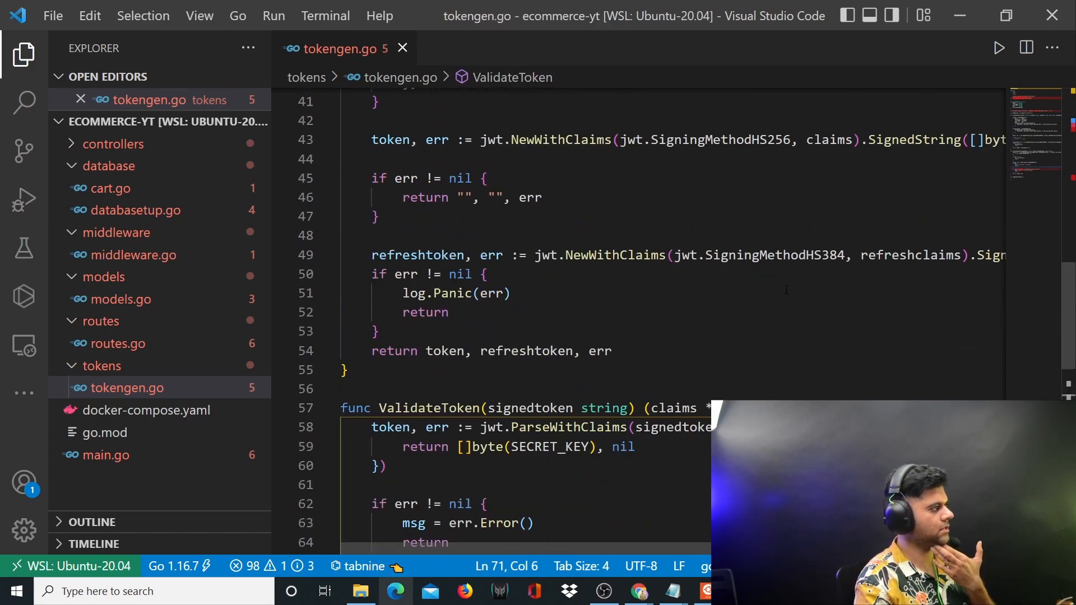
- Scroll down to the empty UpdateAllTokens function
scroll("down", 3)
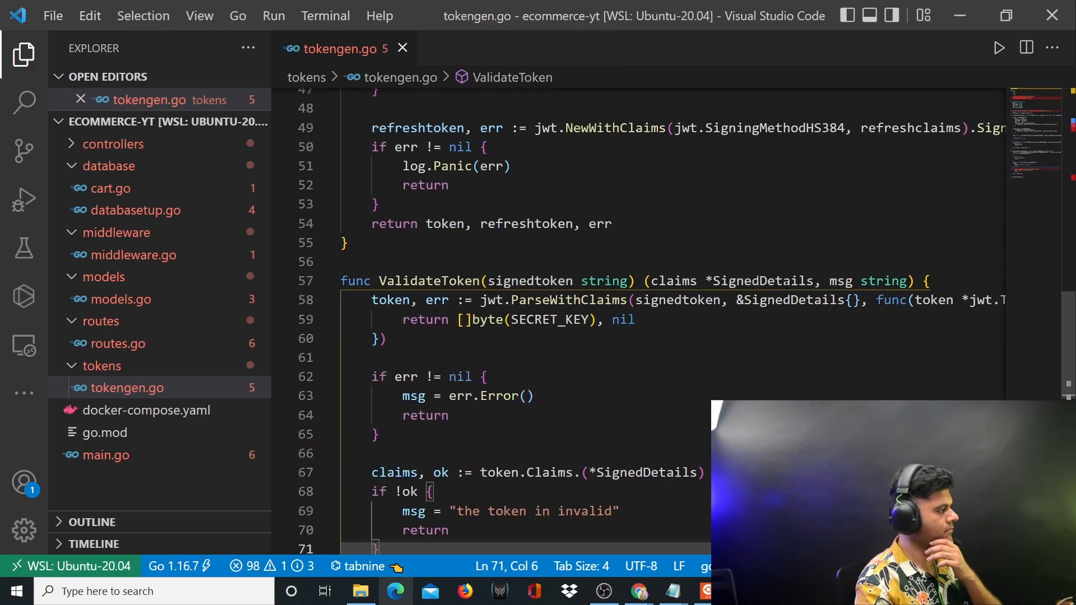
scroll("down", 3)
type("func UpdateAllTokens() {")
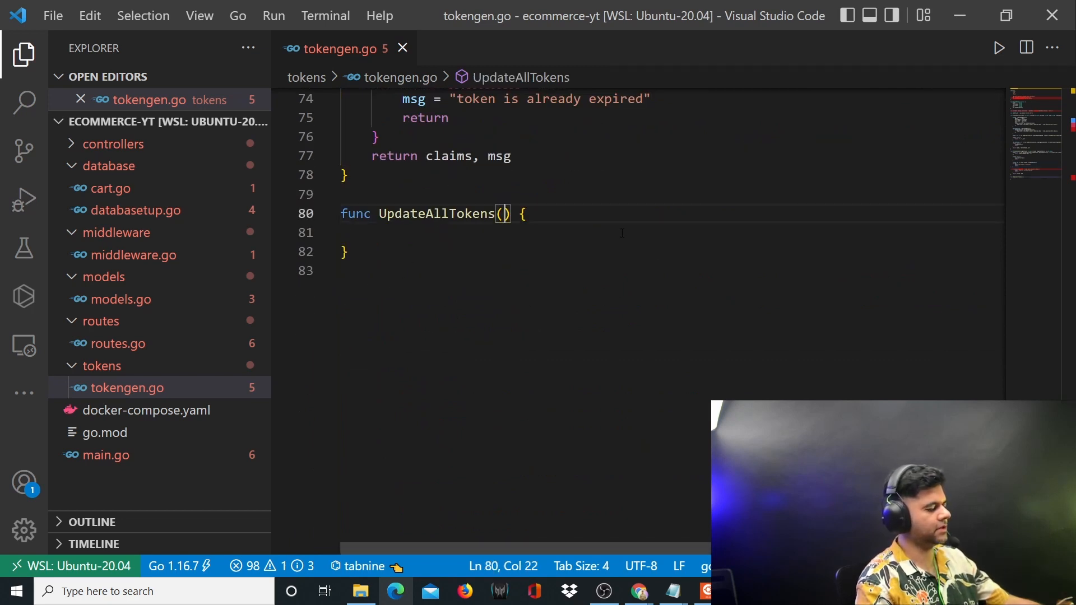
- Hide the sidebar and write parameters signedtoken string, signedrefreshtoken string, userid string
left_click(22, 51)
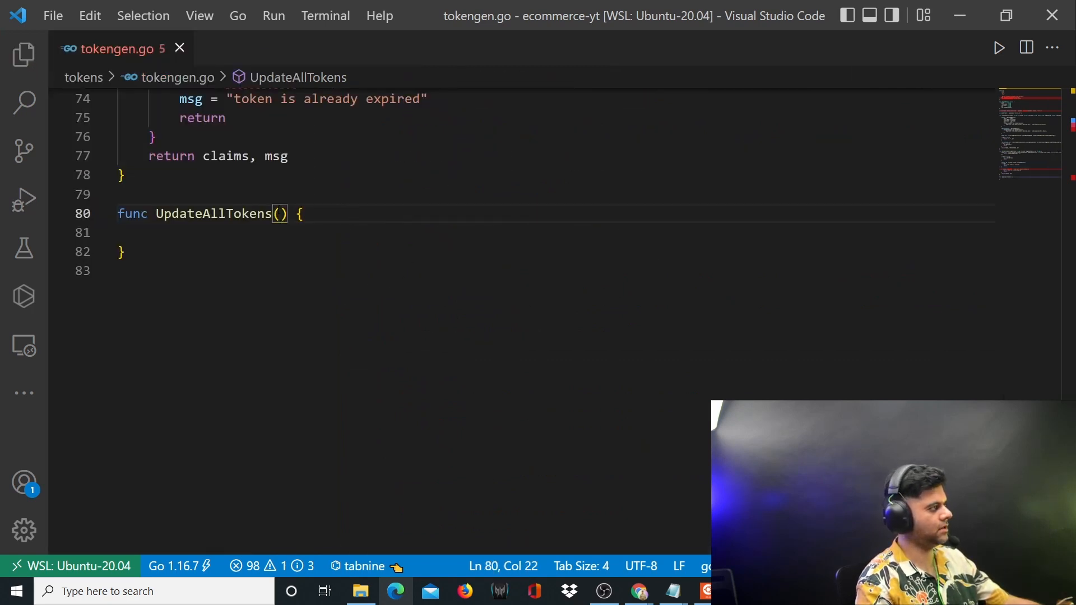
type("signedtoken string")
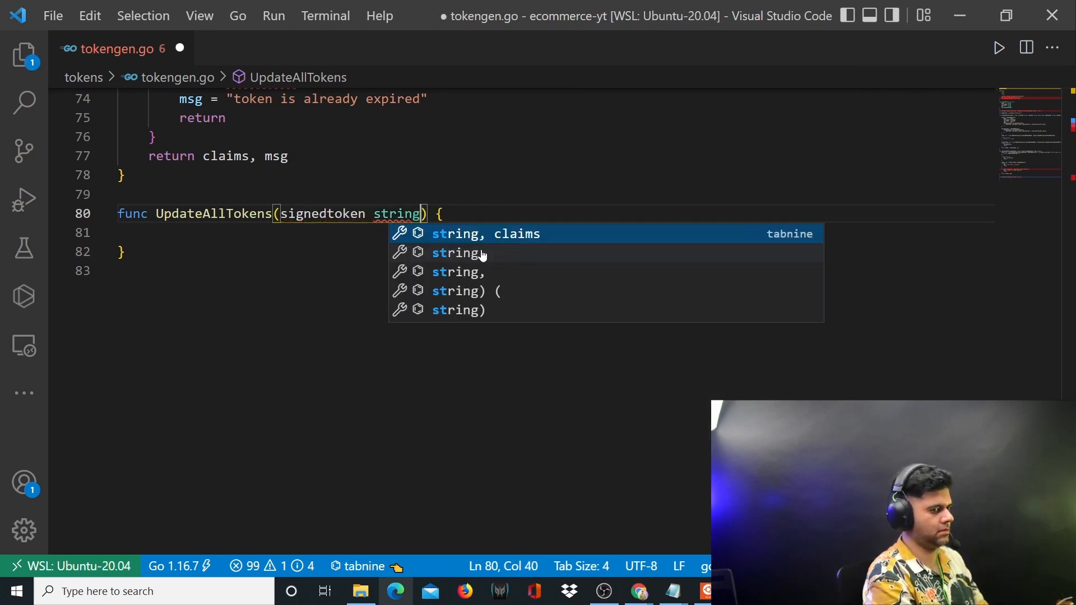
type(", signedrefreshtoken")
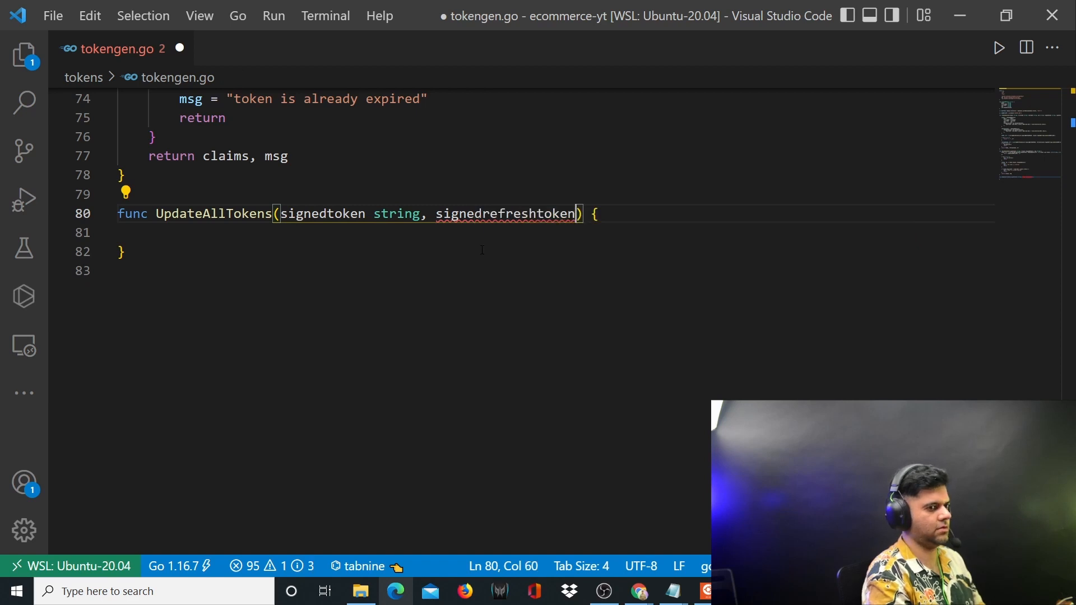
type("string, st")
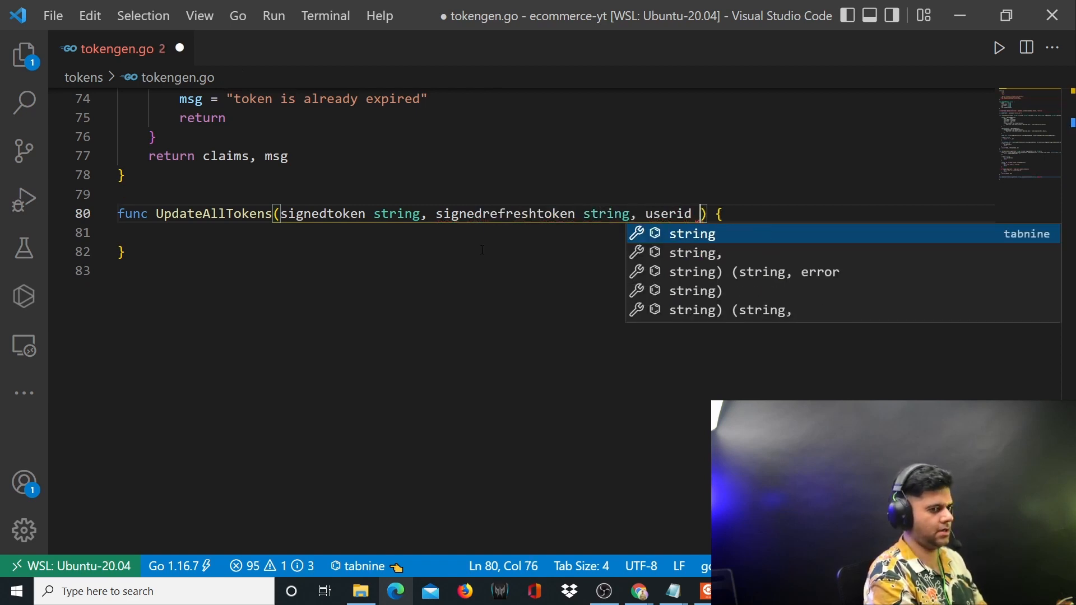
type("string)")
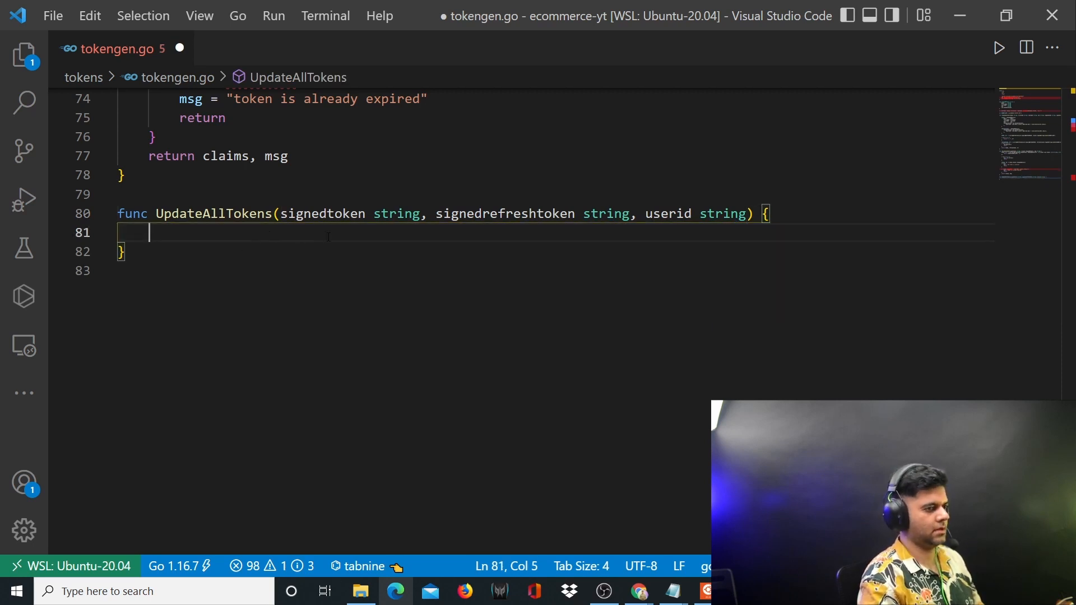
- Declare var ctx, cancel = context.WithTimeout(context.Background(), 100*time.Second) at the top of UpdateAllTokens
type("context.")
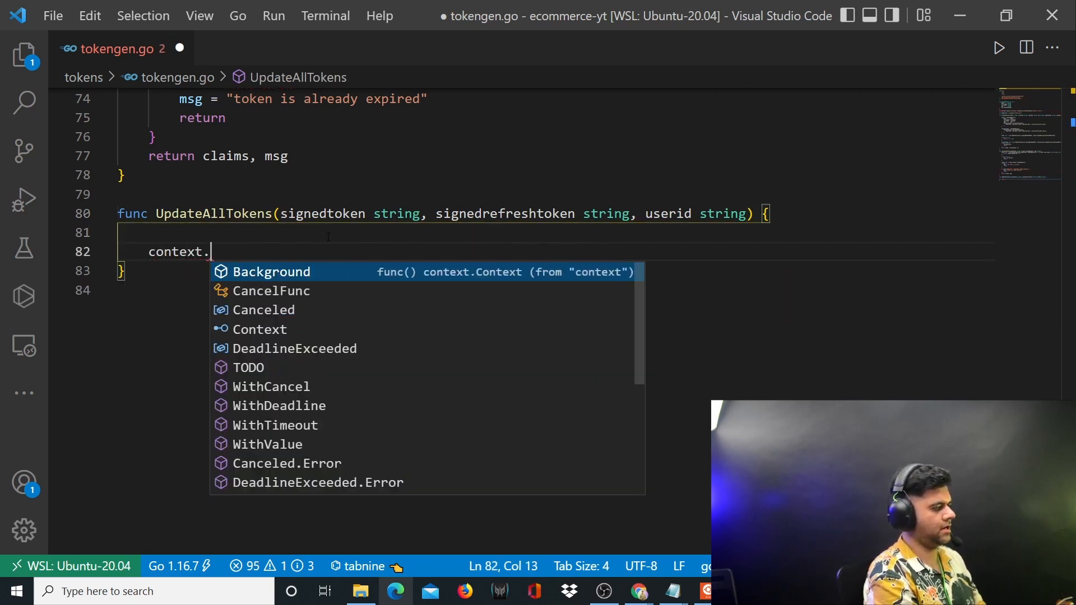
type("WithTimeout(context.Background())")
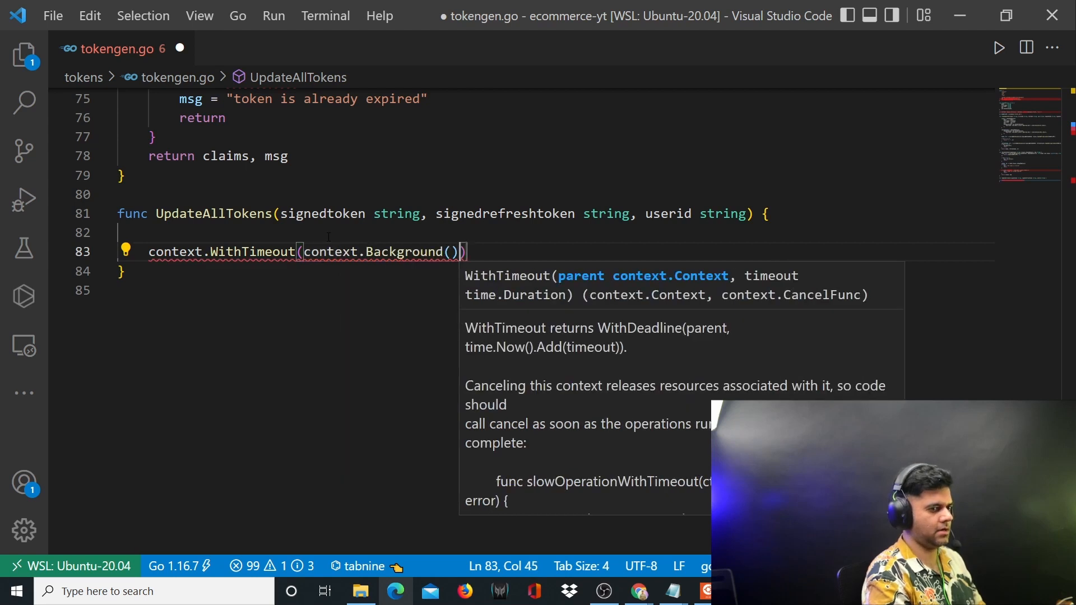
type(",")
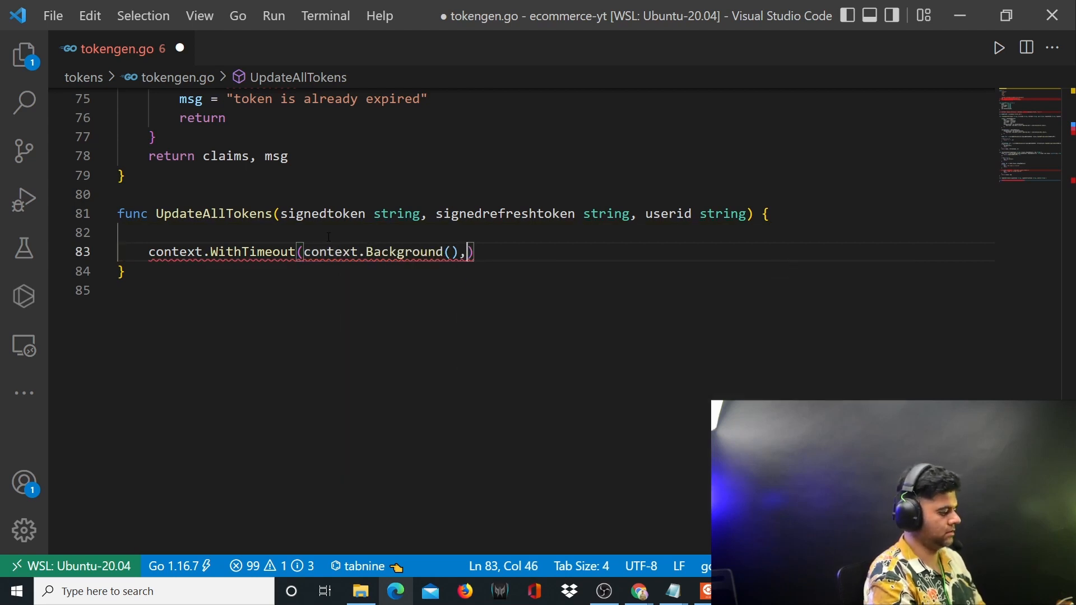
type("100*time.Second")
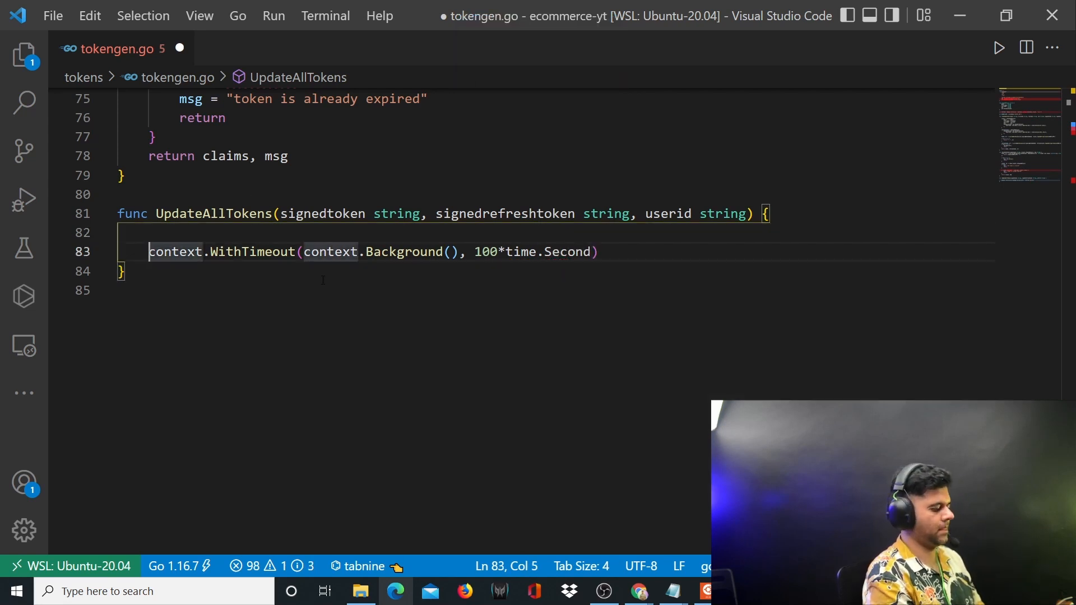
type("var ctx, cancel =")
type("var u")
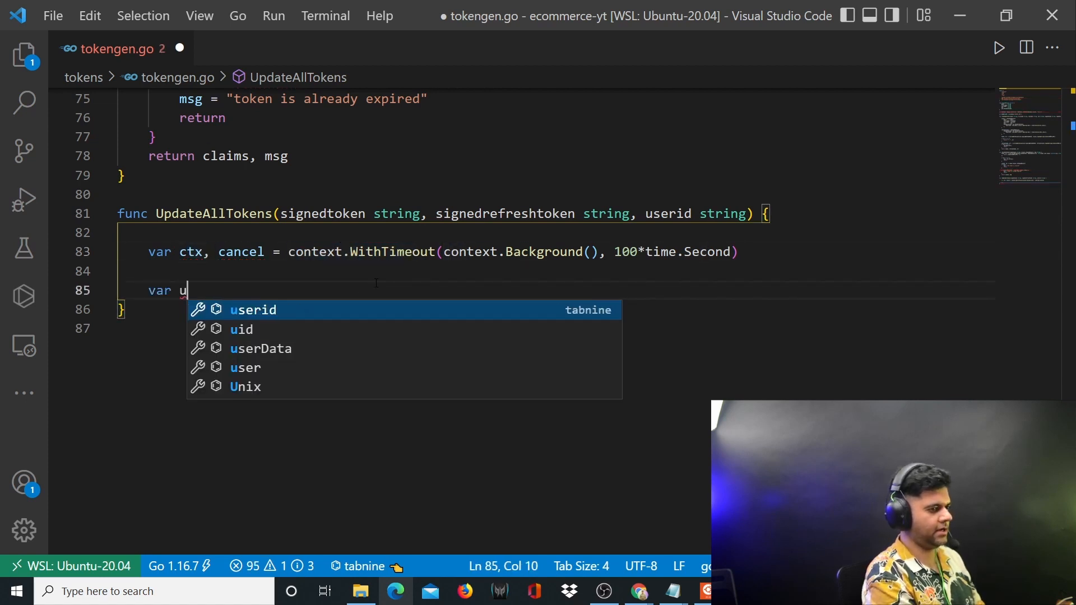
- Declare var updateobj primitive.D below the context line
type("pdate")
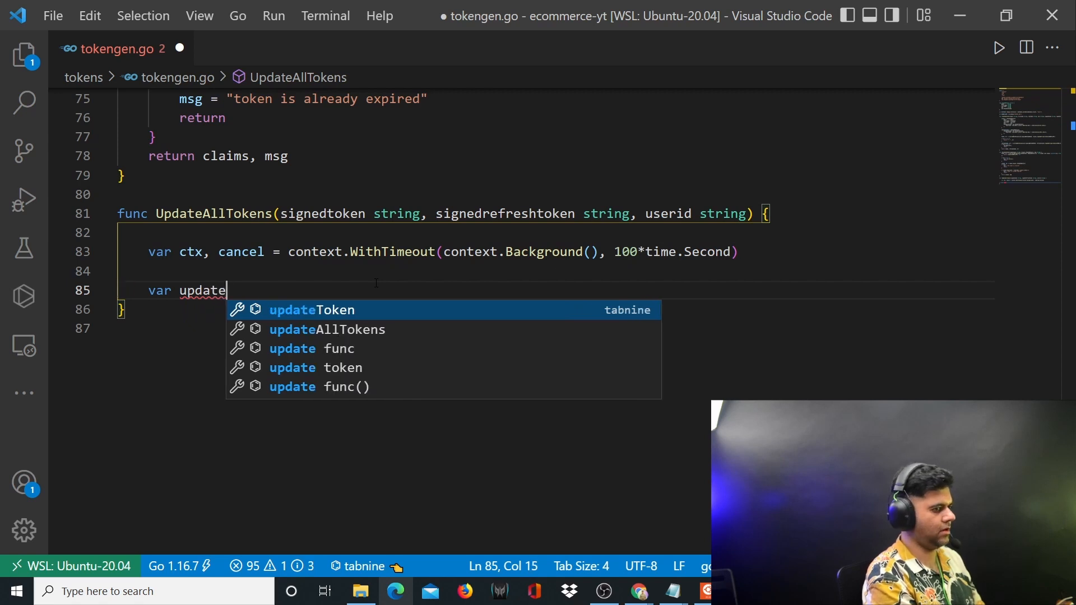
type("obj p")
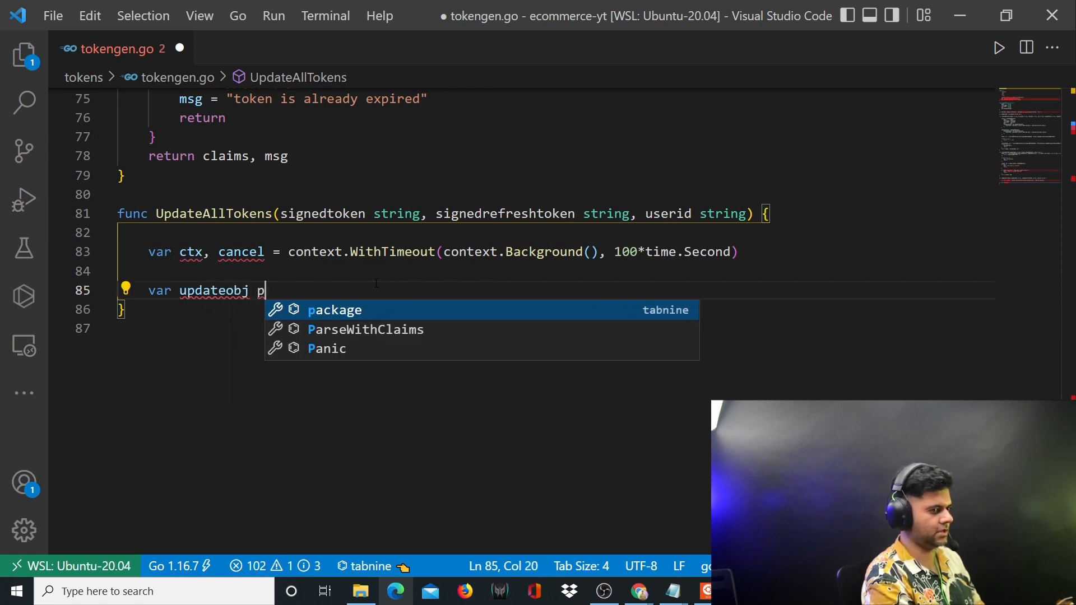
type("rimitive.D")
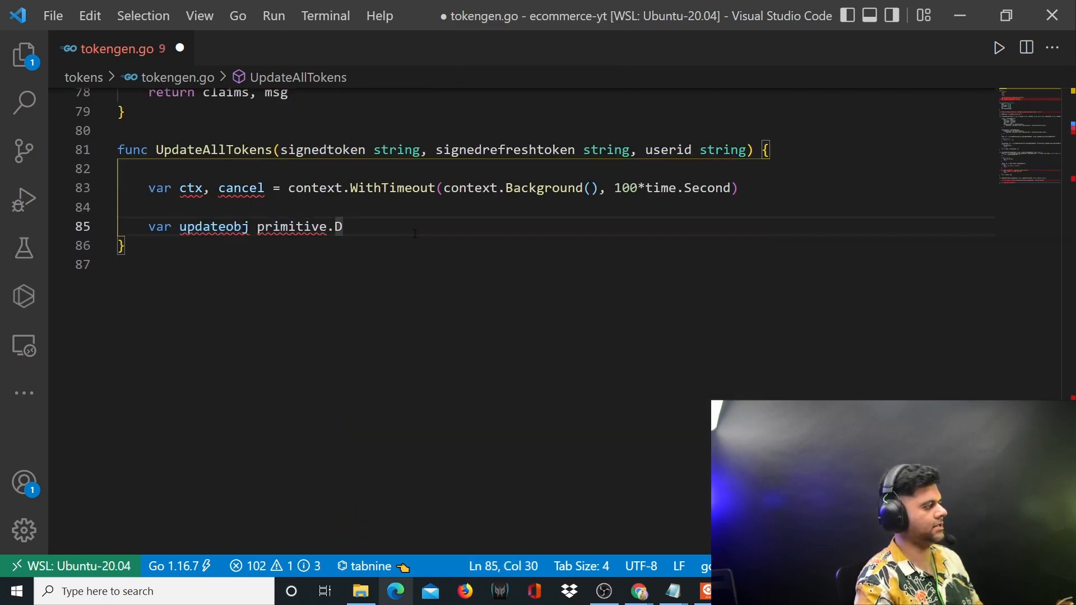
- Write updateobj = append(updateobj, bson.E{Key:"token", Value: signedtoken}) on line 87
key("Enter")
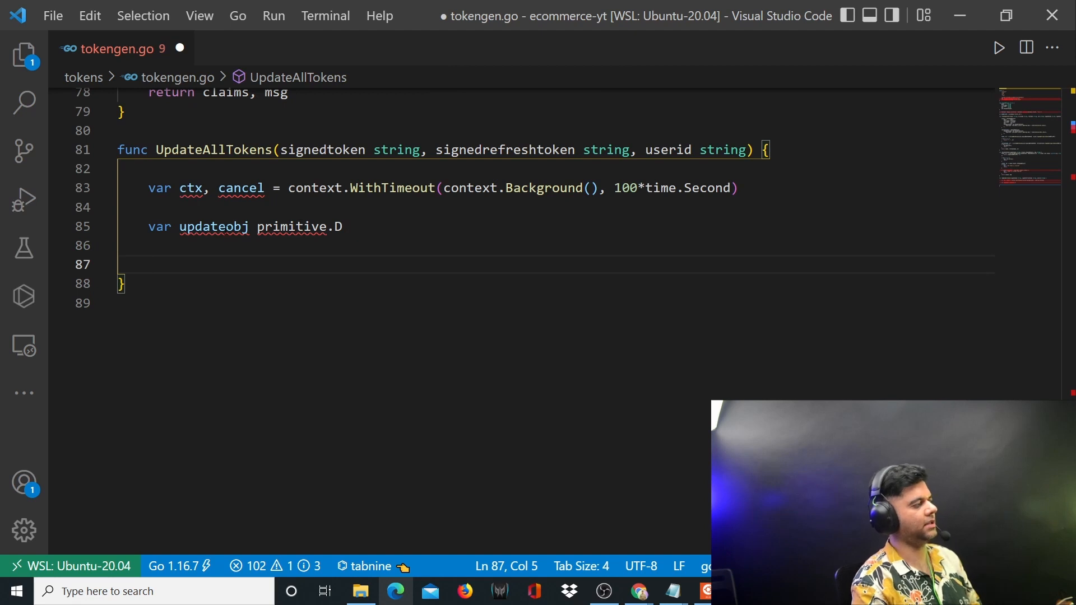
double_click(213, 226)
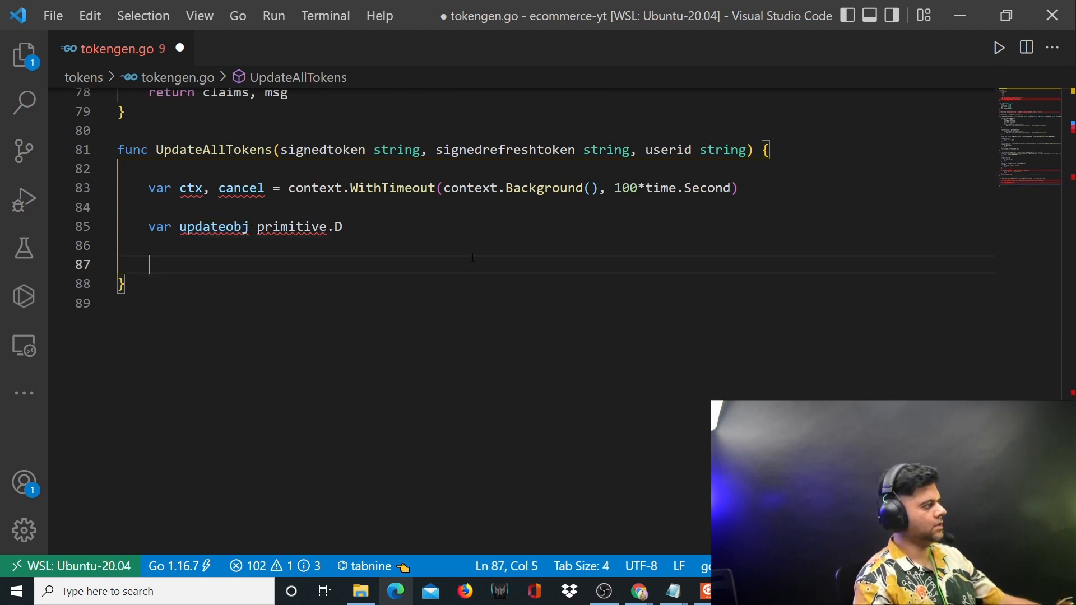
type("upd")
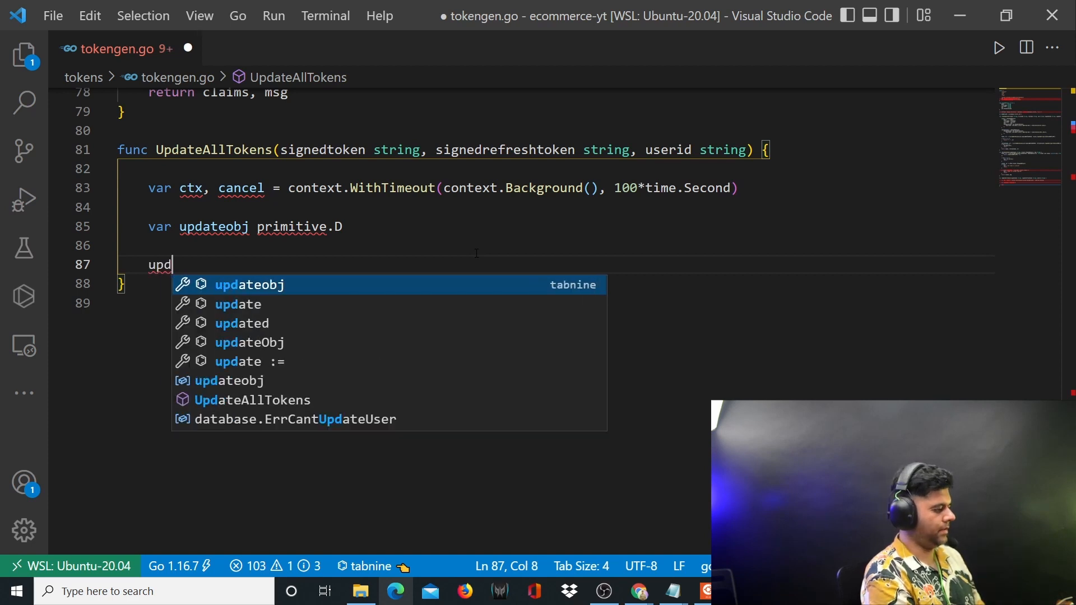
type("updateobj, err")
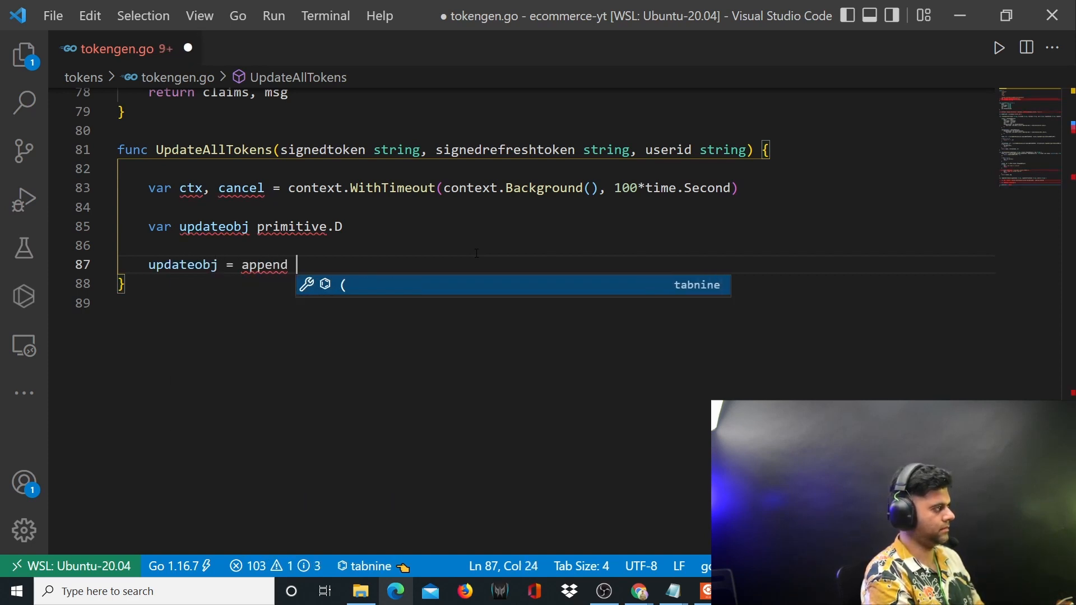
type("(updateobj,")
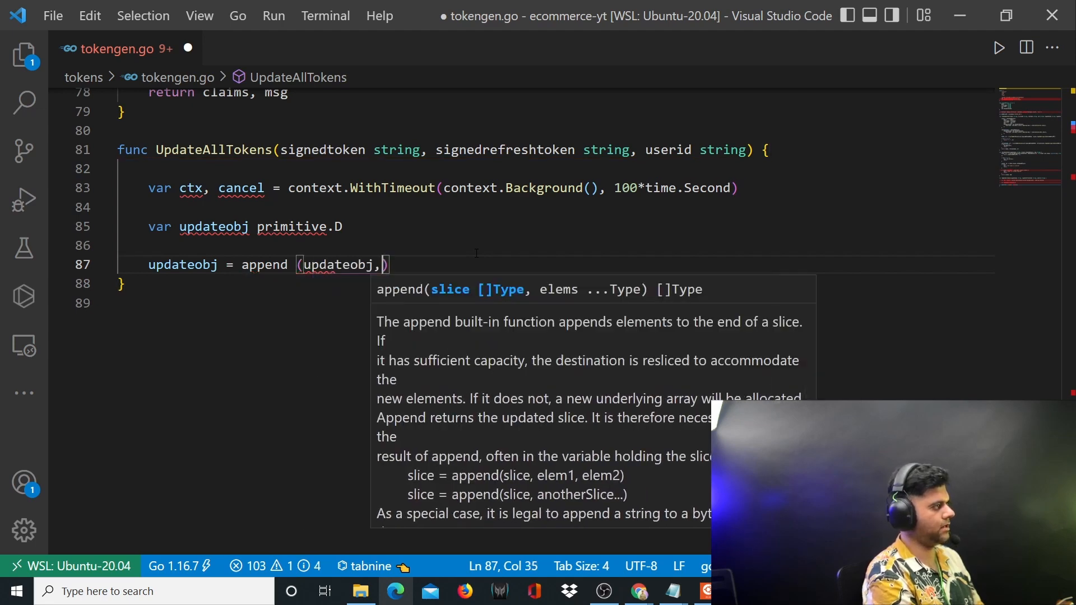
type("bson.E{K")
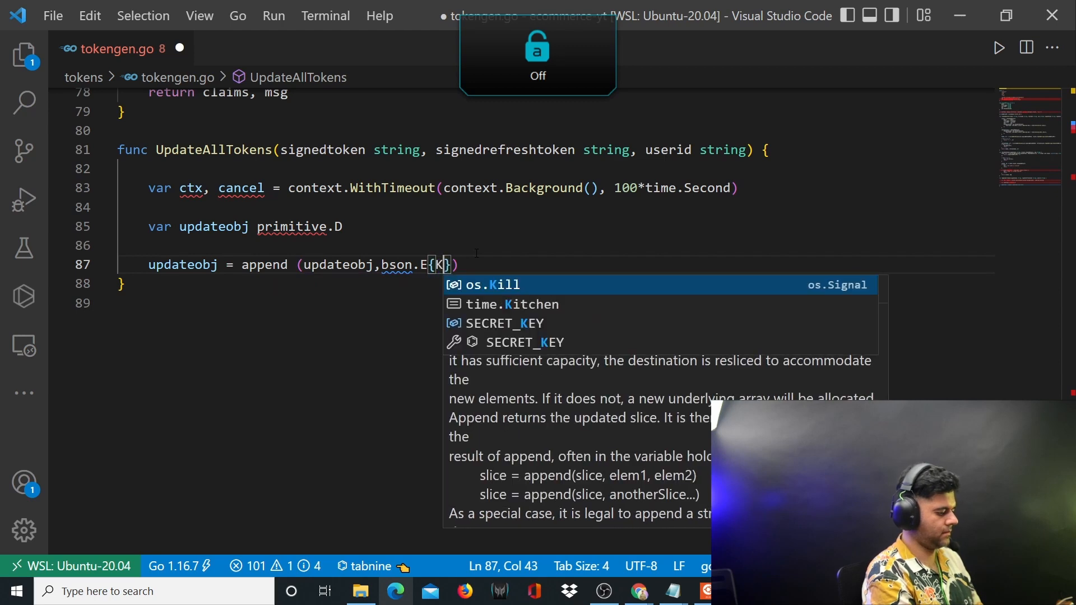
type("Key:\"token\",")
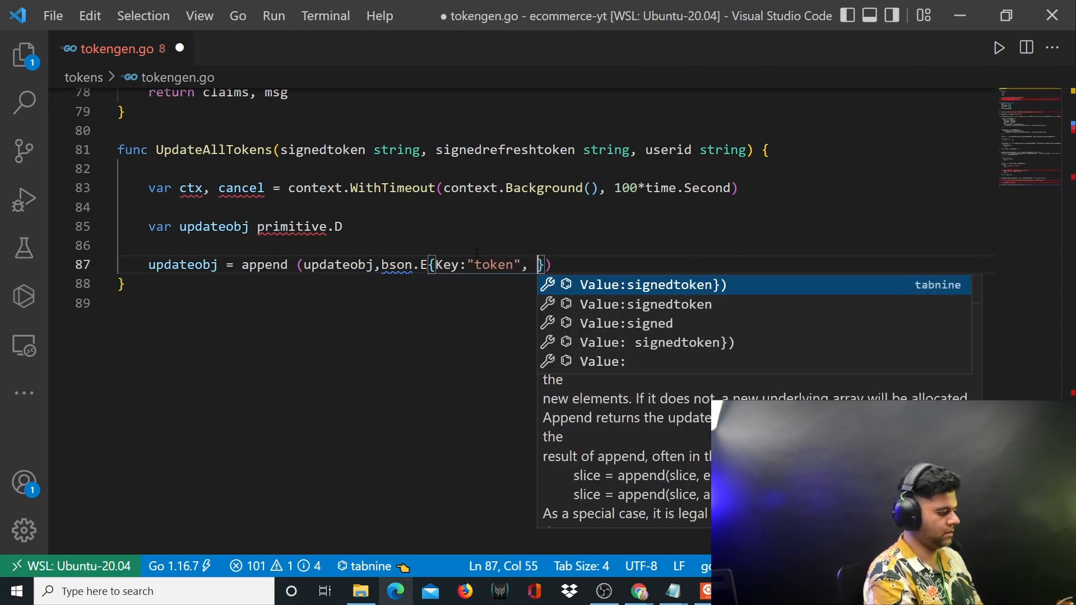
type("Value: signedtoken")
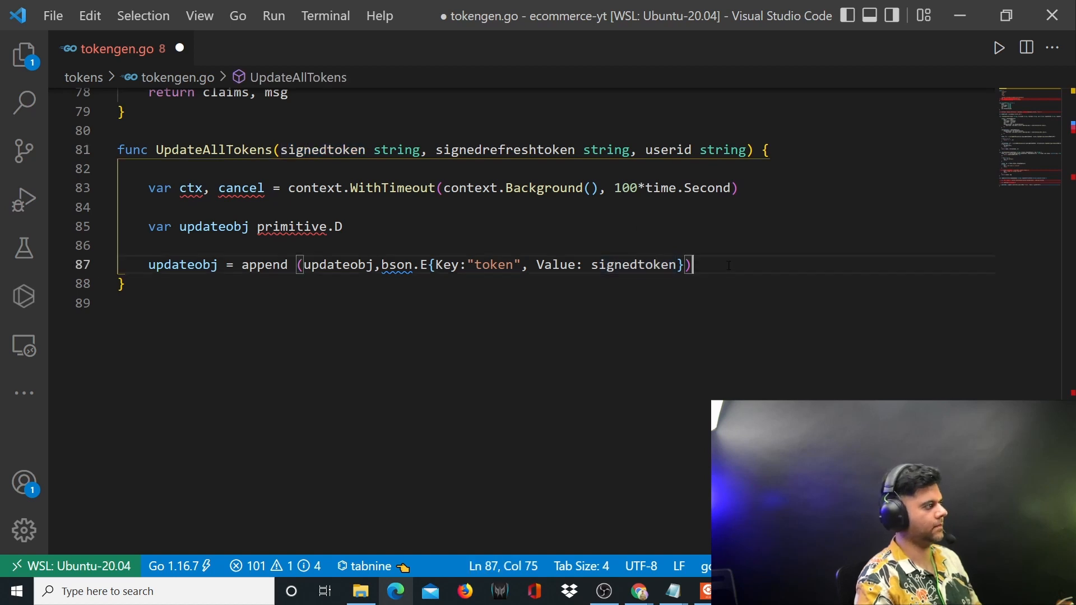
- Duplicate the append line for Key:"refresh_token" with Value: signedrefreshtoken
key("Enter")
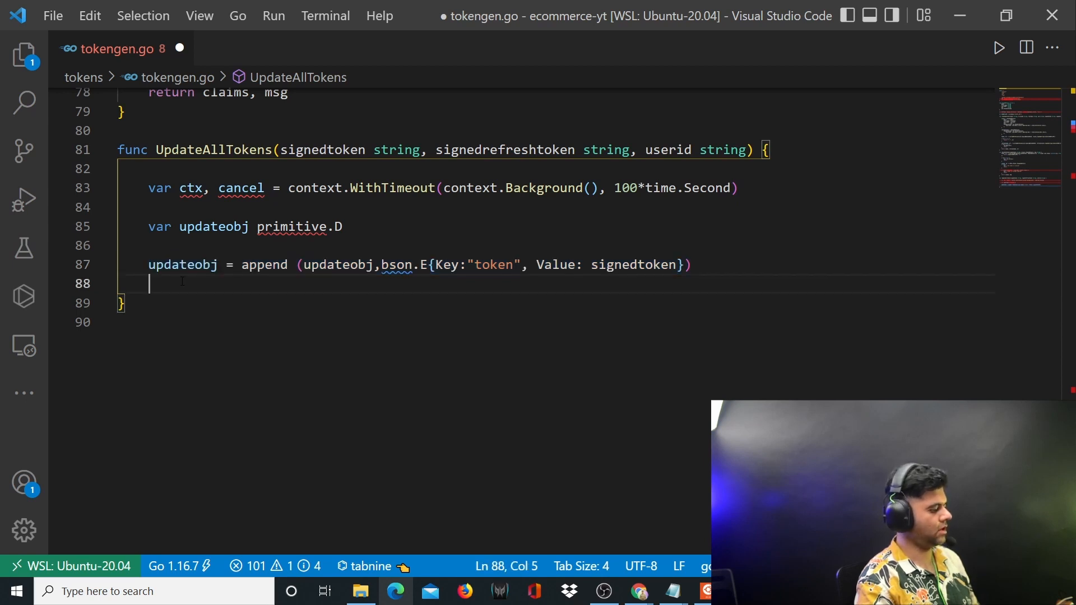
type("updateobj = append (updateobj,bson.E{Key:\"token\", Value: signedtoken})")
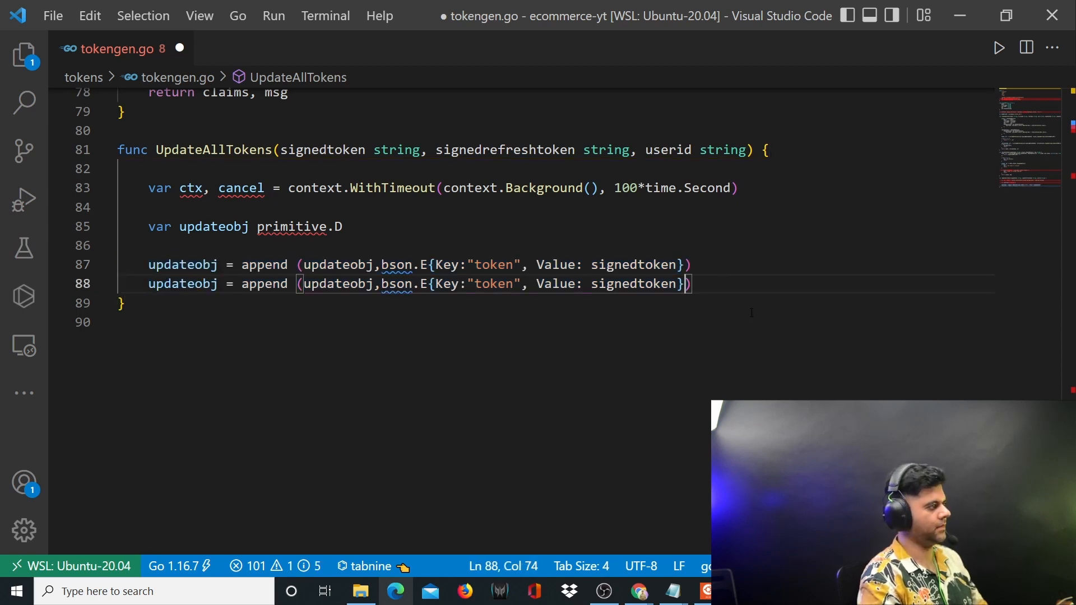
type("refresh_")
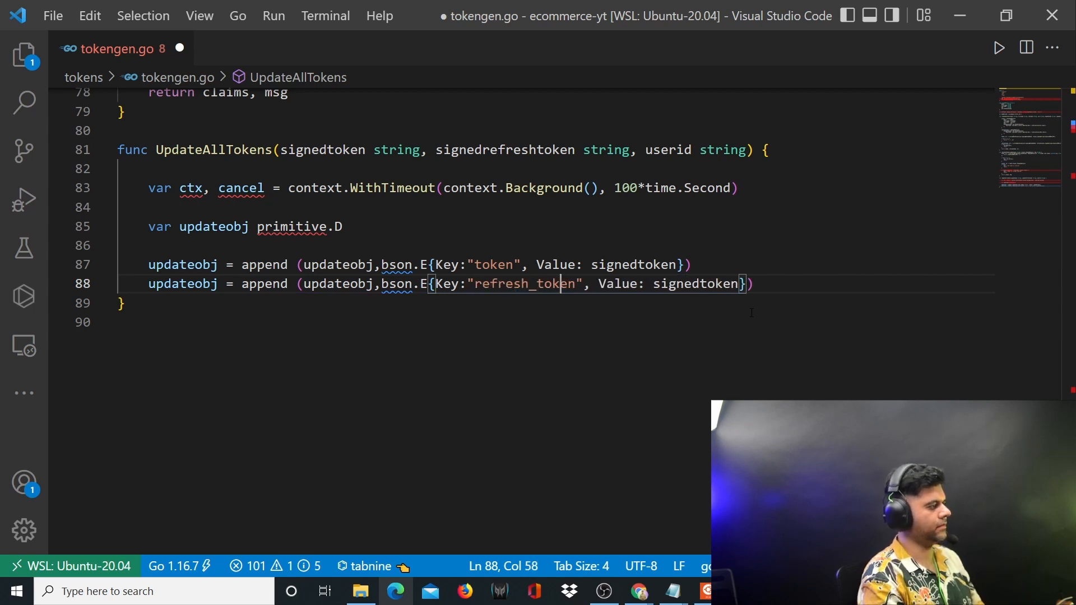
double_click(696, 283)
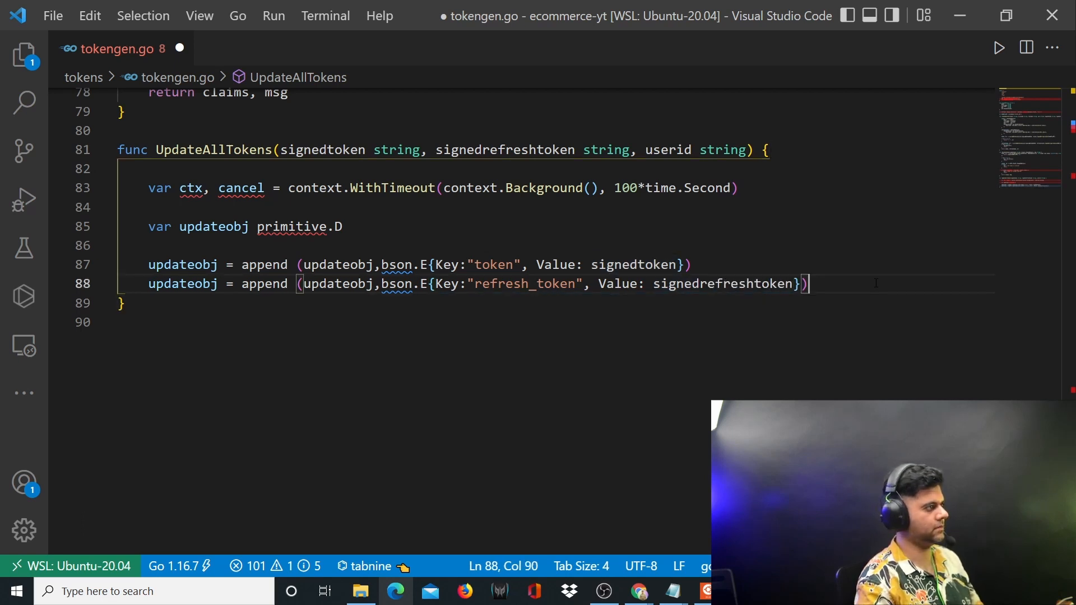
key("Enter")
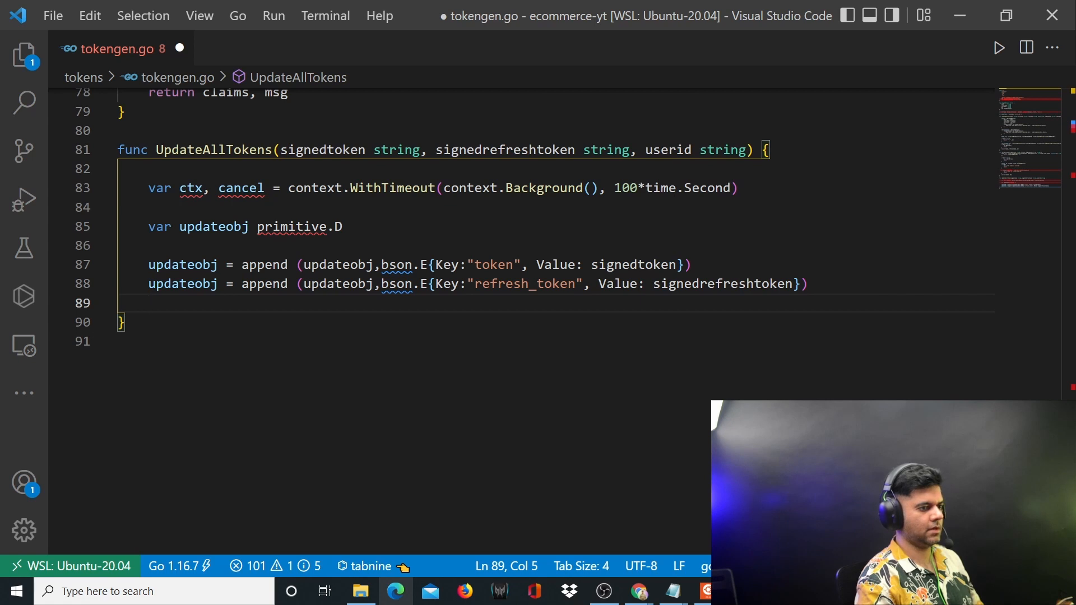
- Set updated_at, _ := time.Parse(time.RFC3339, time.Now().Format(time.RFC3339))
type("up")
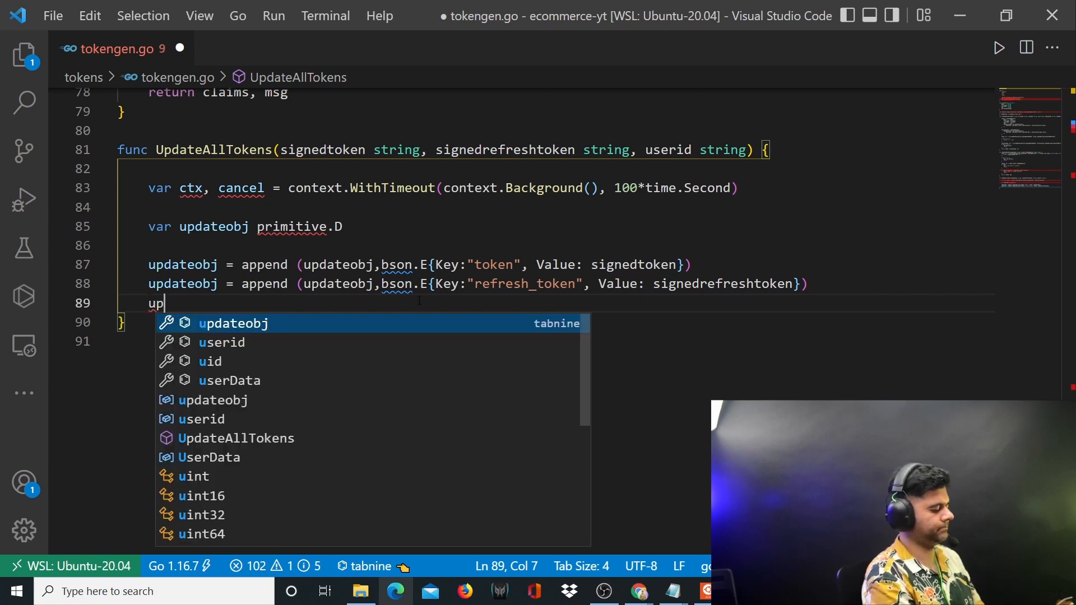
type("dated_")
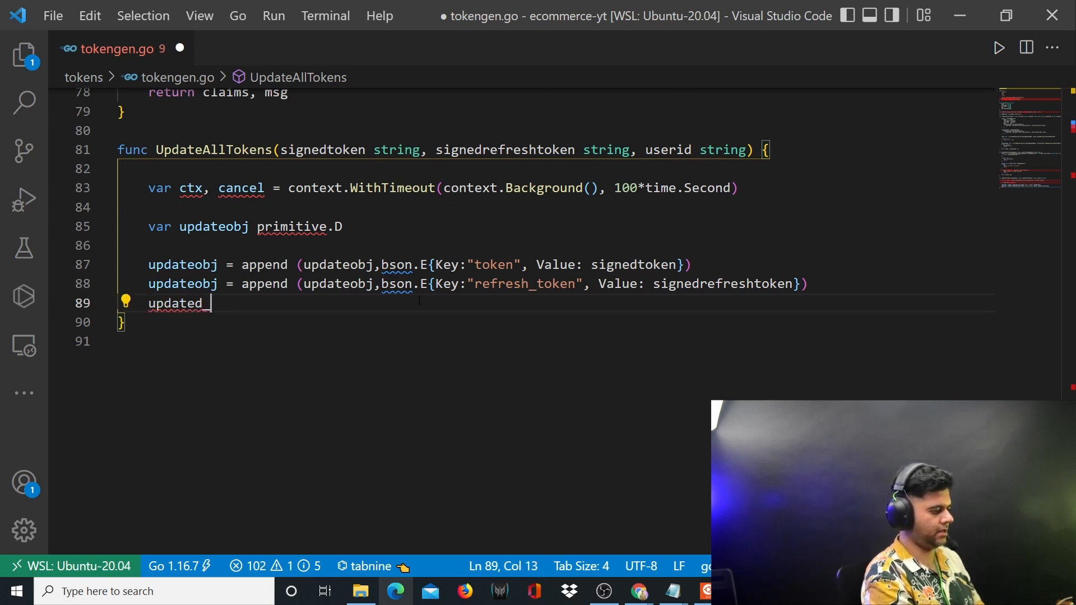
type("_at, _")
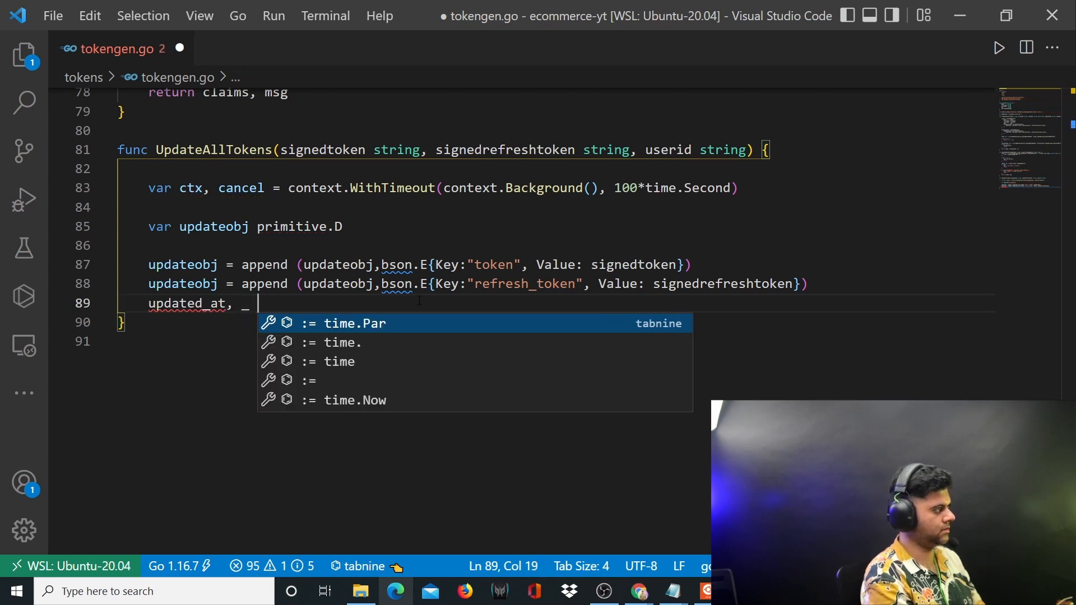
type(":= t")
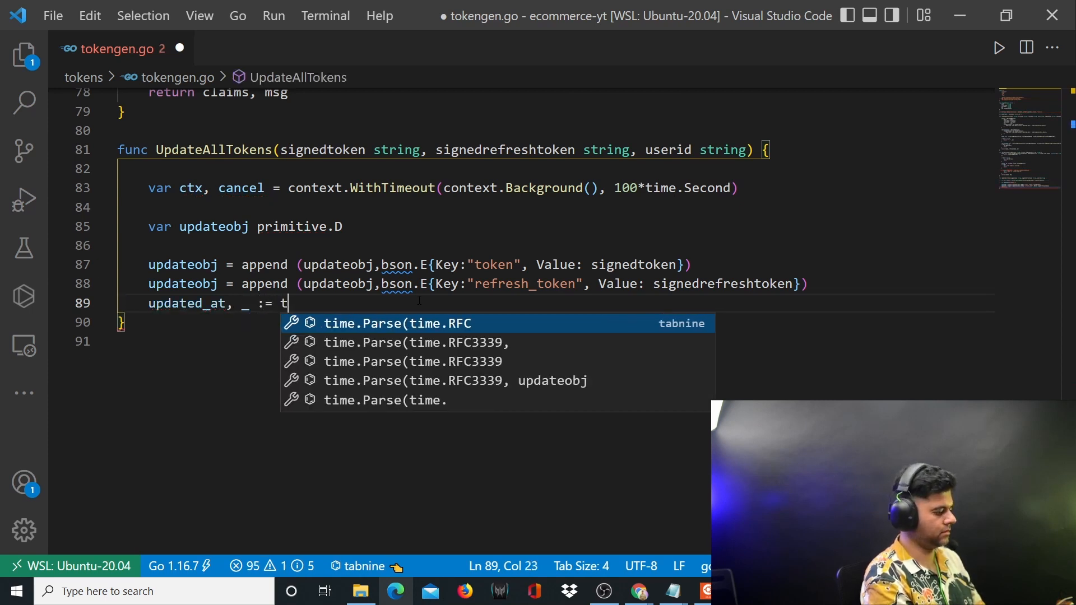
type("ime.Parse")
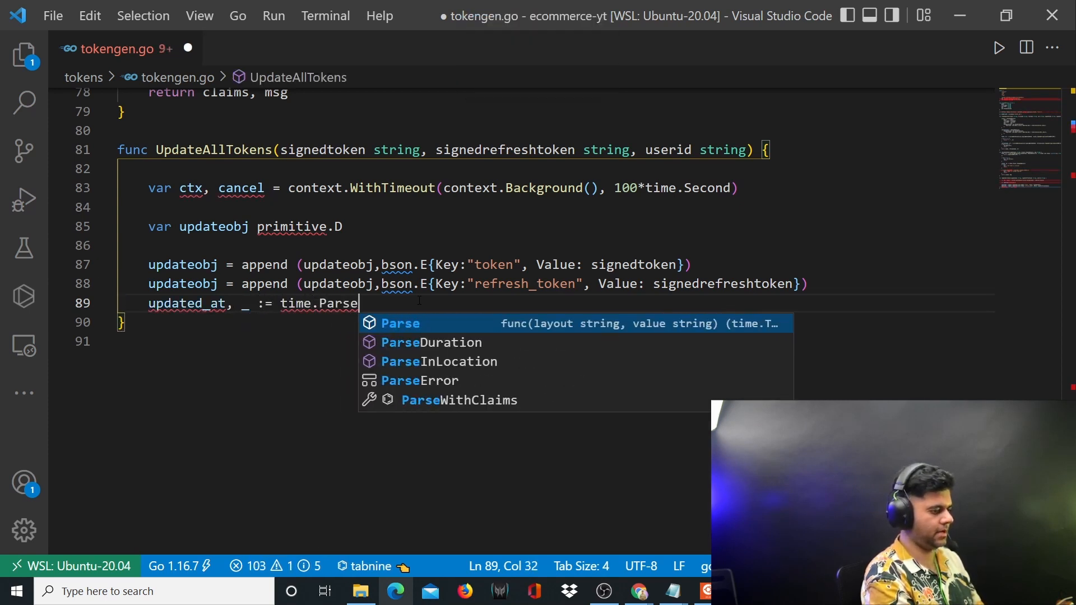
type("(time.RFC3339, updateobj")
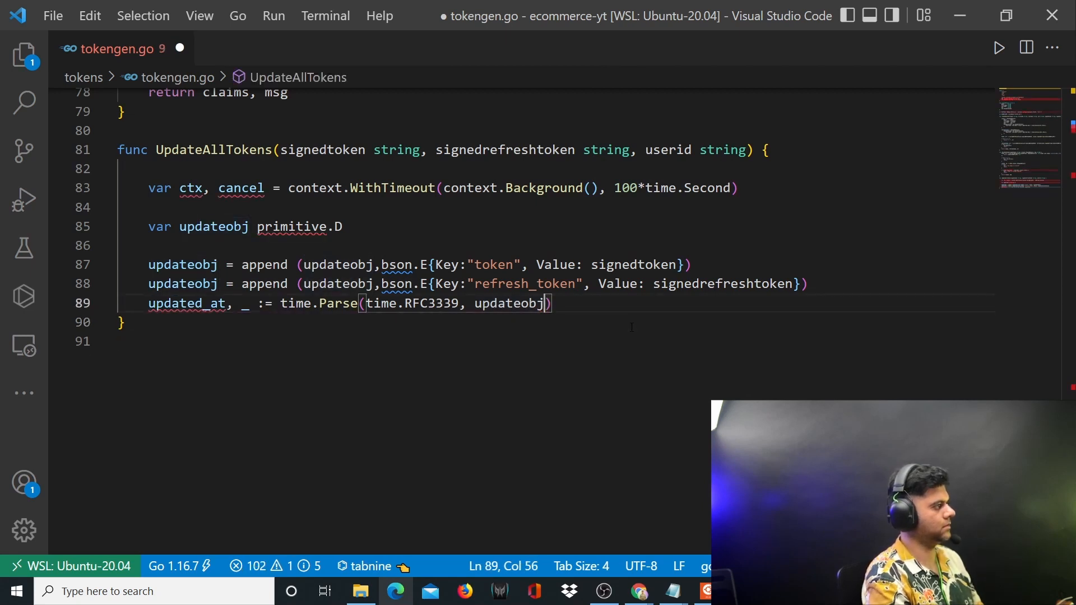
key("BackSpace")
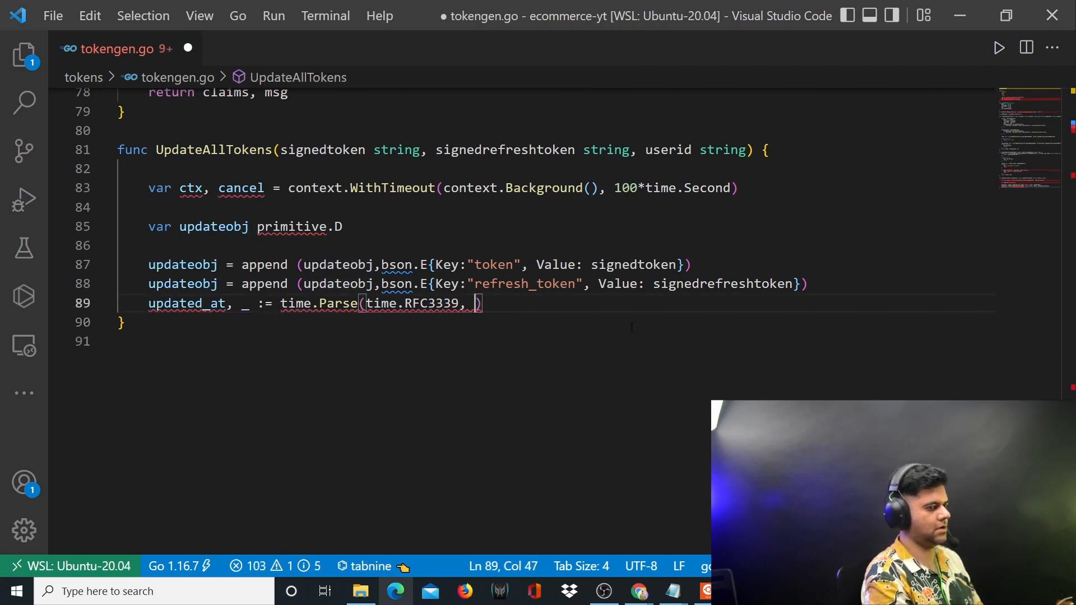
type("time.Nowe")
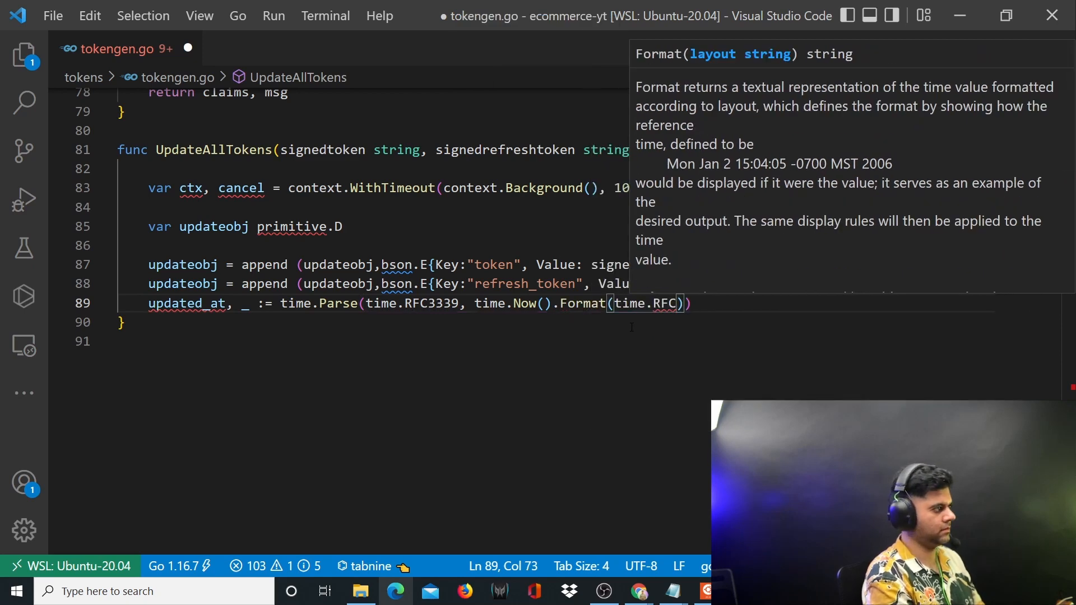
type("3339")
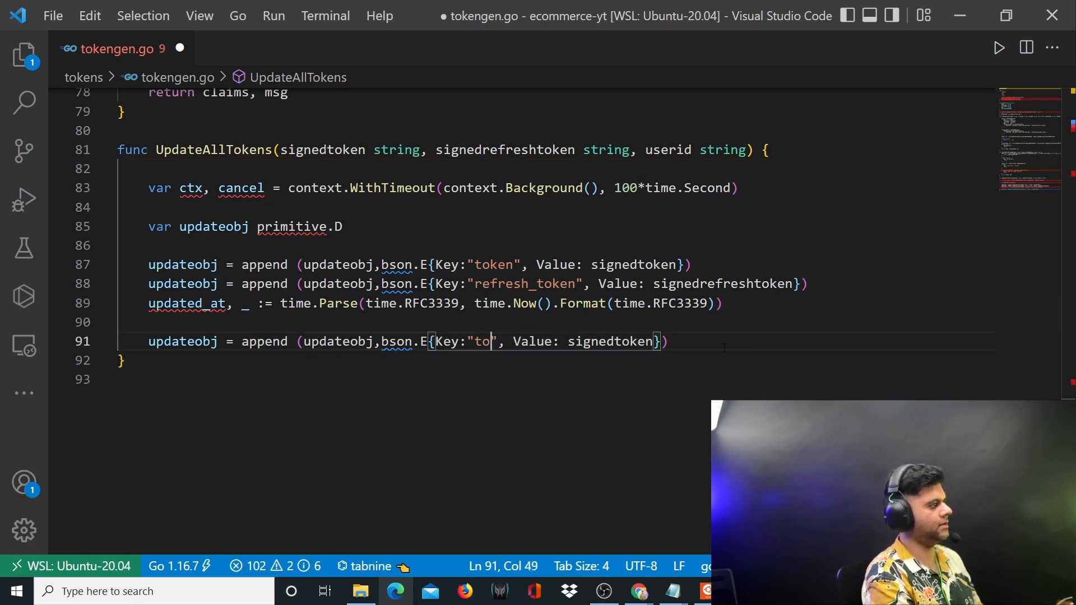
- Append bson.E{Key:"updatedat", Value: updated_at} to updateobj
type("updatedat")
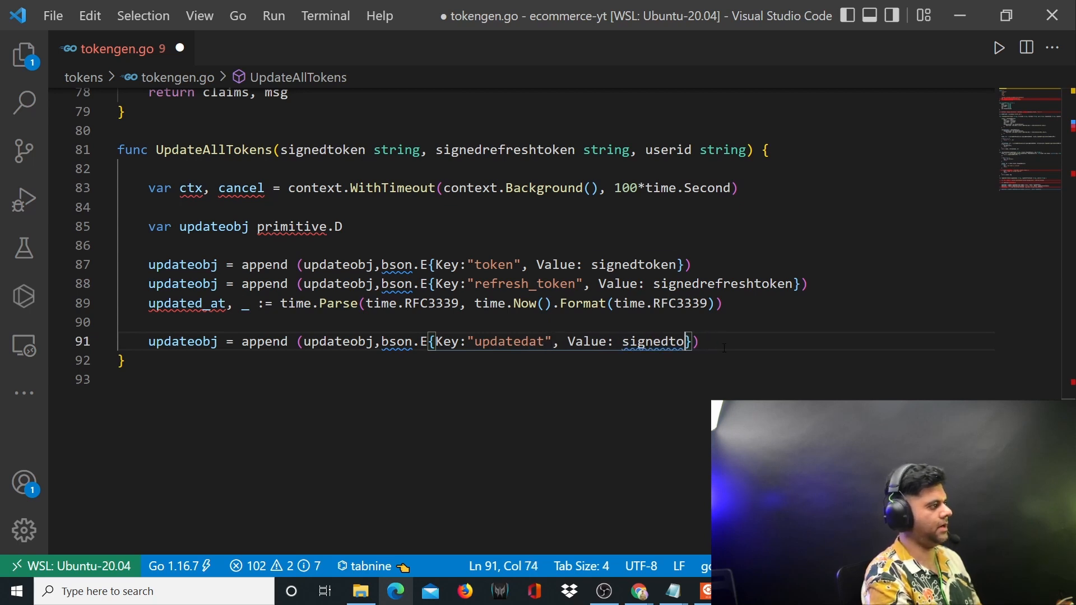
type("updated_a")
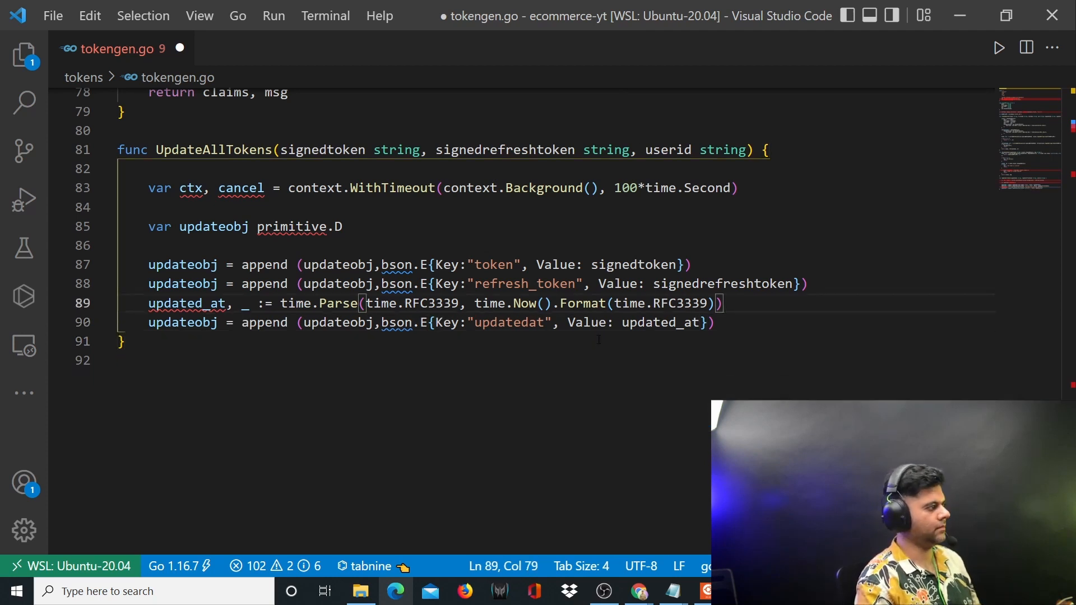
- Declare upsert := true below the updatedat entry
key("Enter")
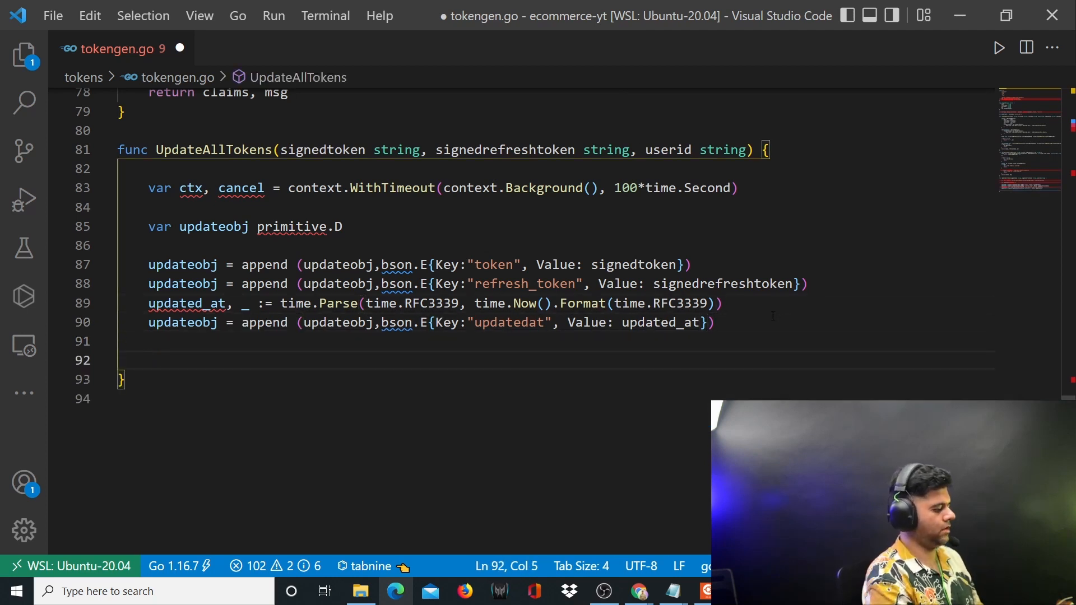
type("upsert :")
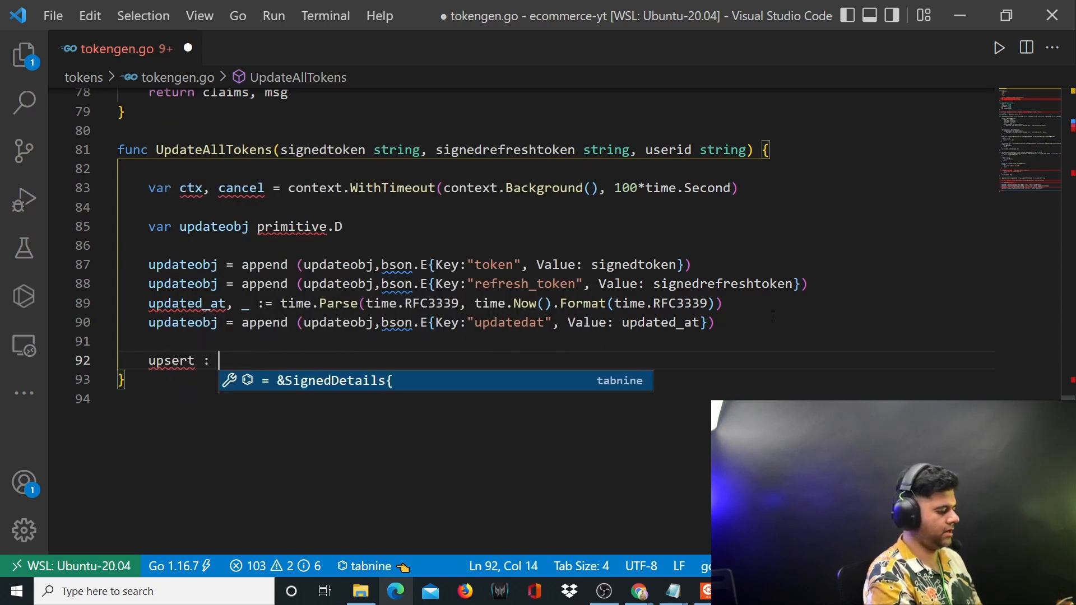
type("=- tru")
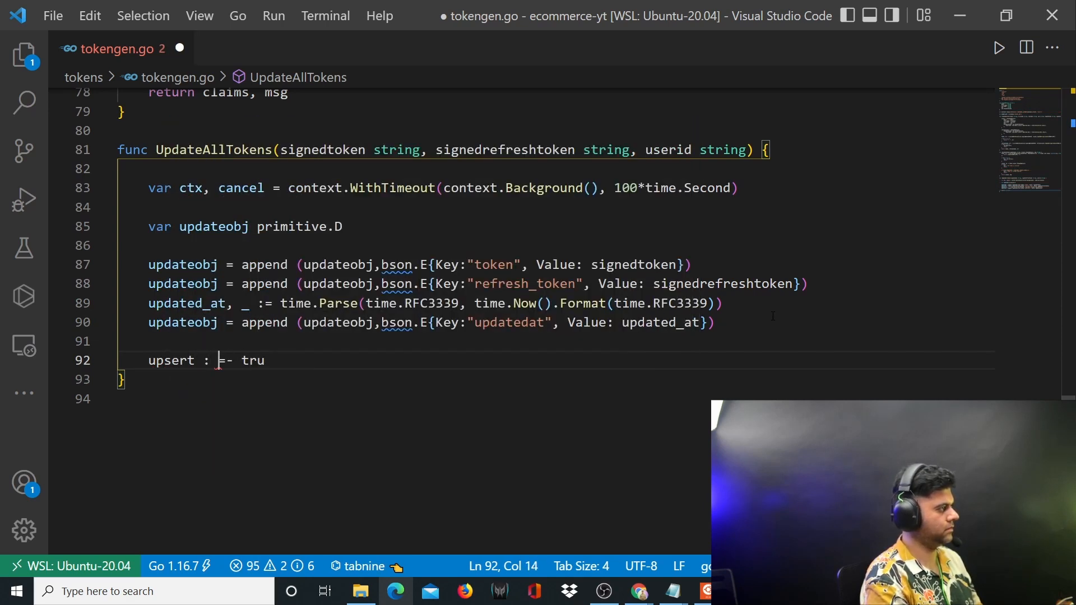
type("=")
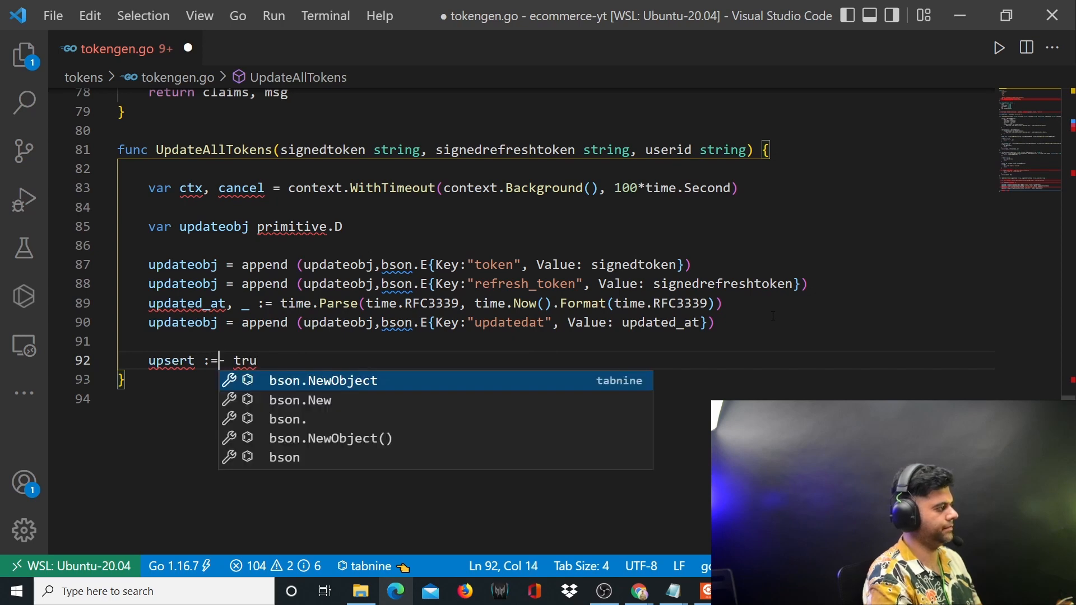
type("e")
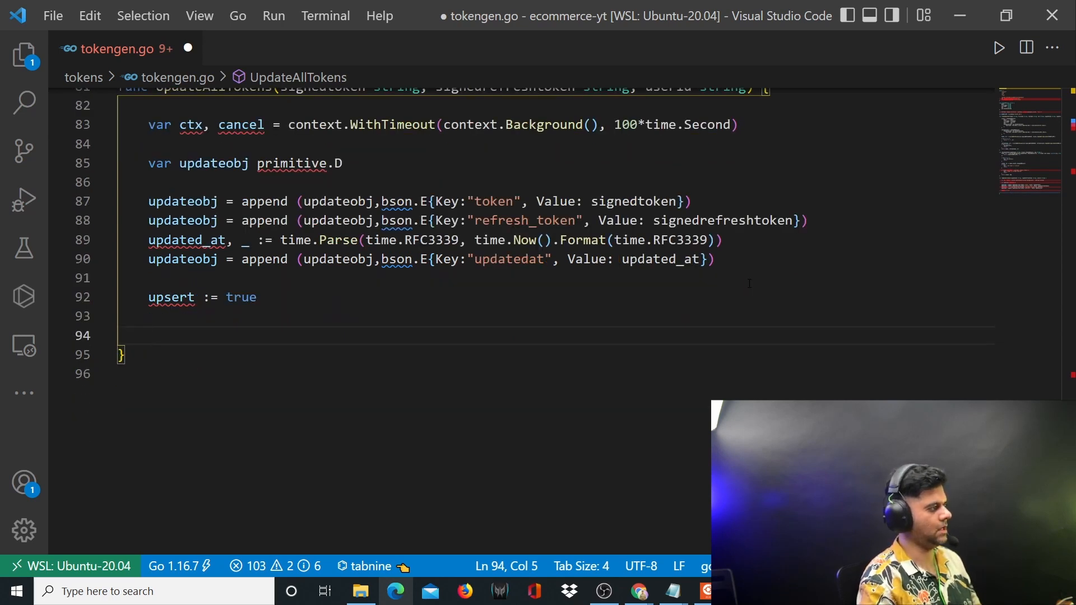
- Declare filter := bson.M{"user_id": userid} and review the function signature
type("filter")
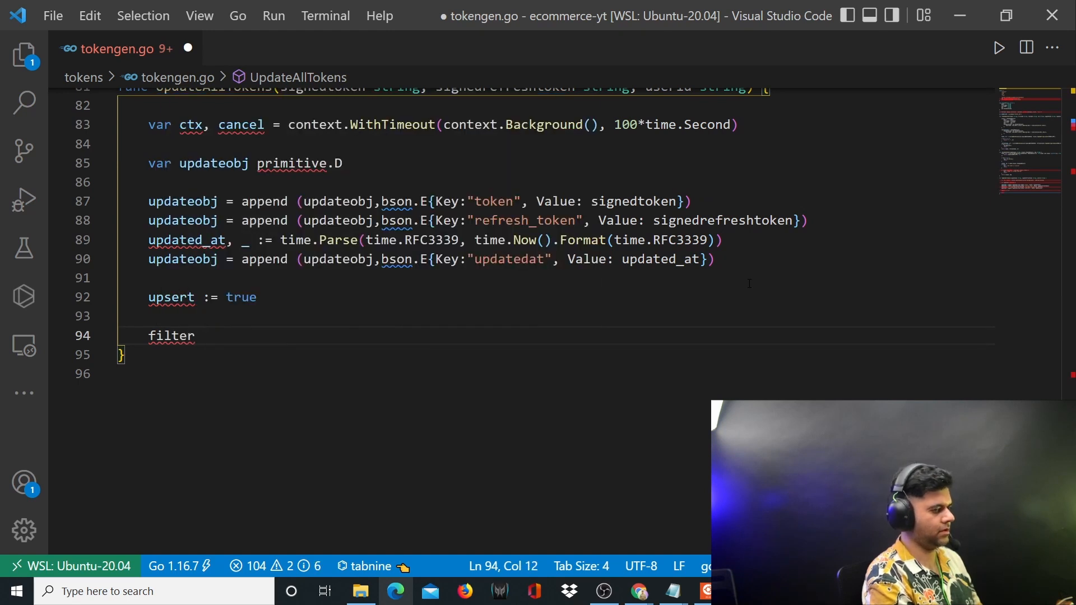
type(":= bson")
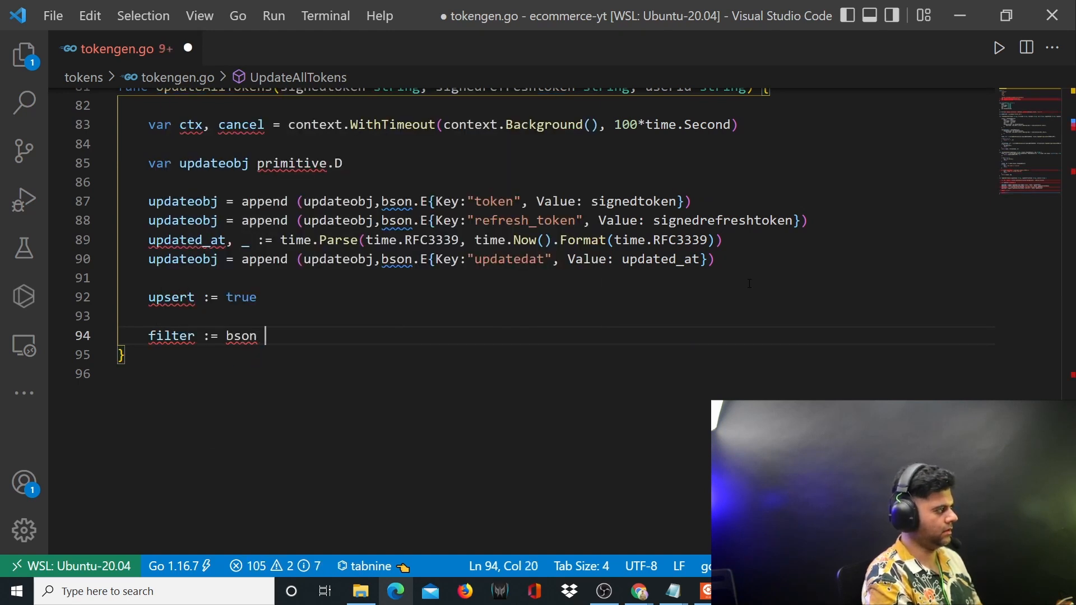
type(".M{\"")
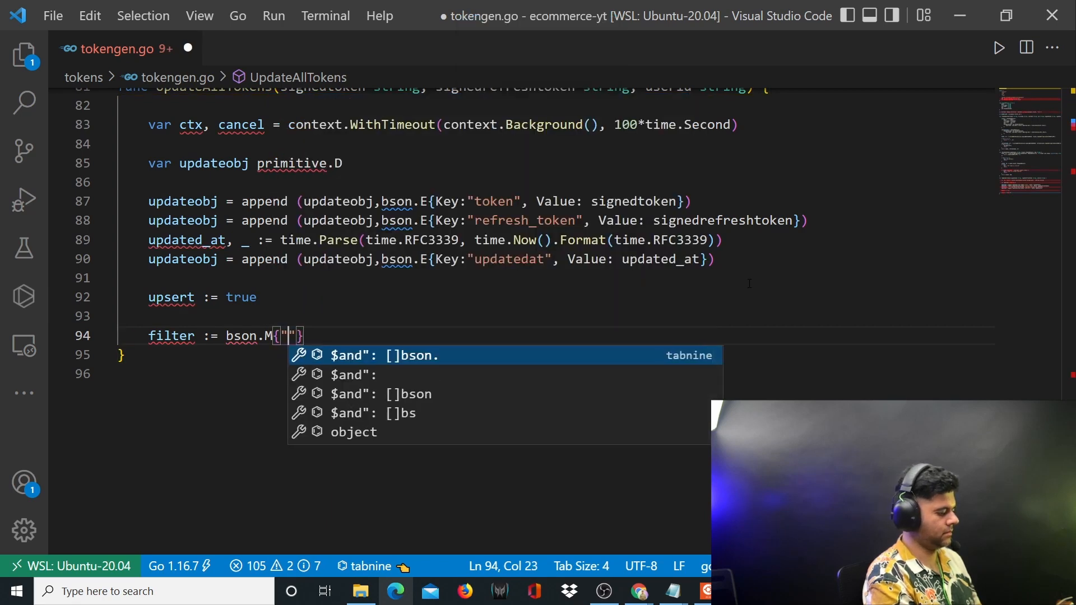
type("usr_id")
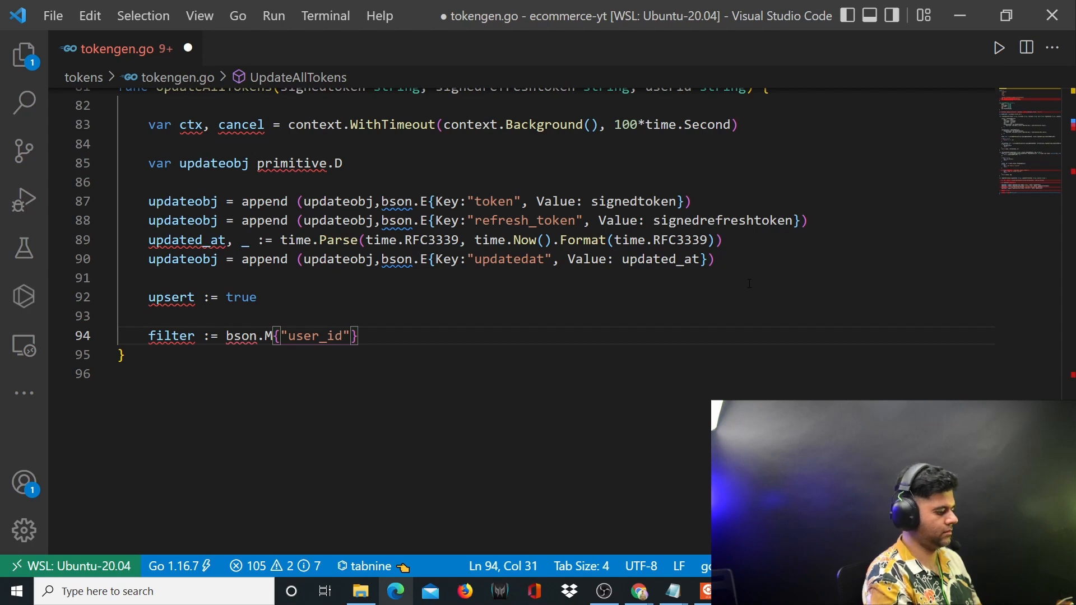
type(": useris")
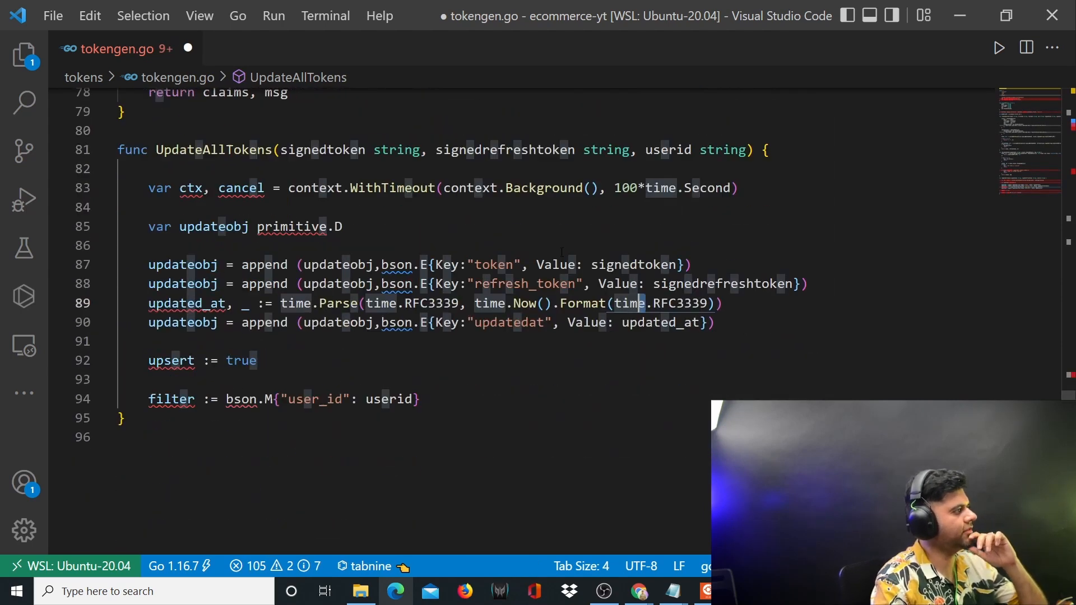
double_click(321, 150)
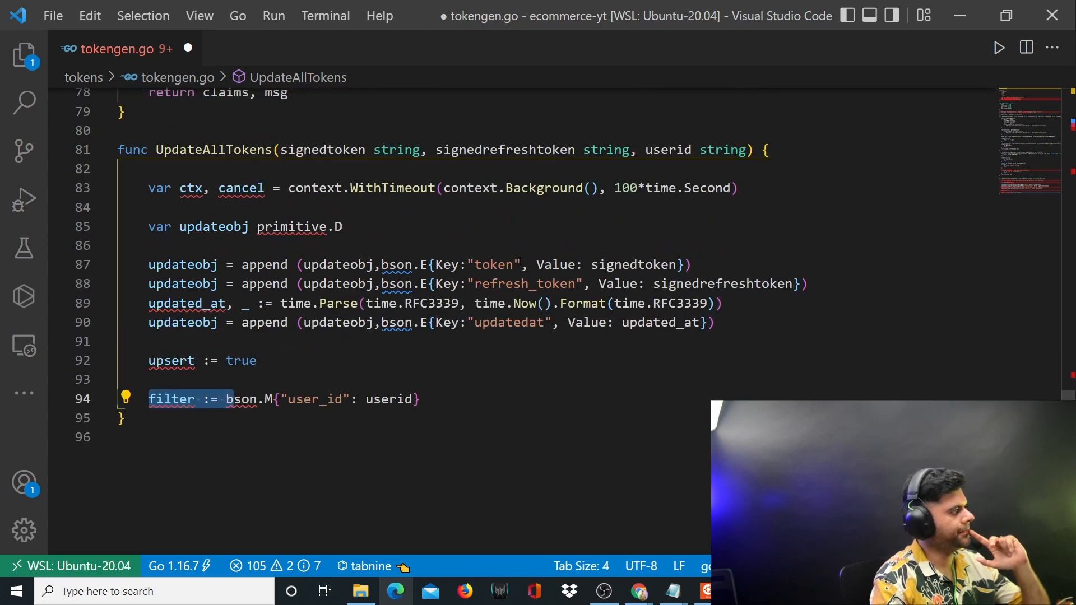
double_click(635, 265)
type("opt")
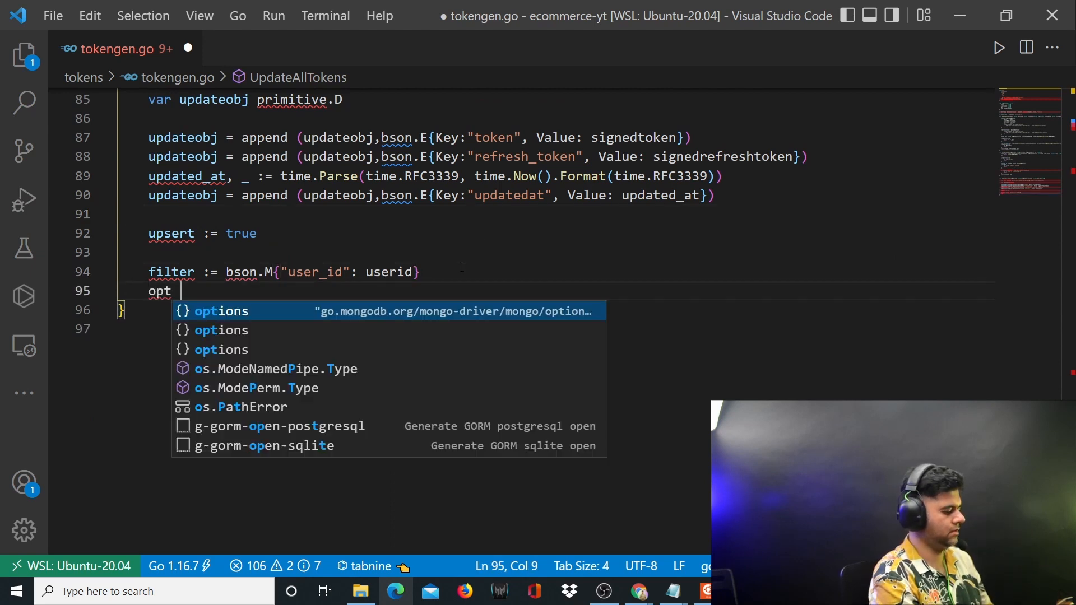
- Build opt := options.UpdateOptions{Upsert: &upsert} with the corrected UpdateOptions name
type(":= optio")
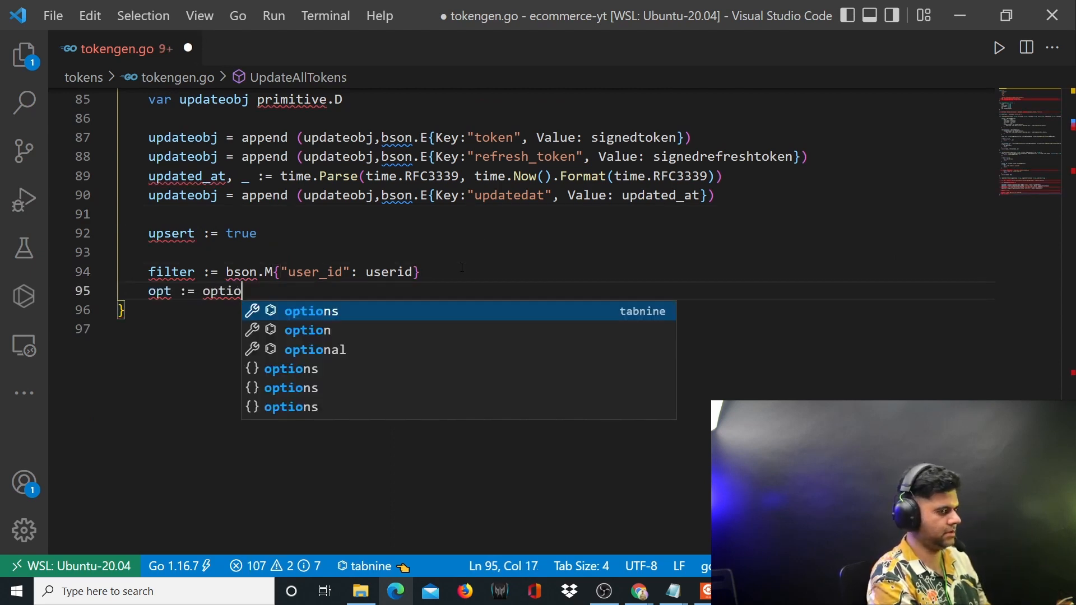
type("ns.Update")
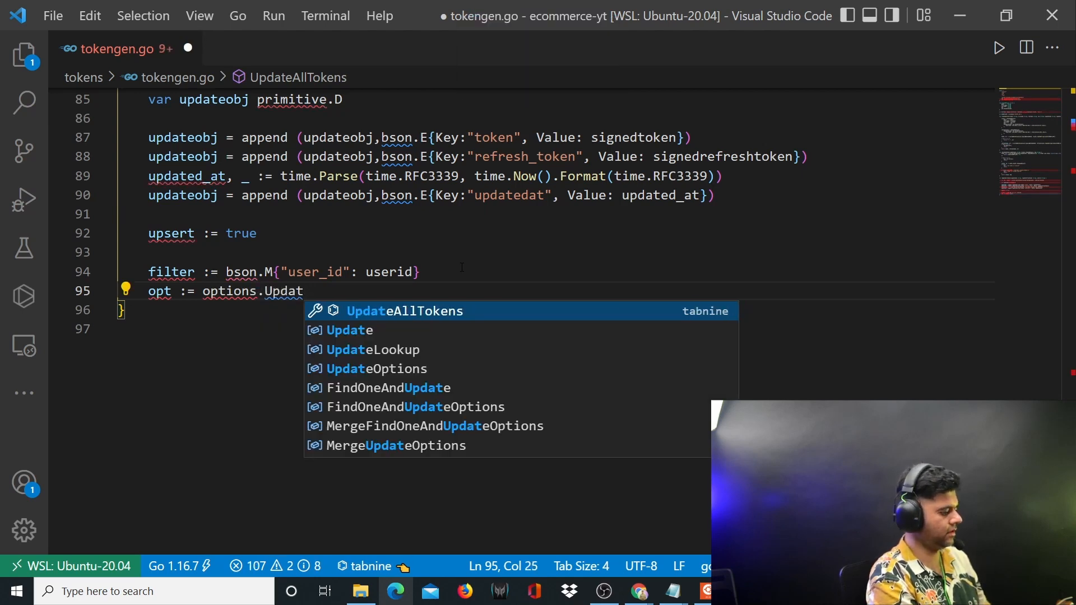
type("Otopio")
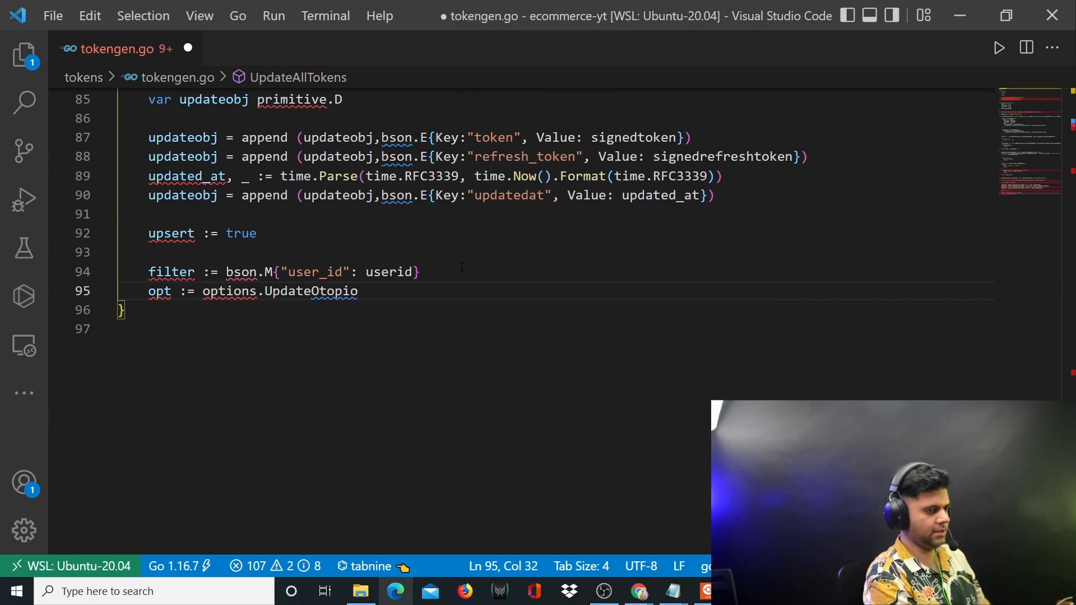
key("Backspace")
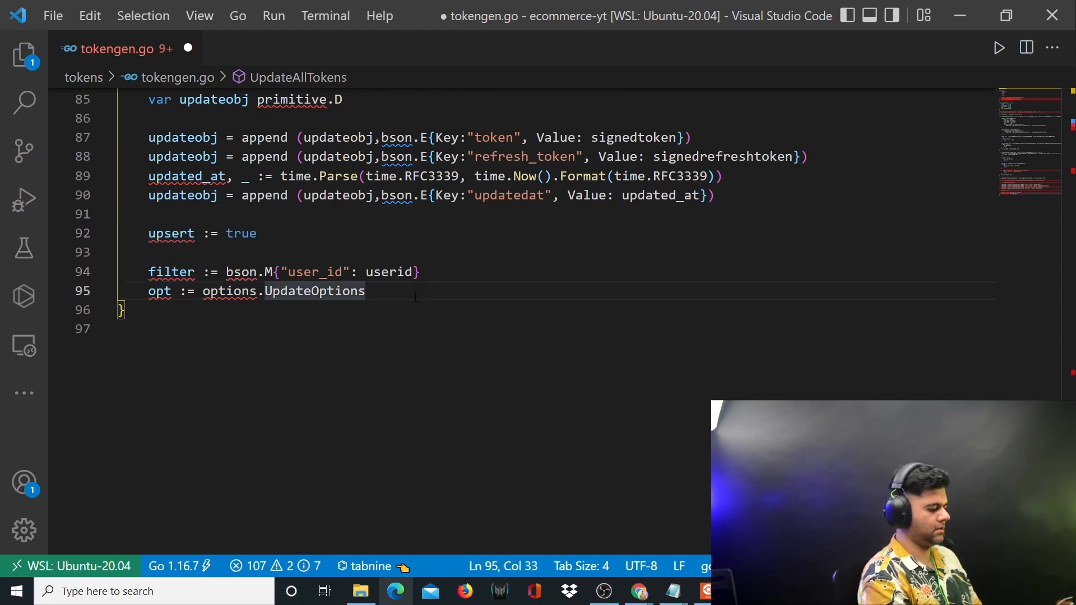
type("{Filt}")
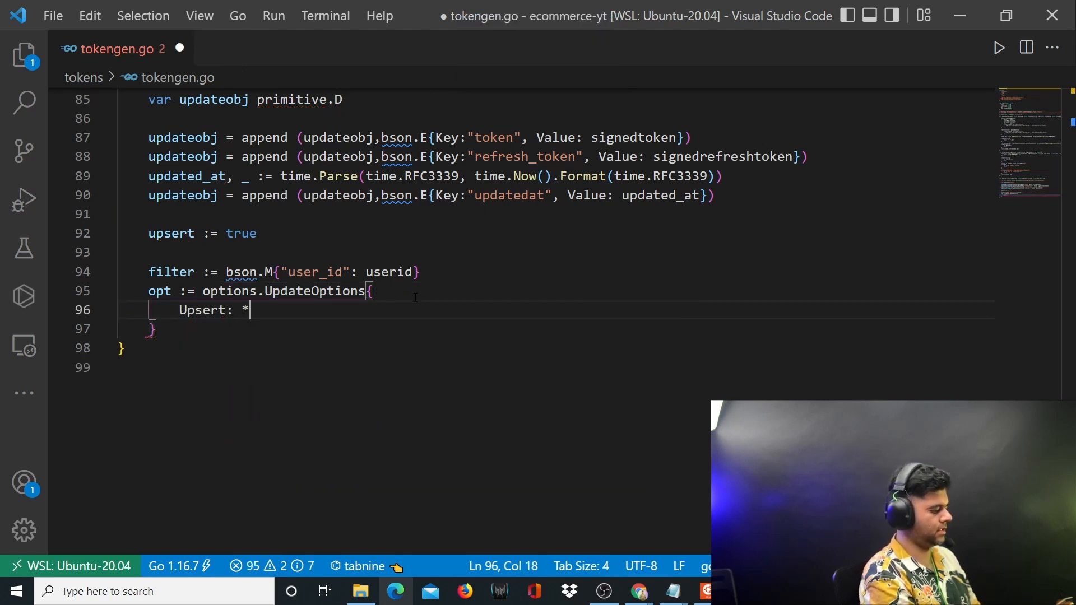
type("usp")
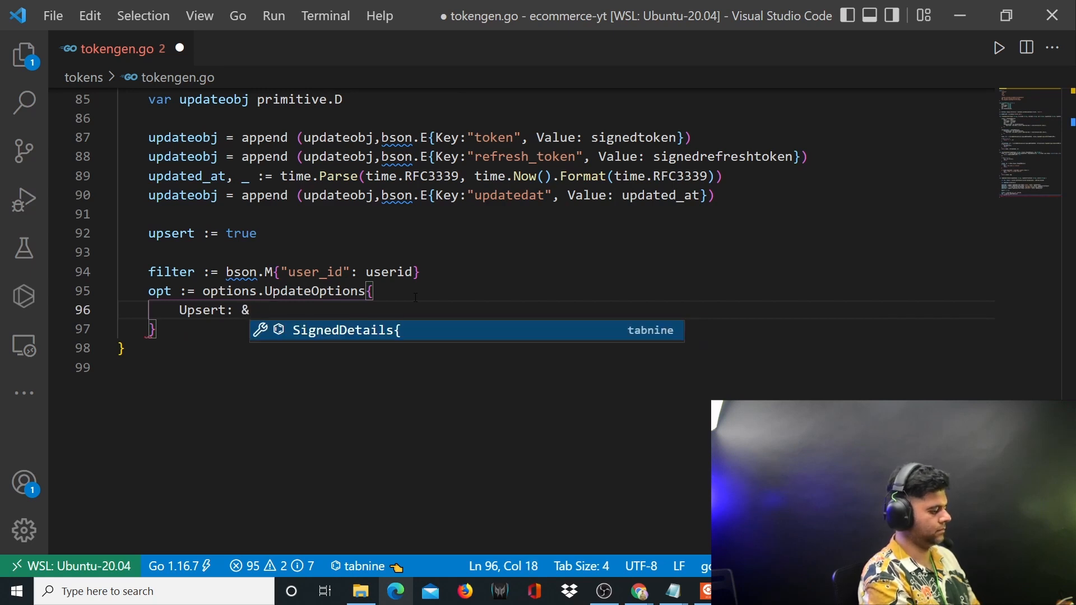
type("upsert,")
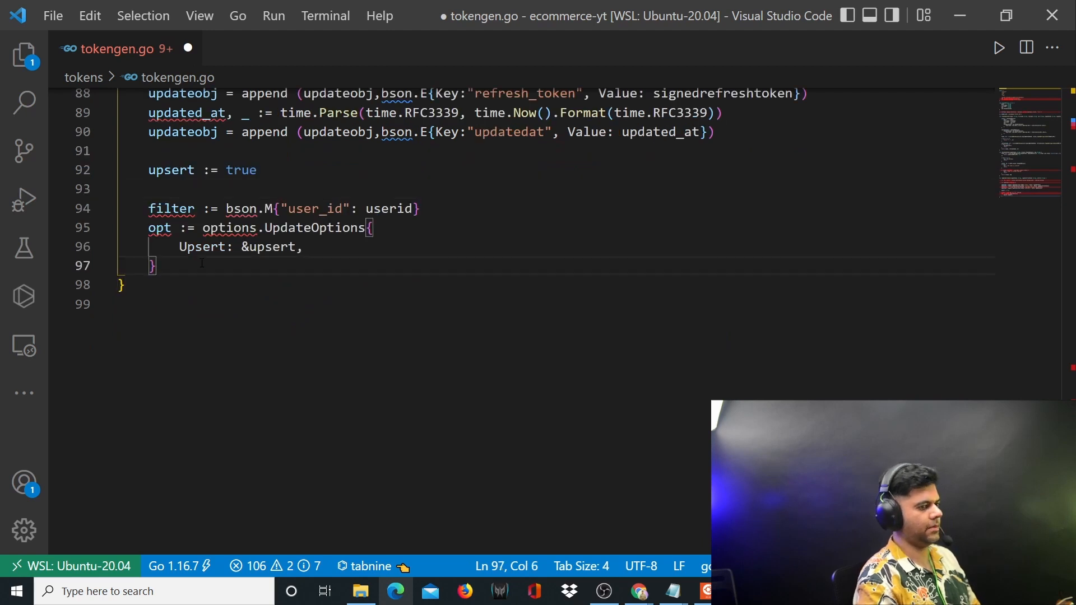
key("Enter")
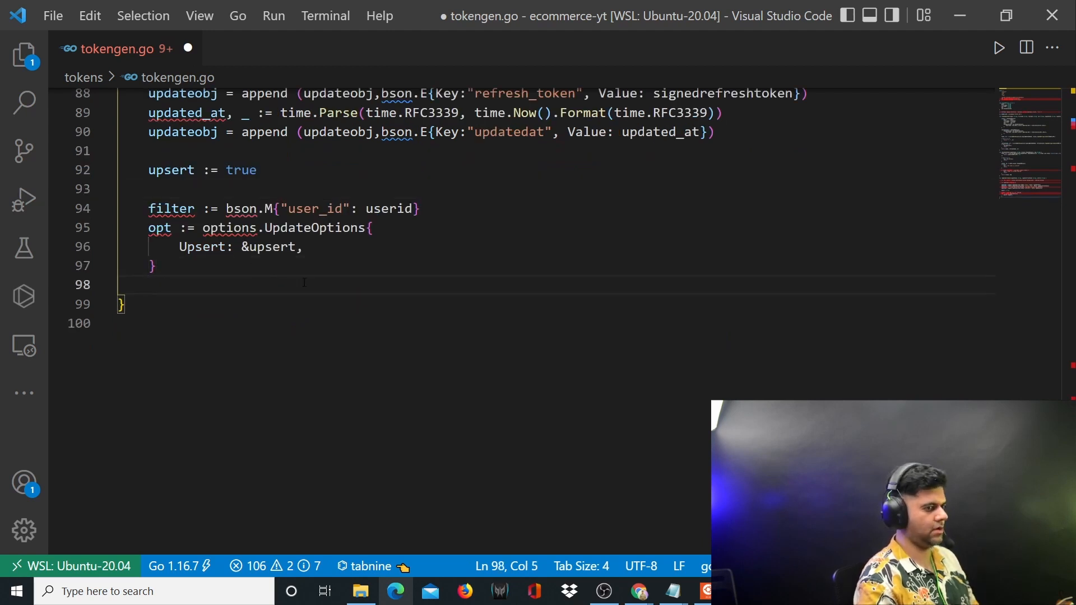
- Start UserData.UpdateOne on line 98 after checking the Users collection declaration
type("UserD")
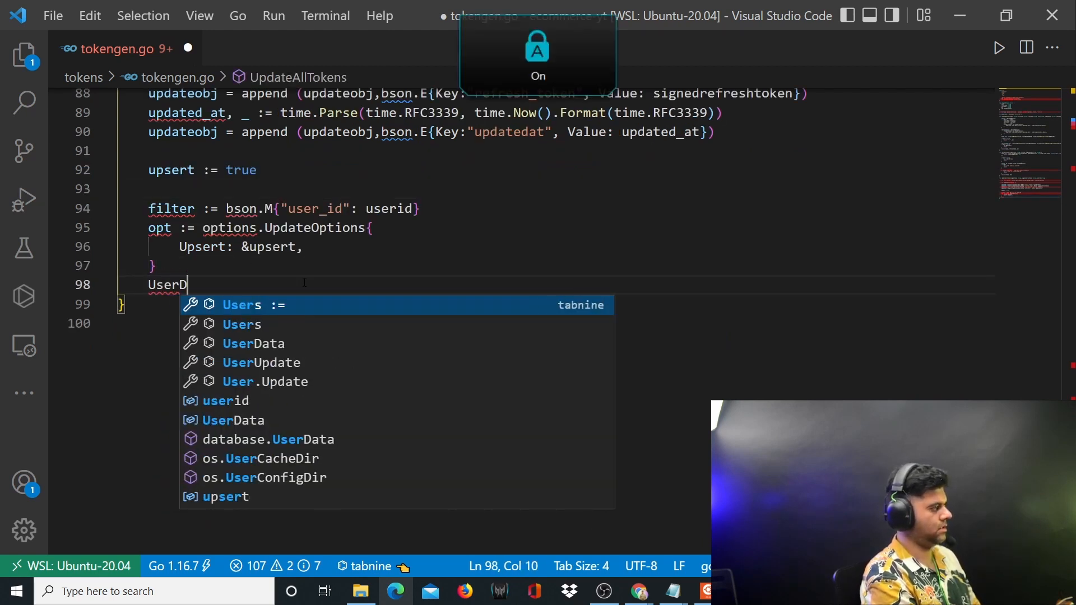
type("ata.Update")
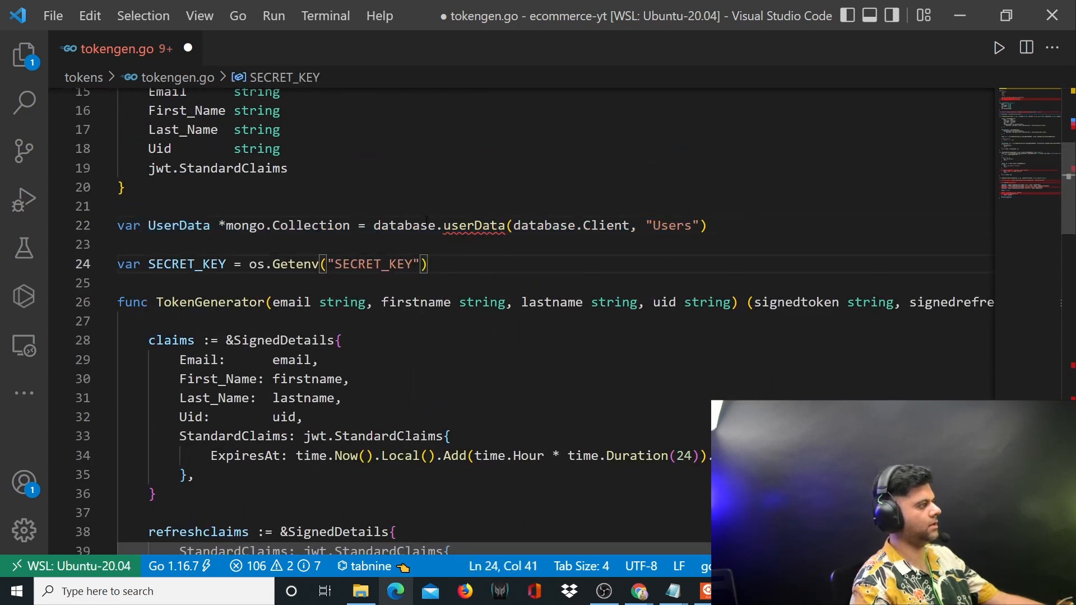
double_click(283, 226)
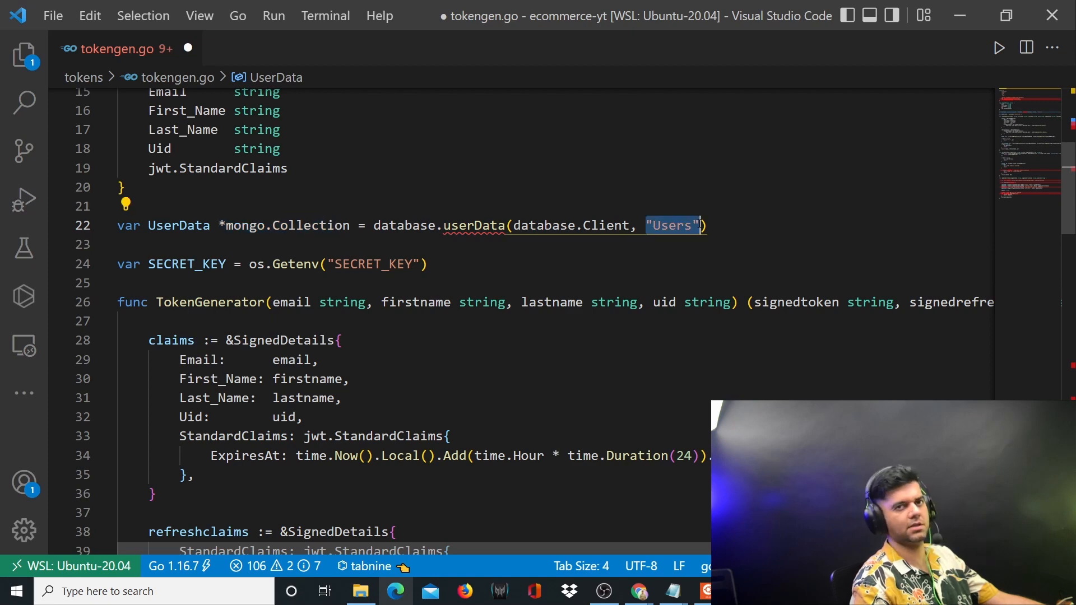
scroll("down", 3)
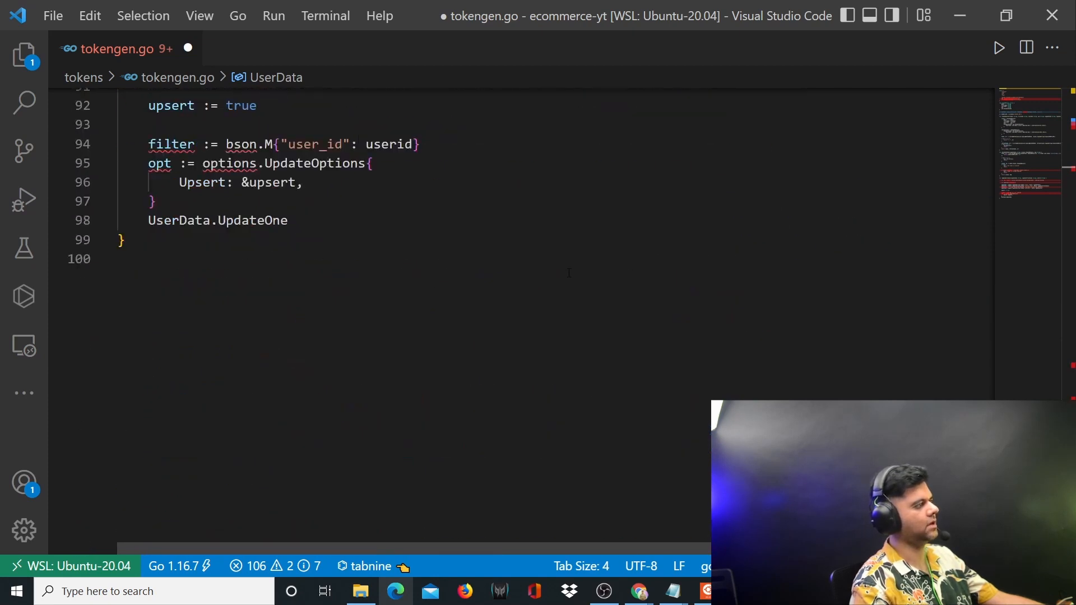
double_click(174, 220)
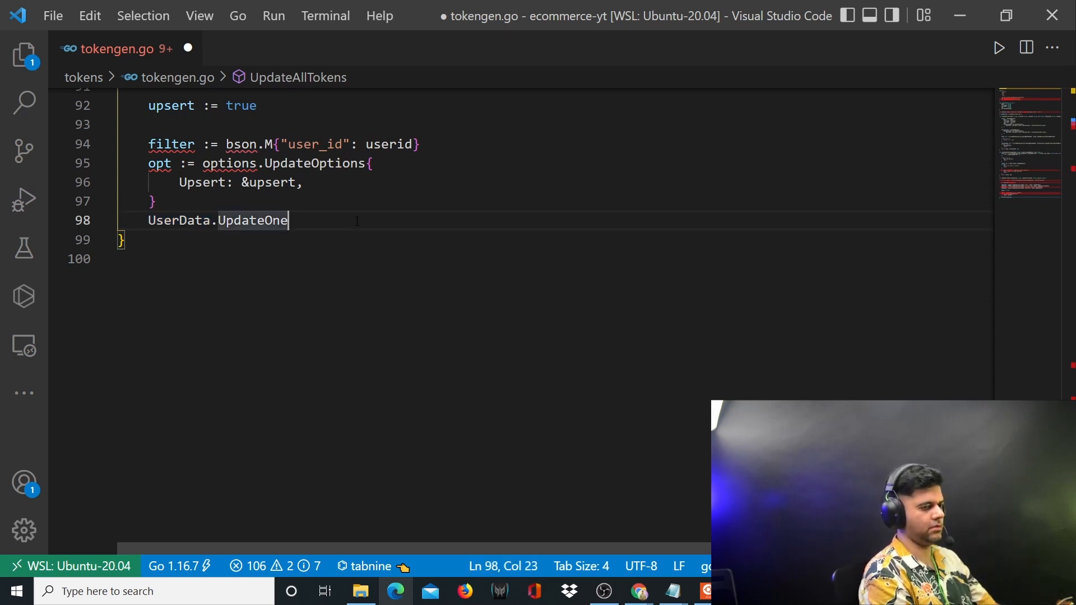
- Assign _, err := UserData.UpdateOne(ctx, filter, bson.D{...}) and split the bson.D contents onto lines
type("(ctx, filter, bson.D{Key:")
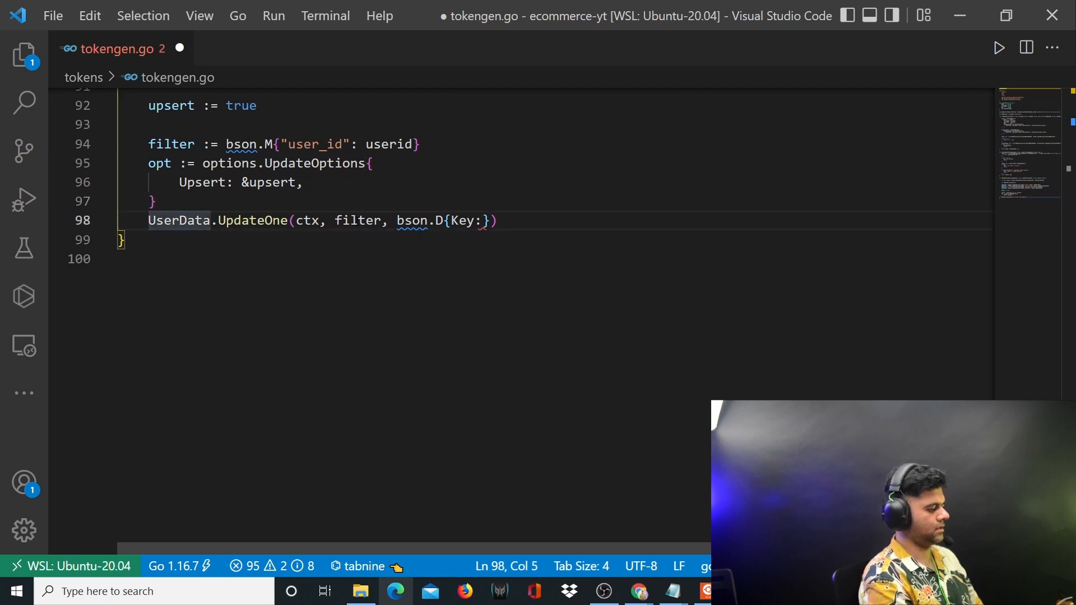
type("_, err :=")
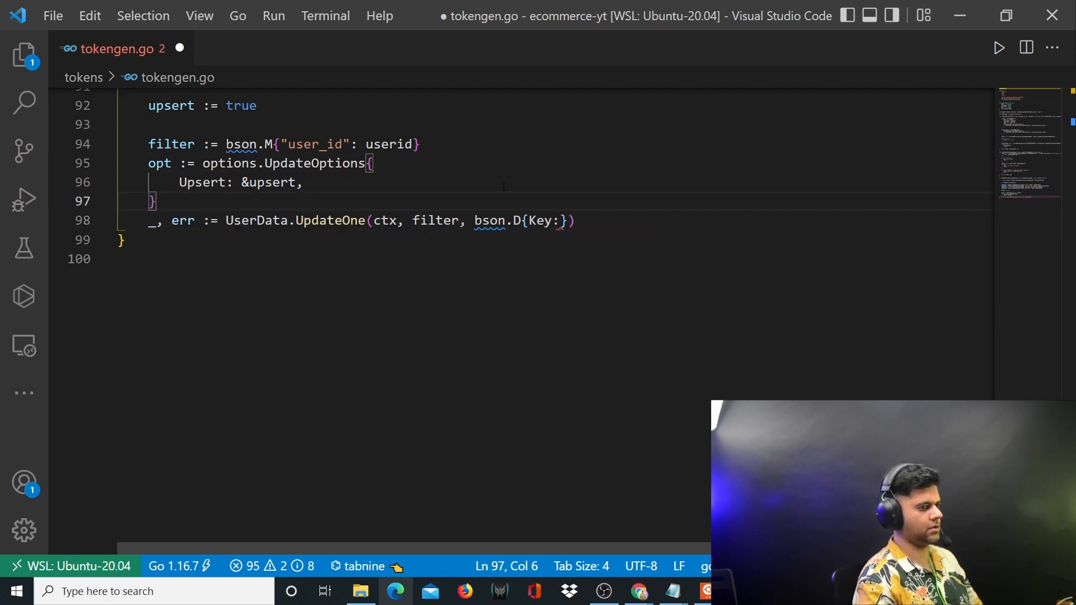
left_click(597, 220)
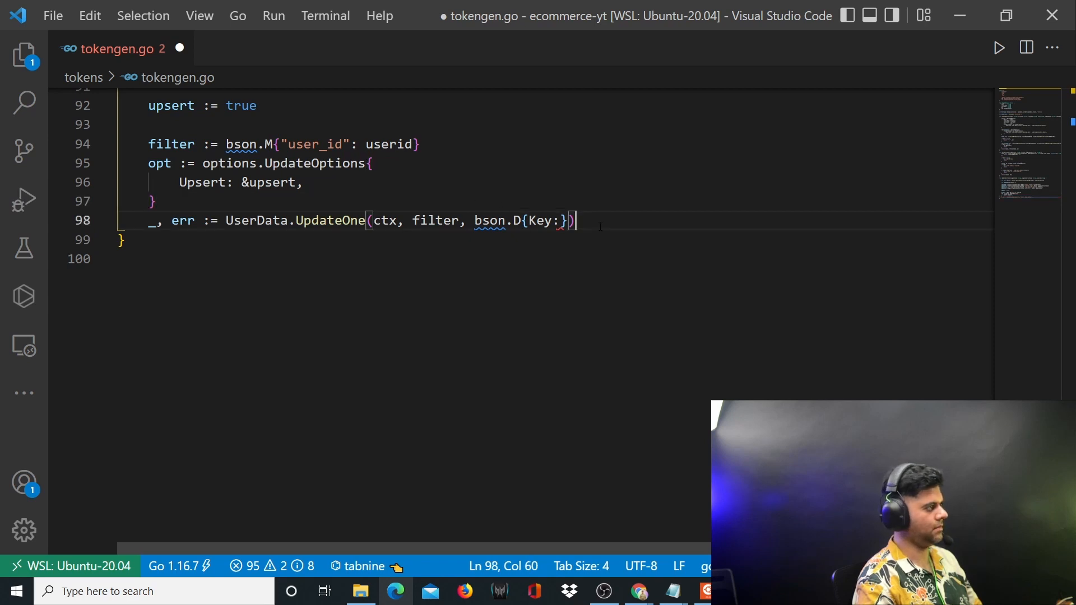
double_click(540, 221)
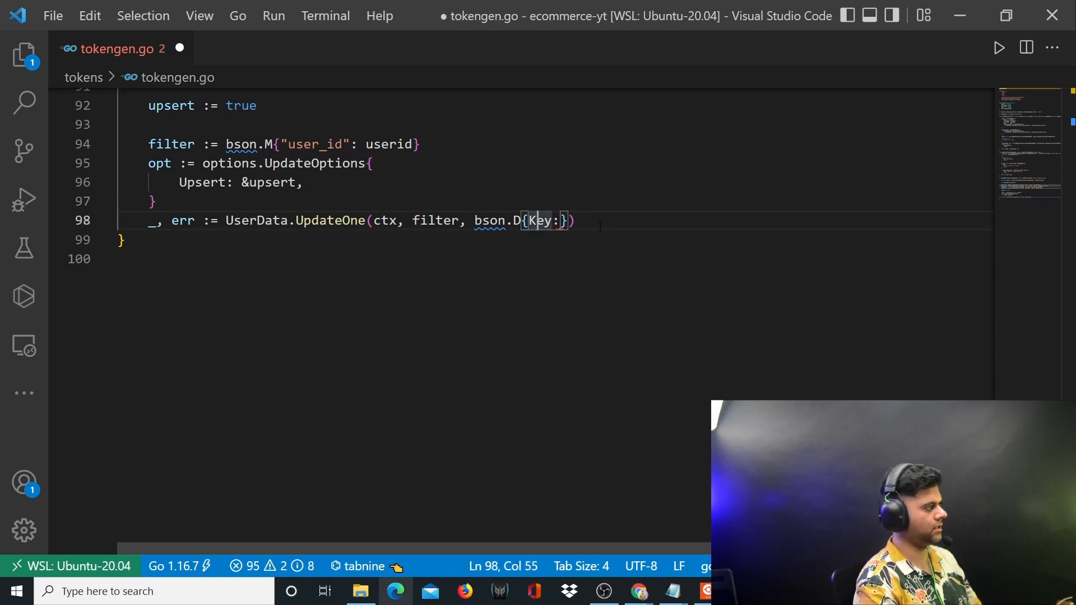
key("Enter")
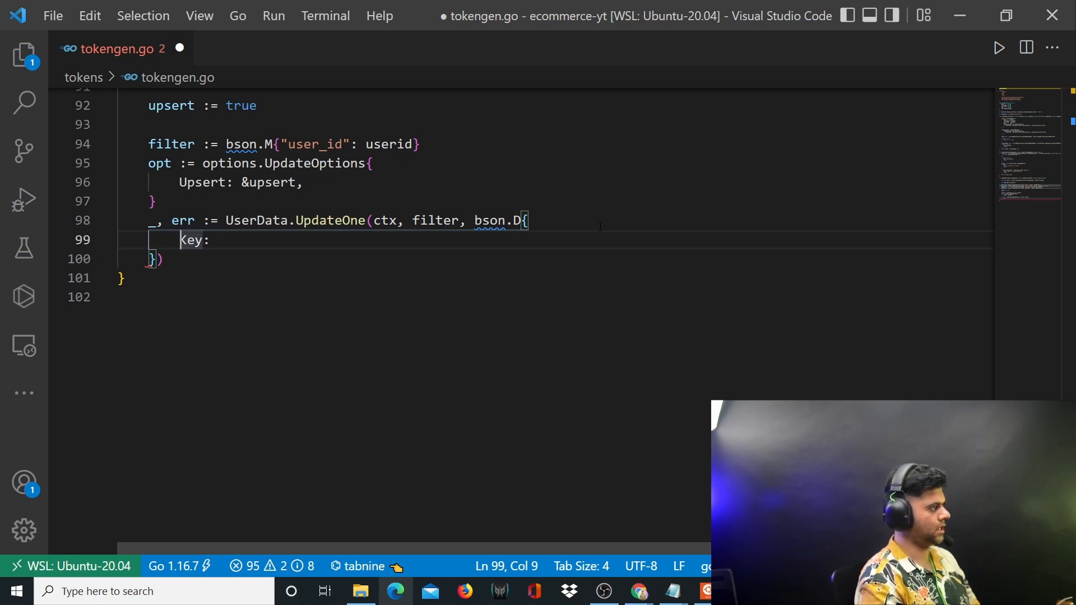
- Fill the update as {Key:"$set", Value:updateobj} and pass &opt as the last argument
type("{")
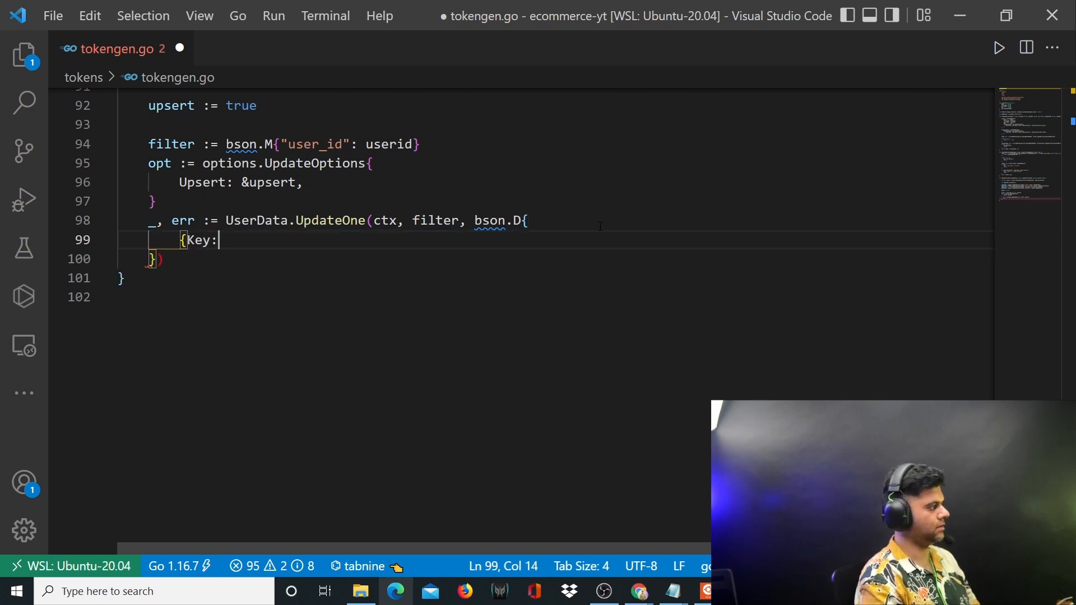
type("}")
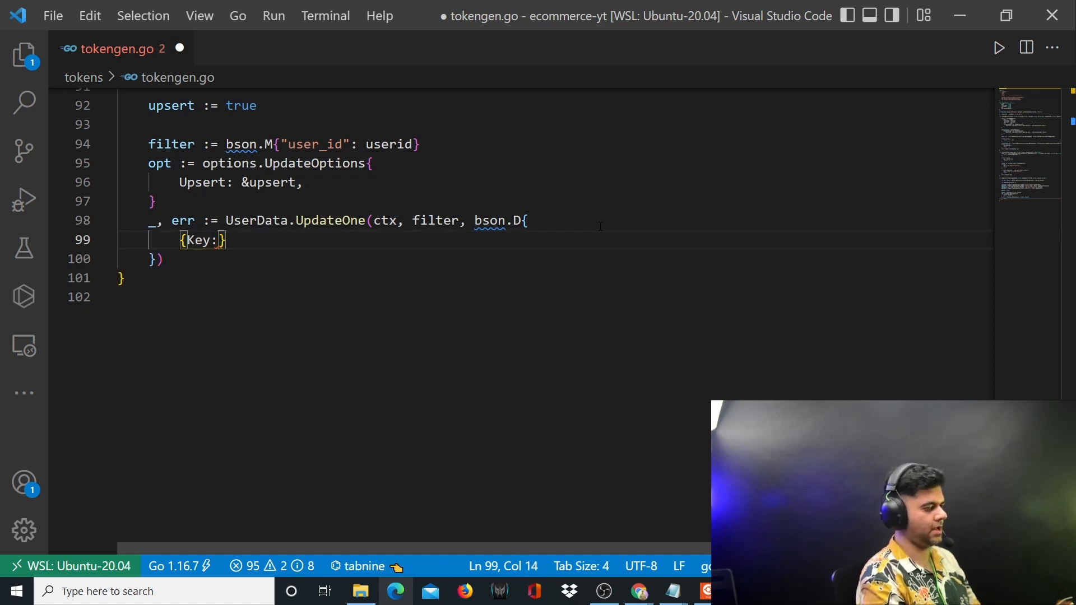
type("\"$\"")
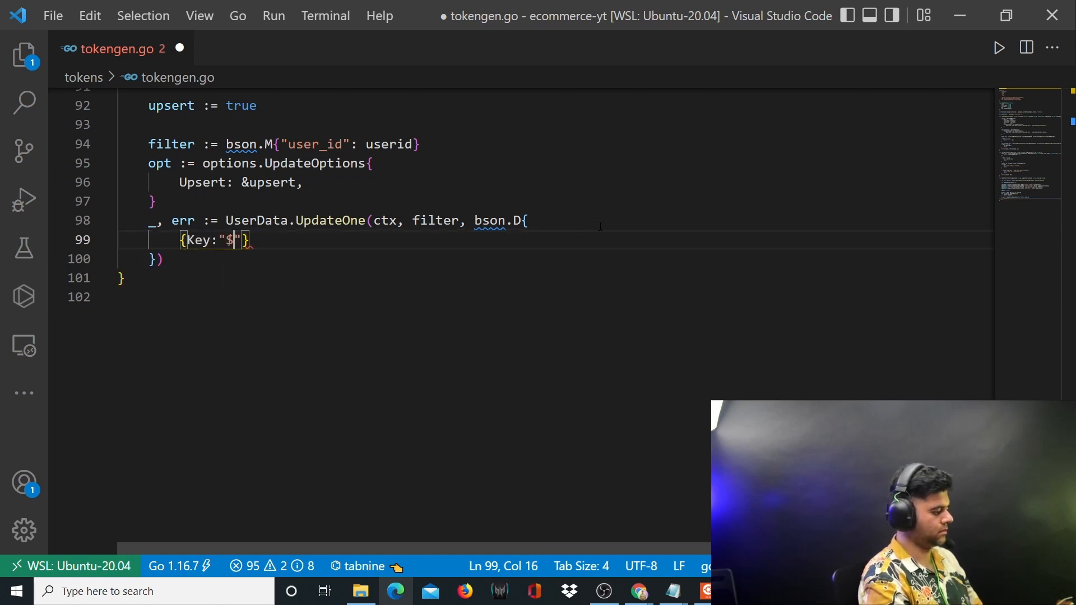
type("set\", Value:uy")
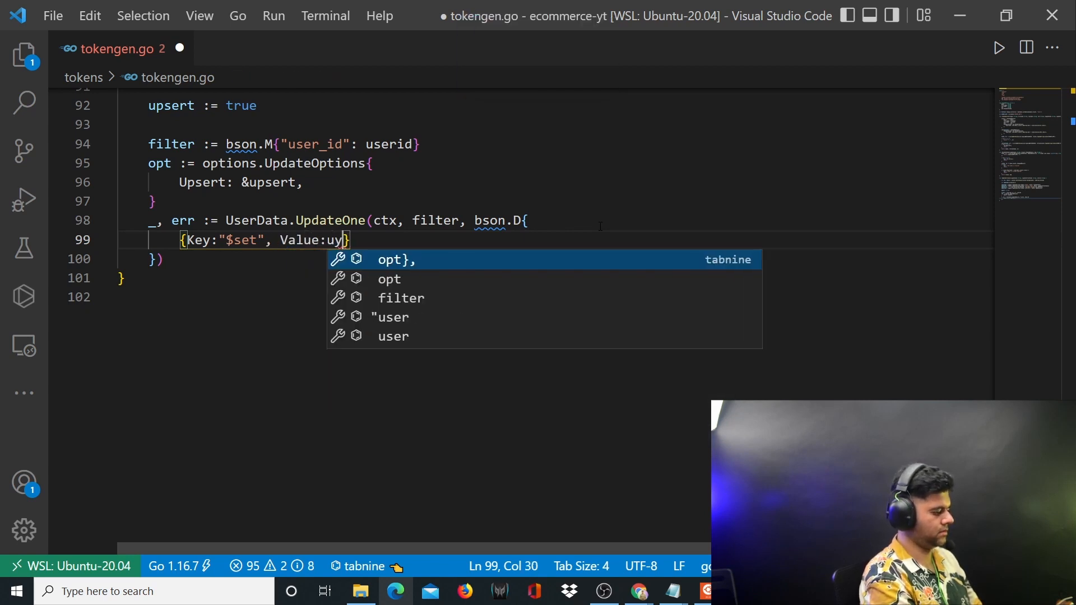
type("updateobj")
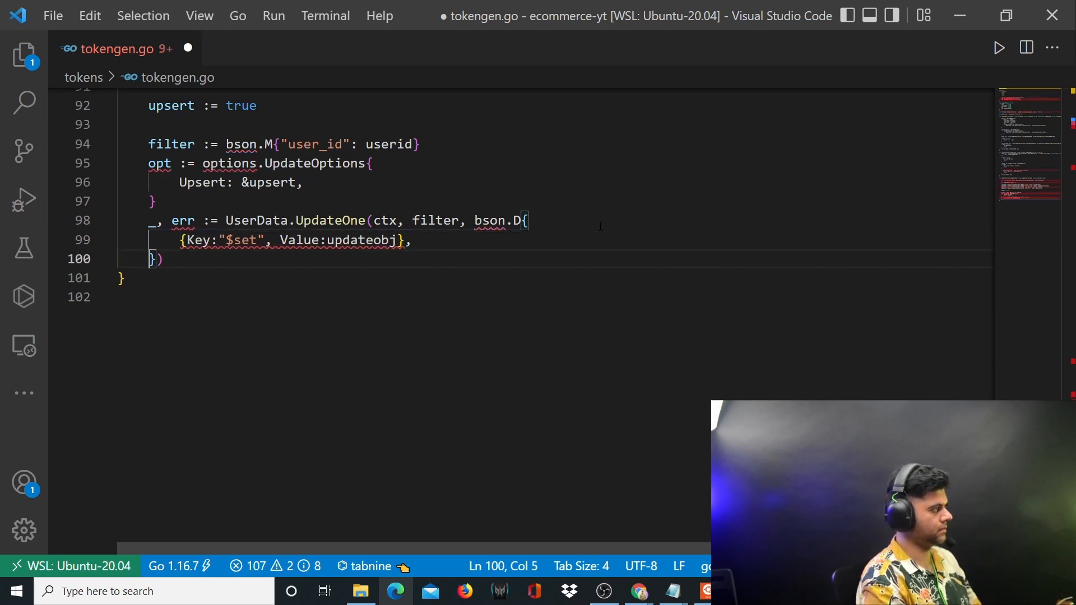
type(",")
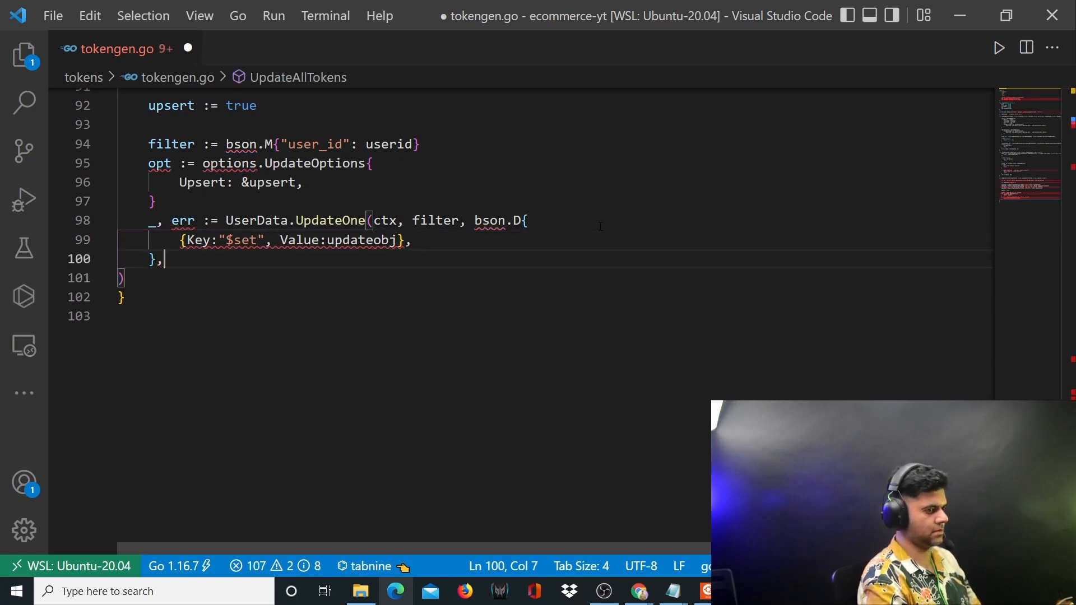
type("&opt")
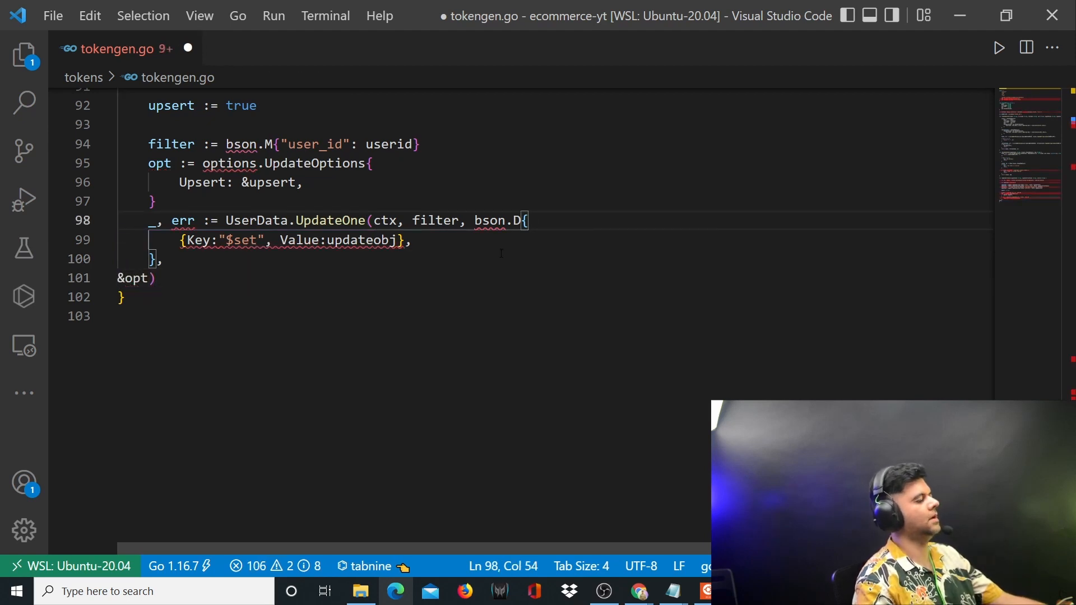
- Review the UpdateOne call and space the $set entry as Value: updateobj
double_click(335, 221)
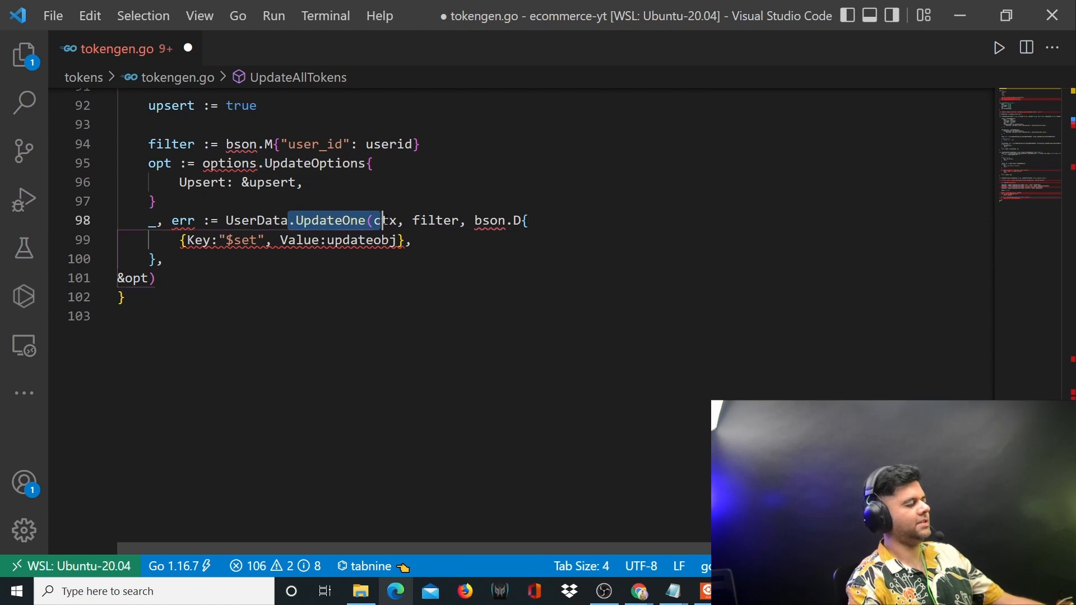
mouse_move(388, 220)
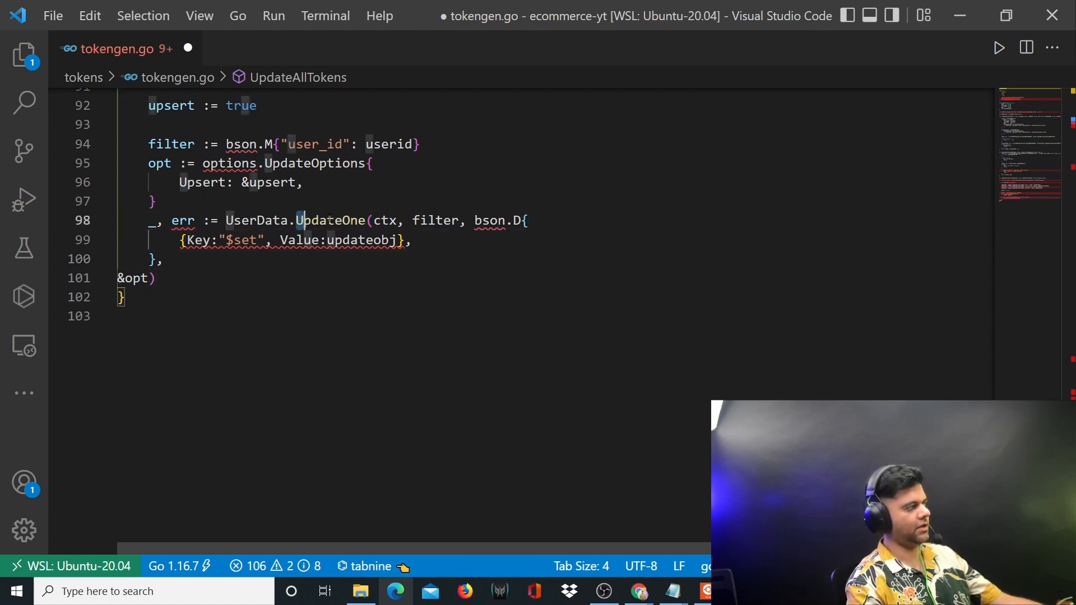
left_click(412, 240)
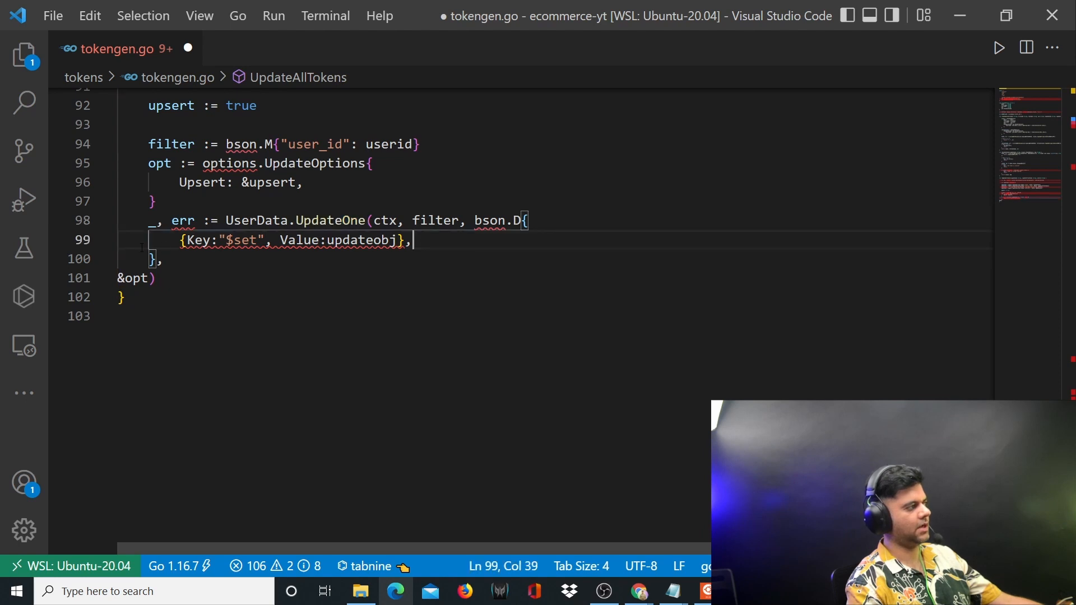
double_click(243, 240)
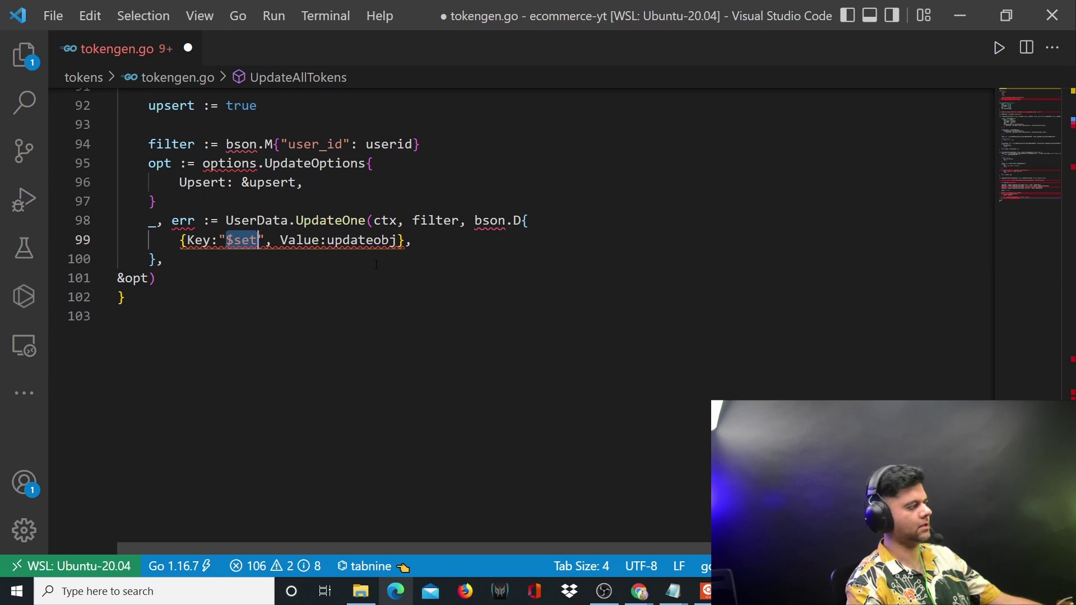
double_click(363, 240)
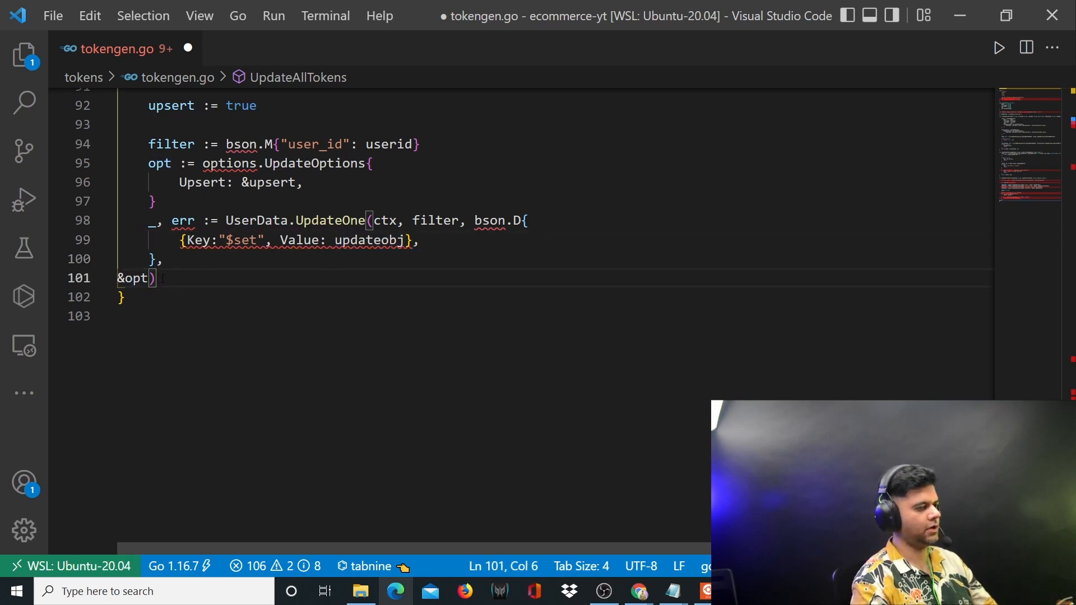
mouse_move(247, 278)
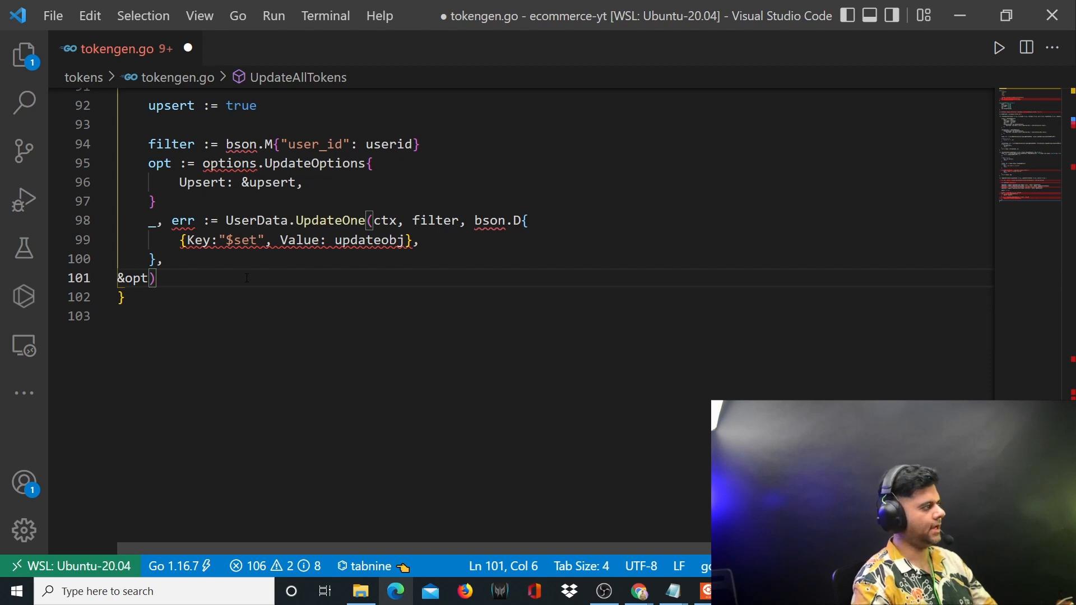
- Add defer cancel() on the line after the UpdateOne call
key("Enter")
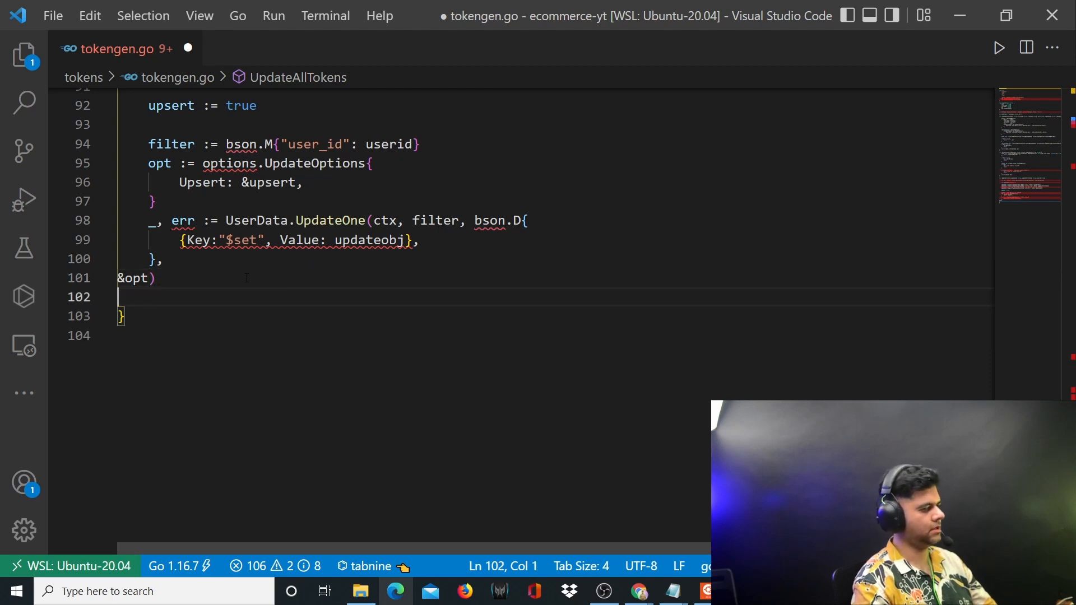
type("defer")
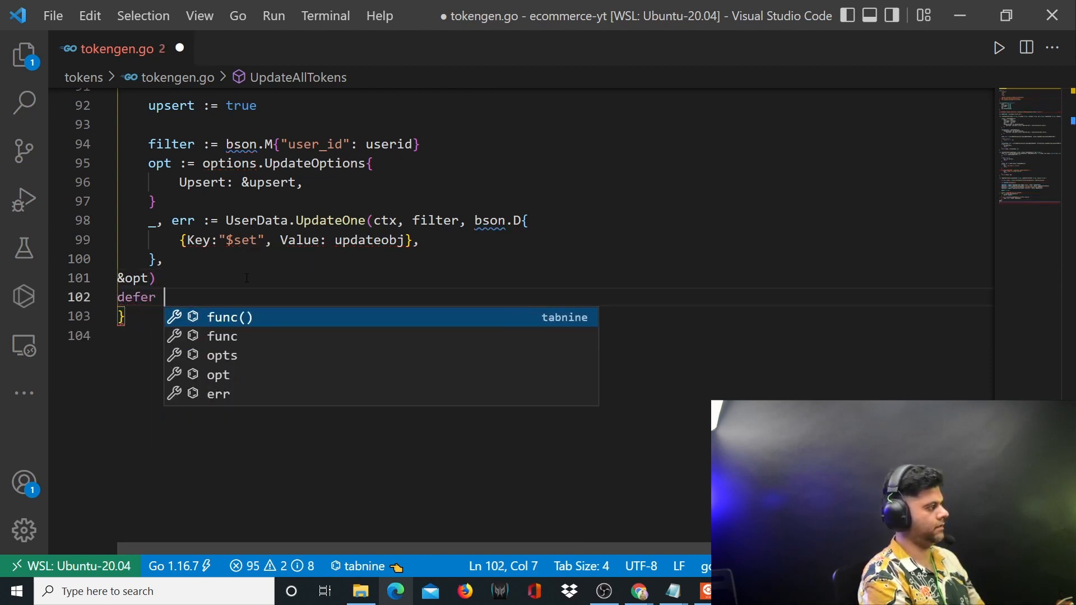
type("cancel()")
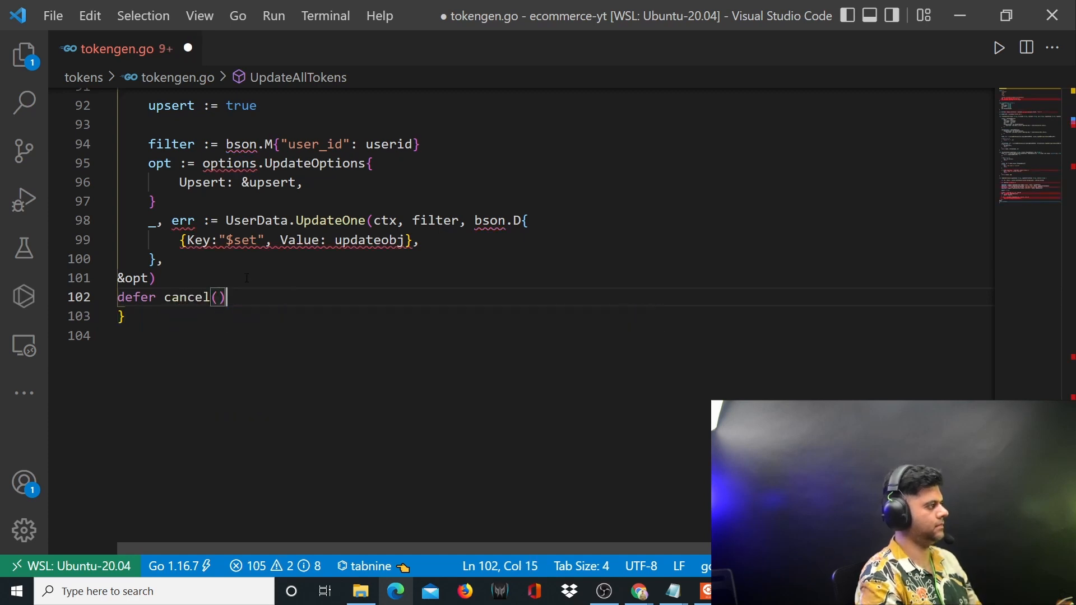
key("Enter")
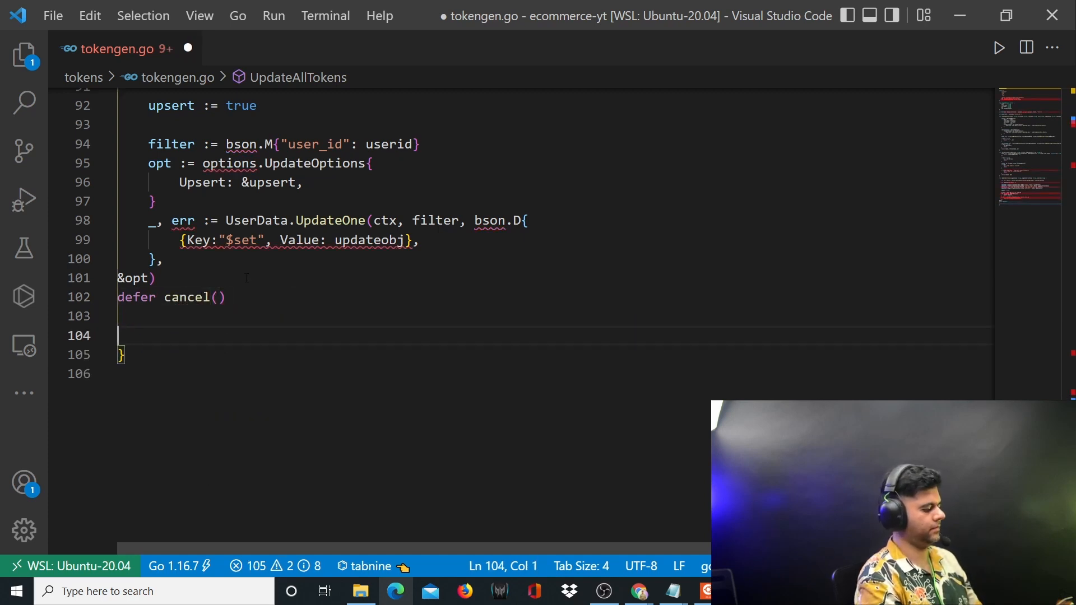
- Add if err != nil { log.Panic(err); return } using Tabnine completions
type("if err != nil {")
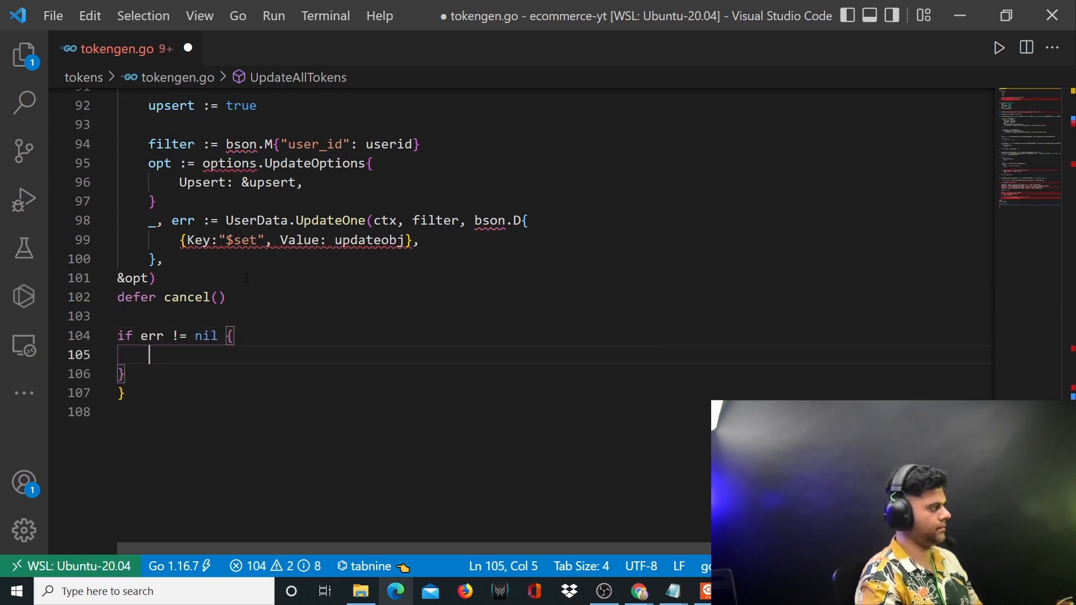
scroll("down", 3)
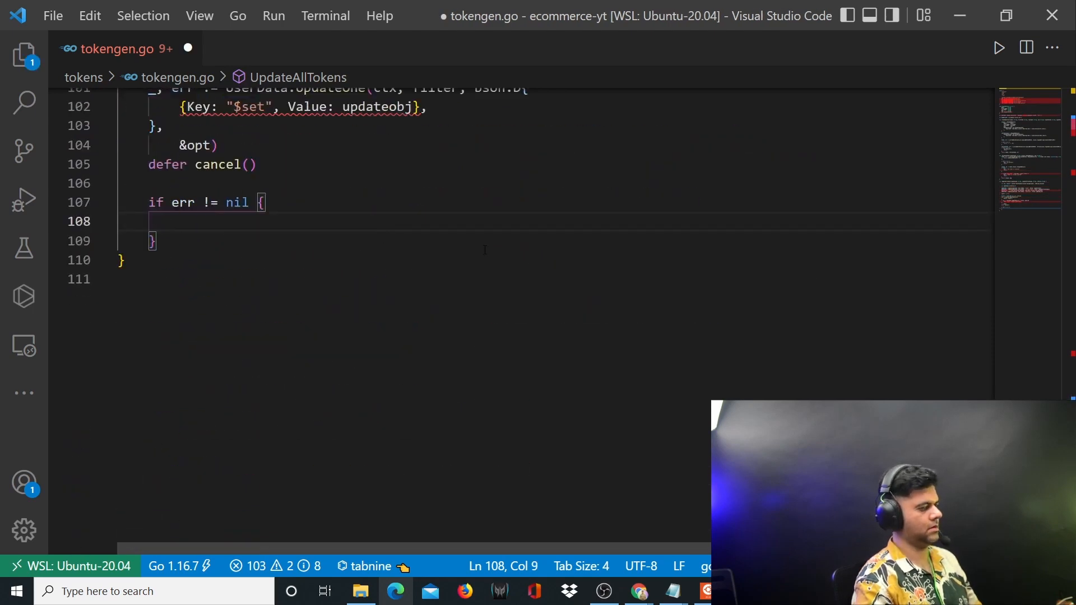
type("log.Panic(err")
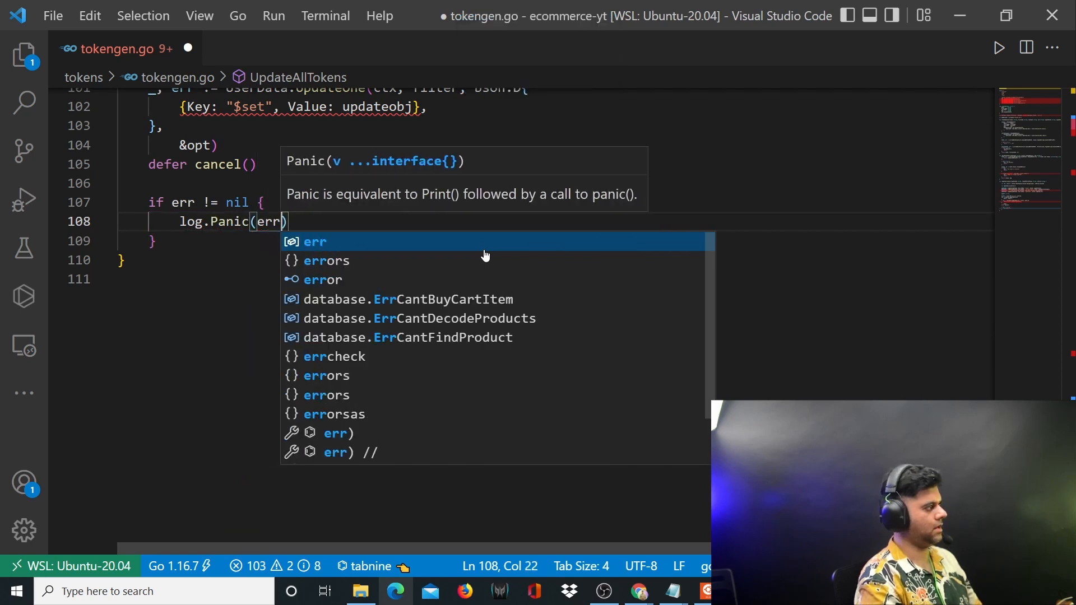
key("Enter")
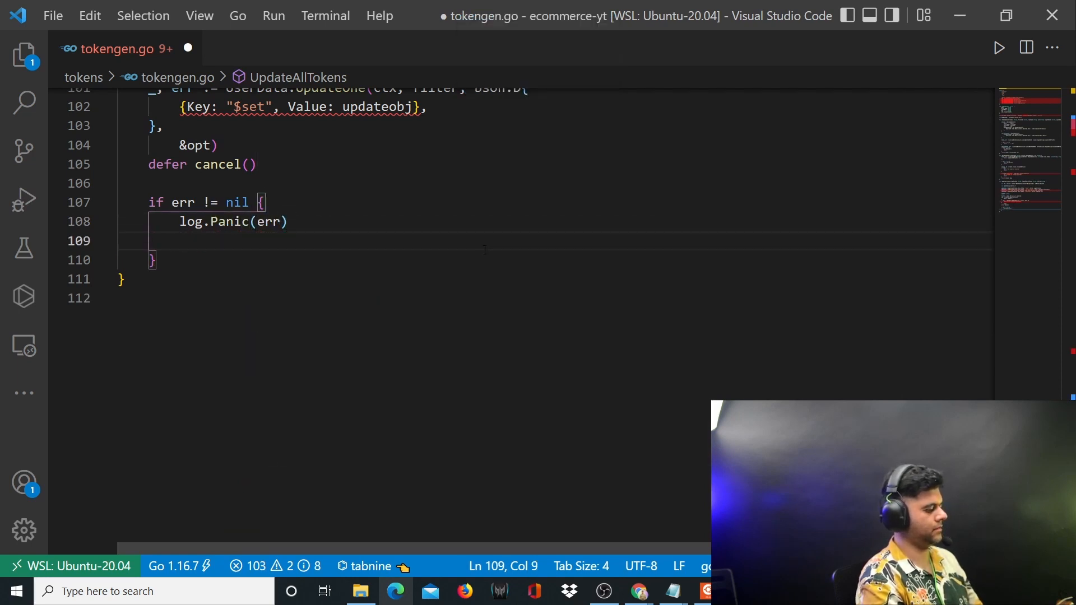
type("return")
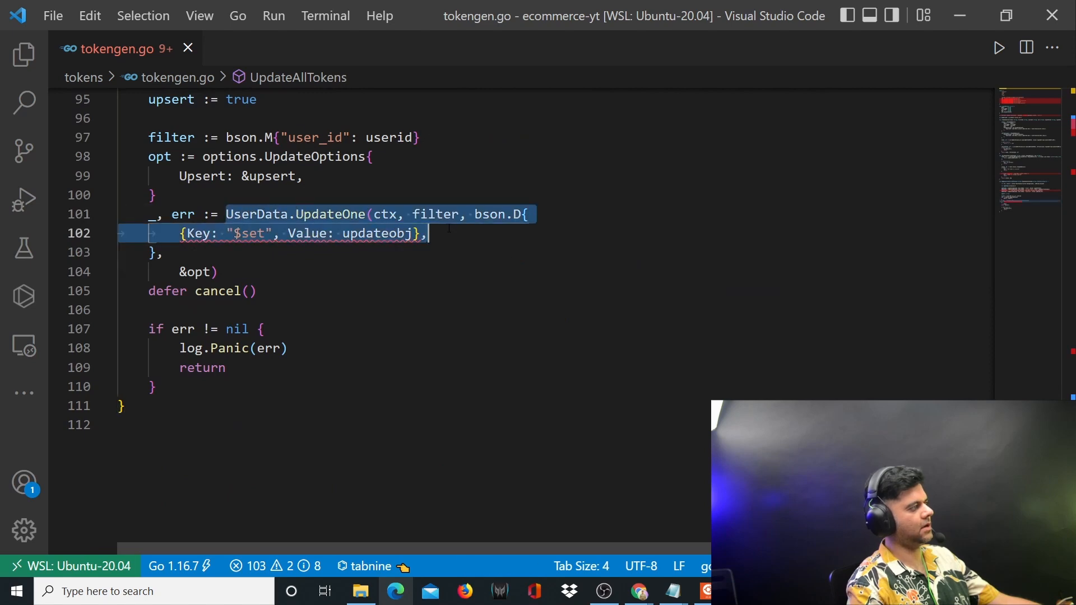
left_click(213, 271)
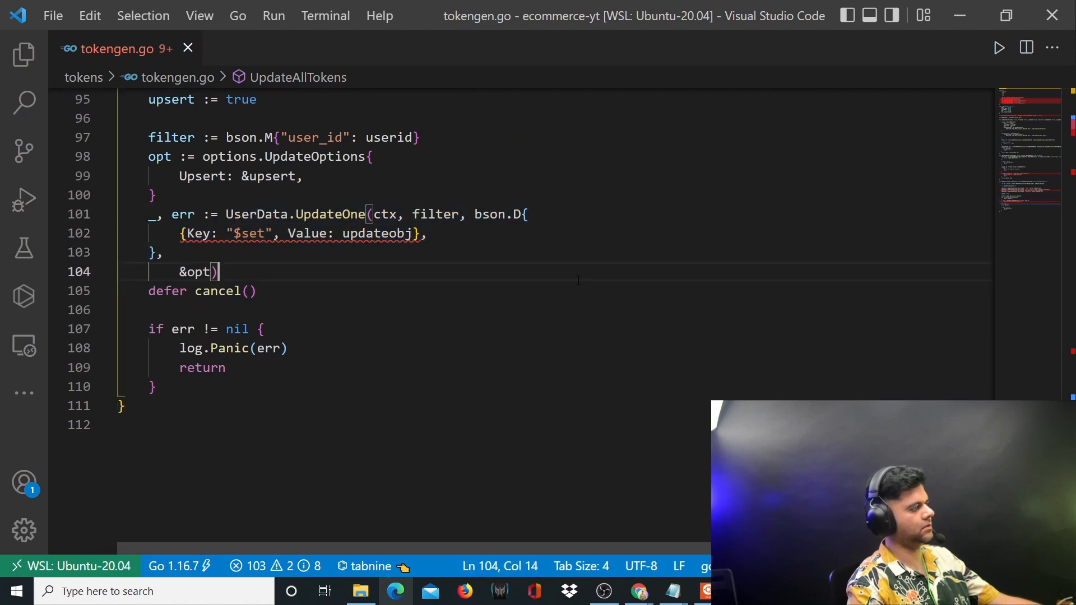
double_click(377, 234)
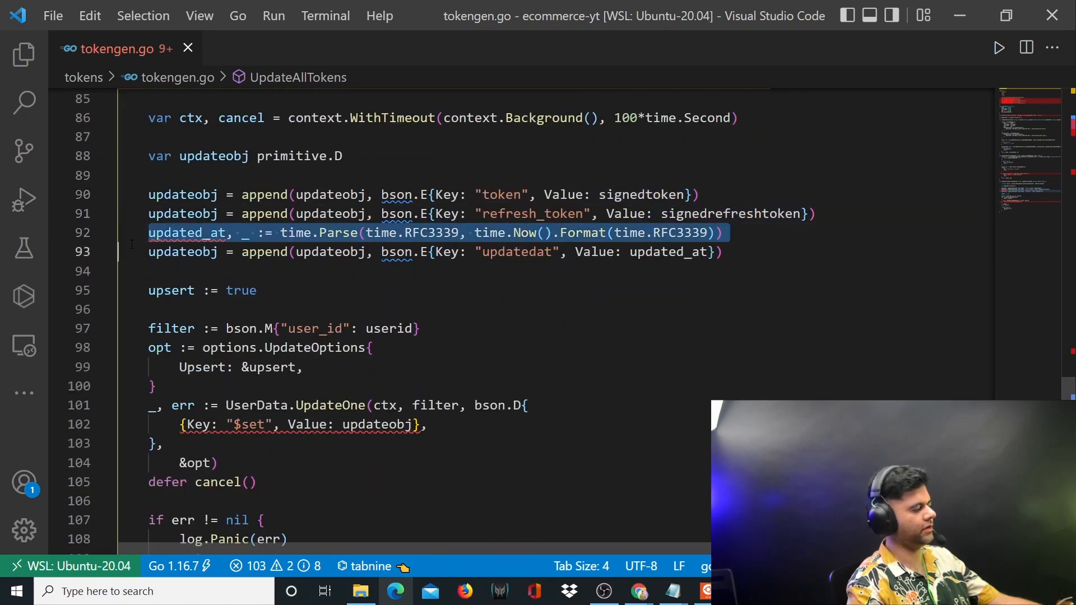
left_click(22, 53)
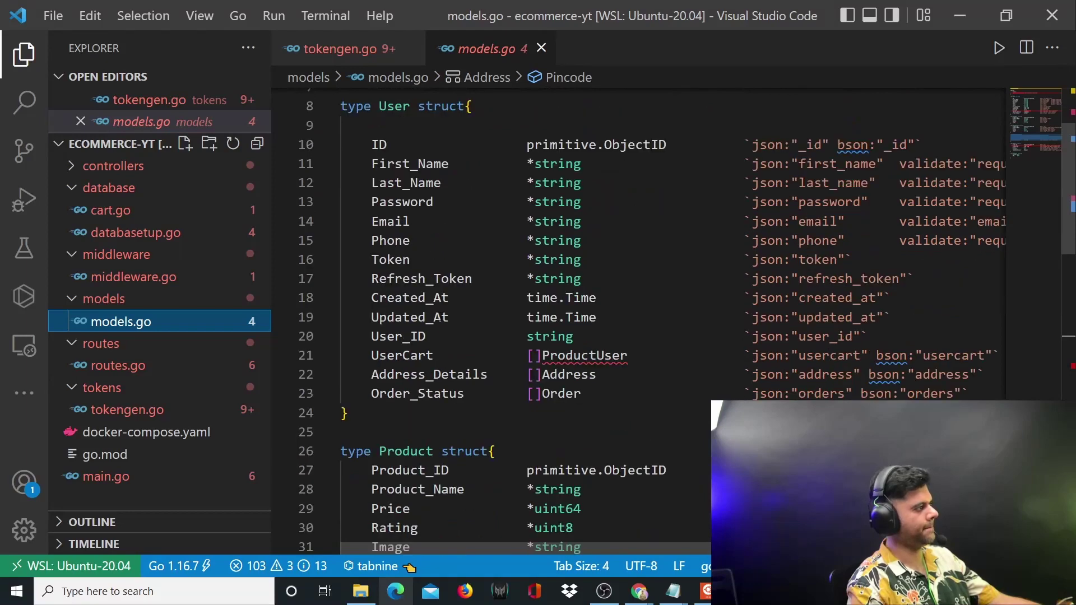
- Check the User struct's Token and Refresh_Token fields in models.go, then return to tokengen.go
left_click(408, 317)
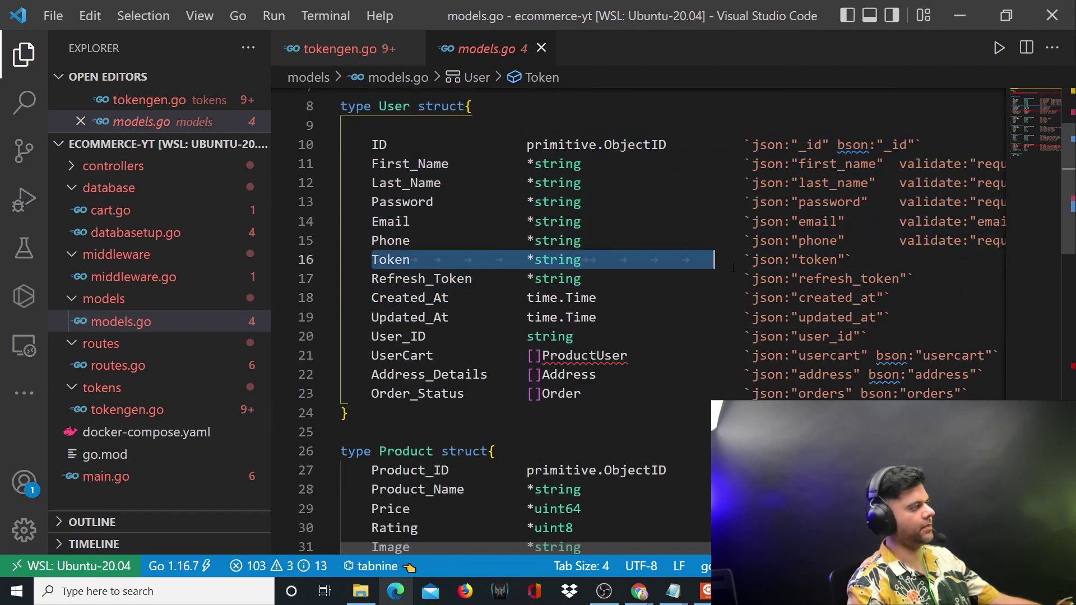
left_click(421, 278)
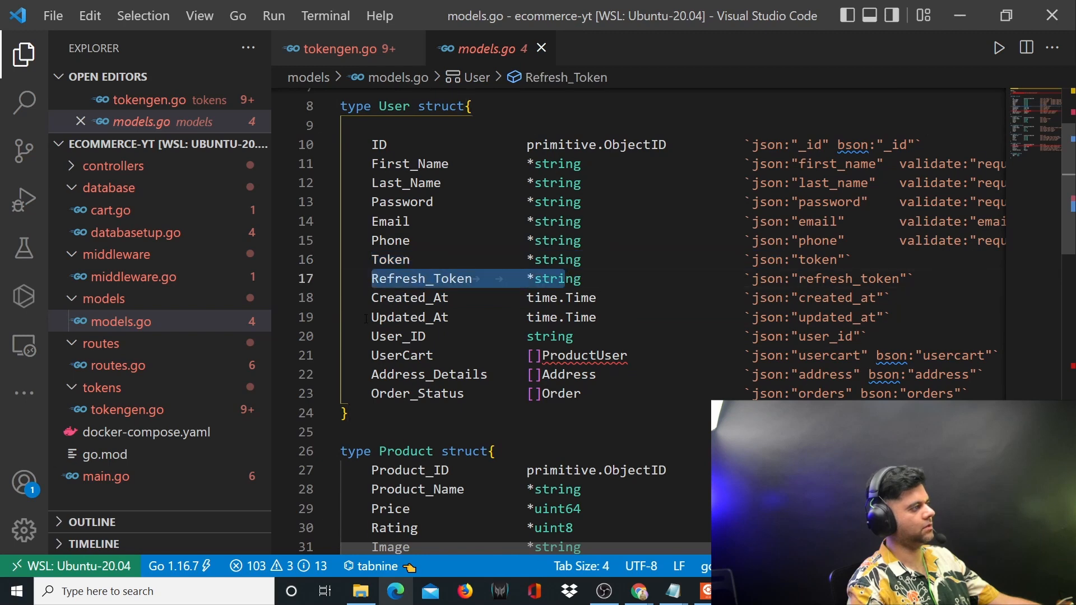
left_click(342, 47)
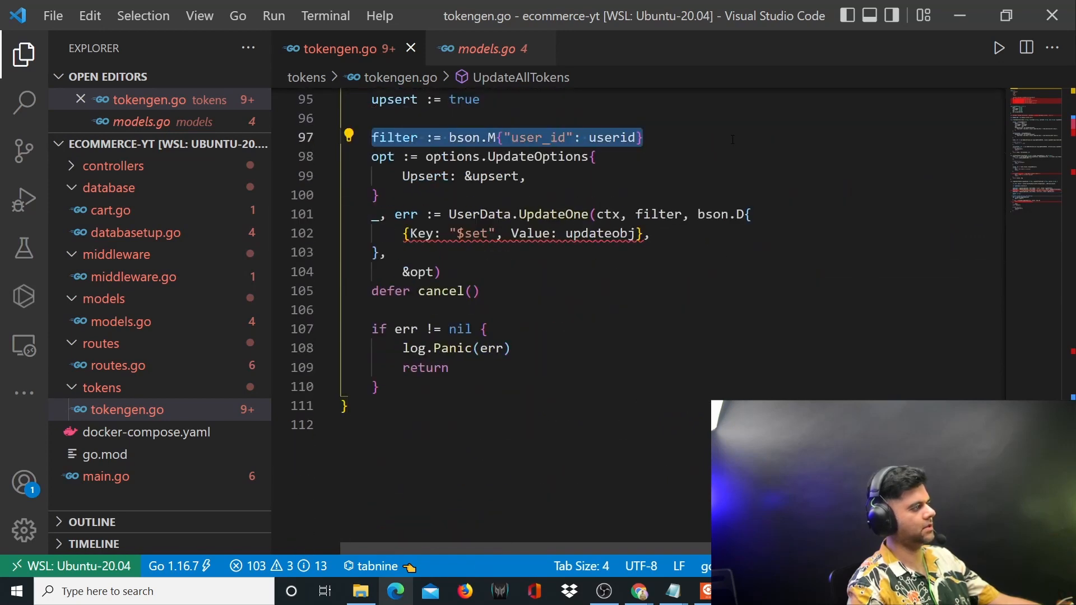
- Review the finished UpdateAllTokens in tokengen.go, then switch to the empty middleware.go file
left_click(654, 234)
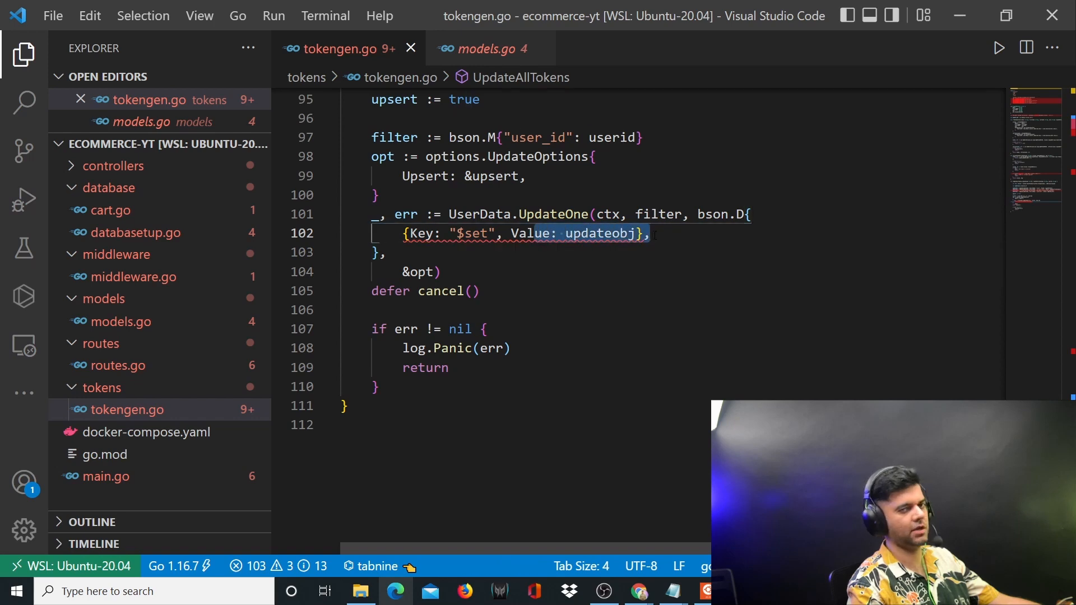
left_click(717, 309)
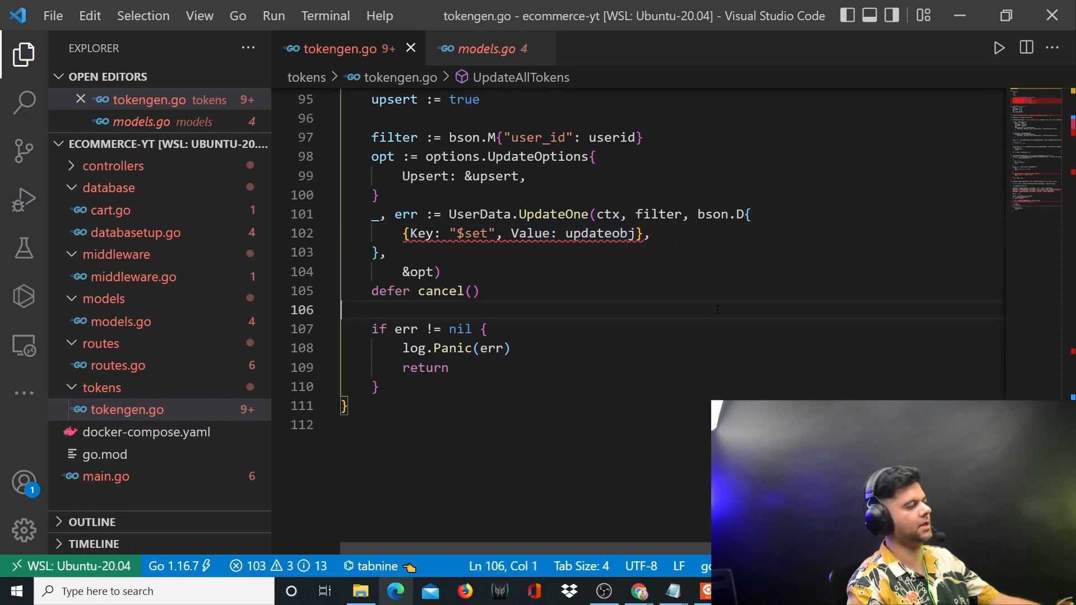
scroll("up", 3)
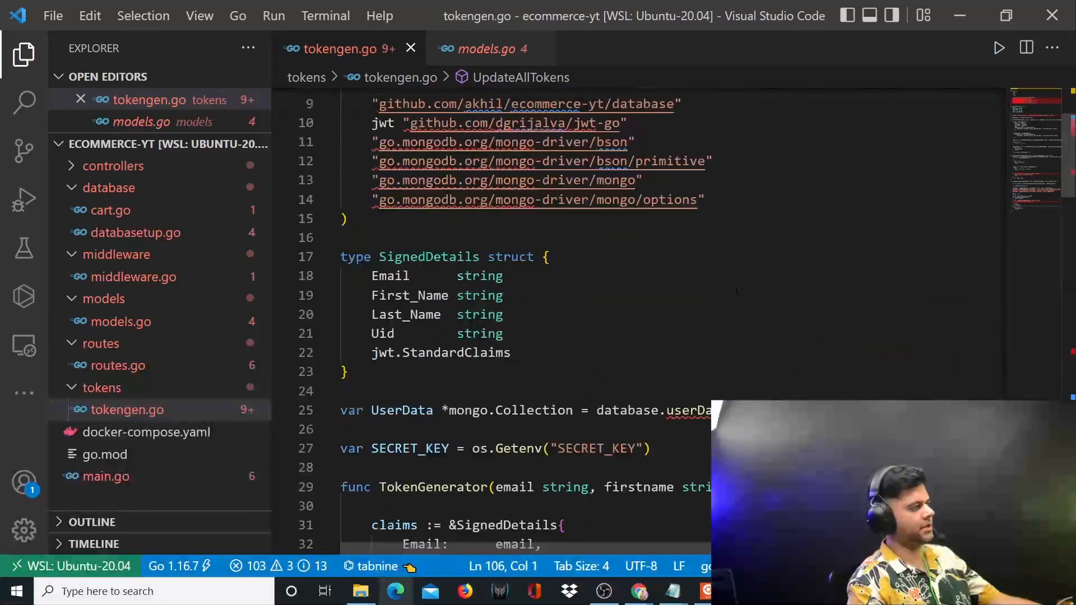
scroll("down", 3)
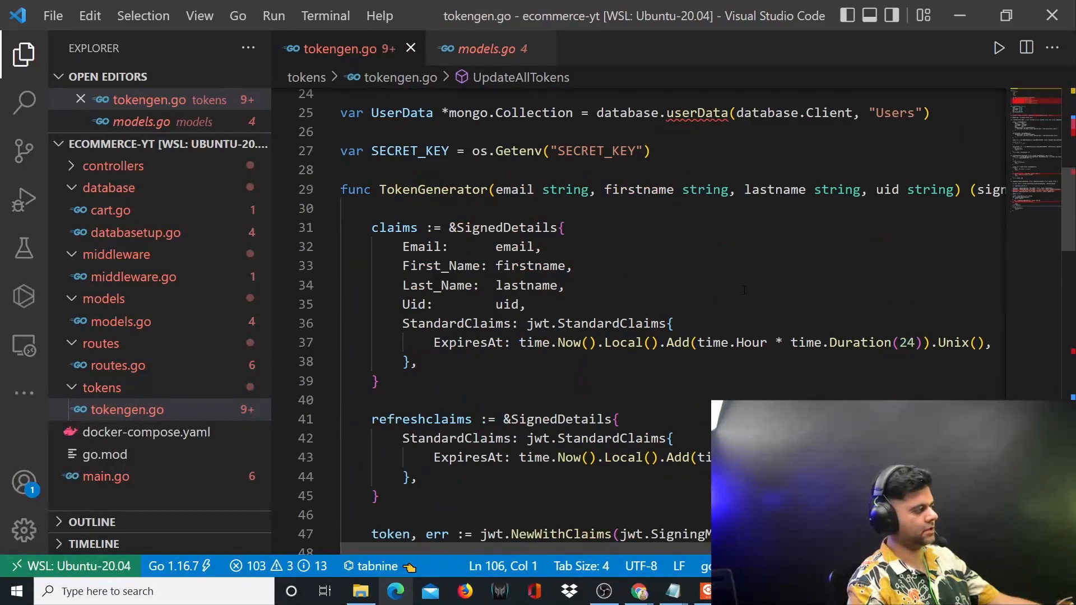
scroll("down", 3)
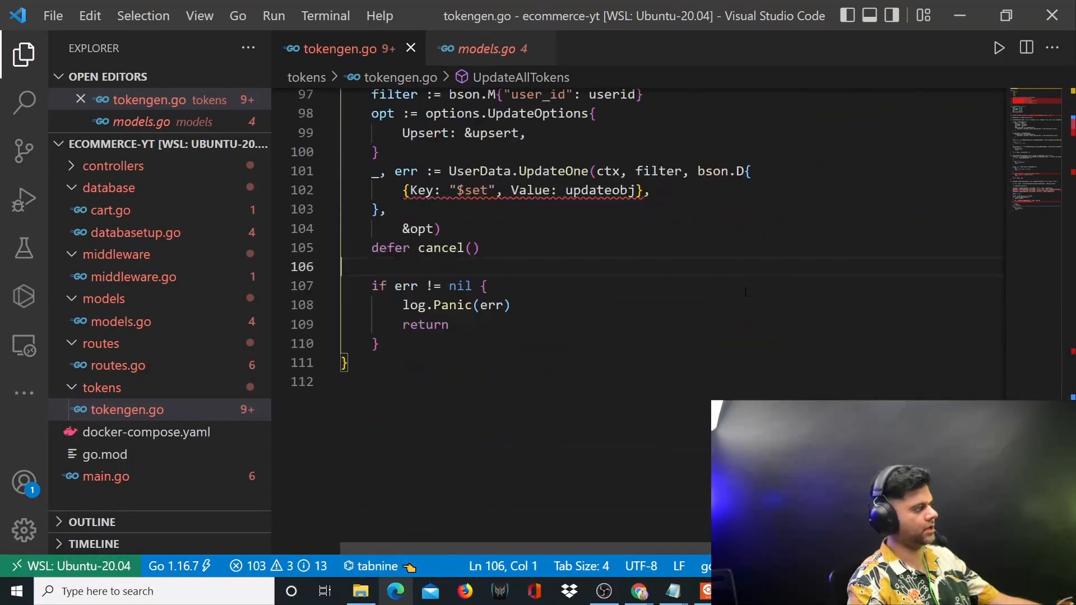
scroll("down", 3)
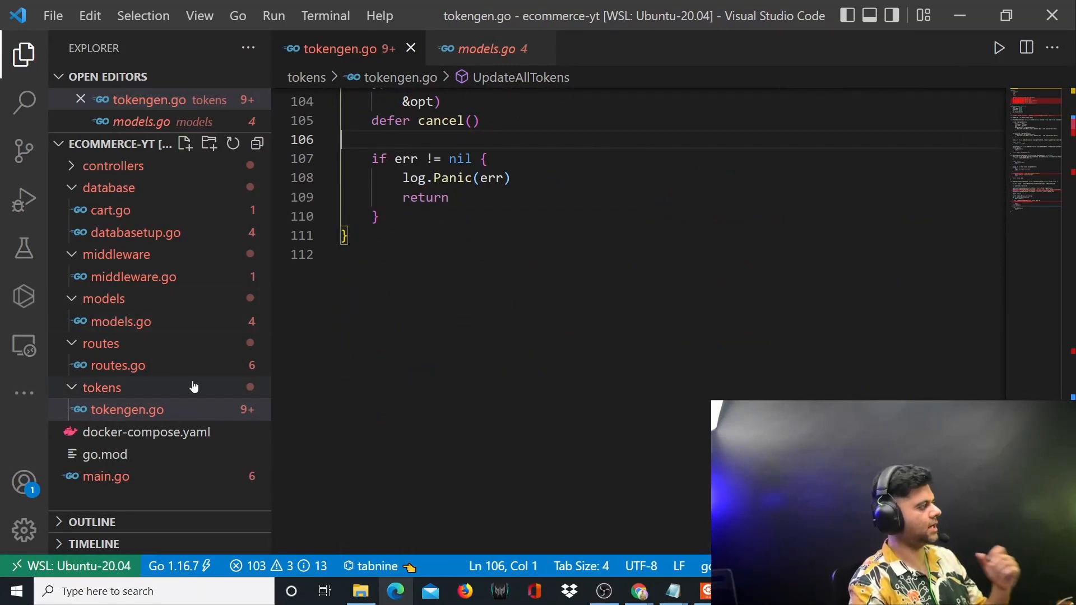
left_click(134, 277)
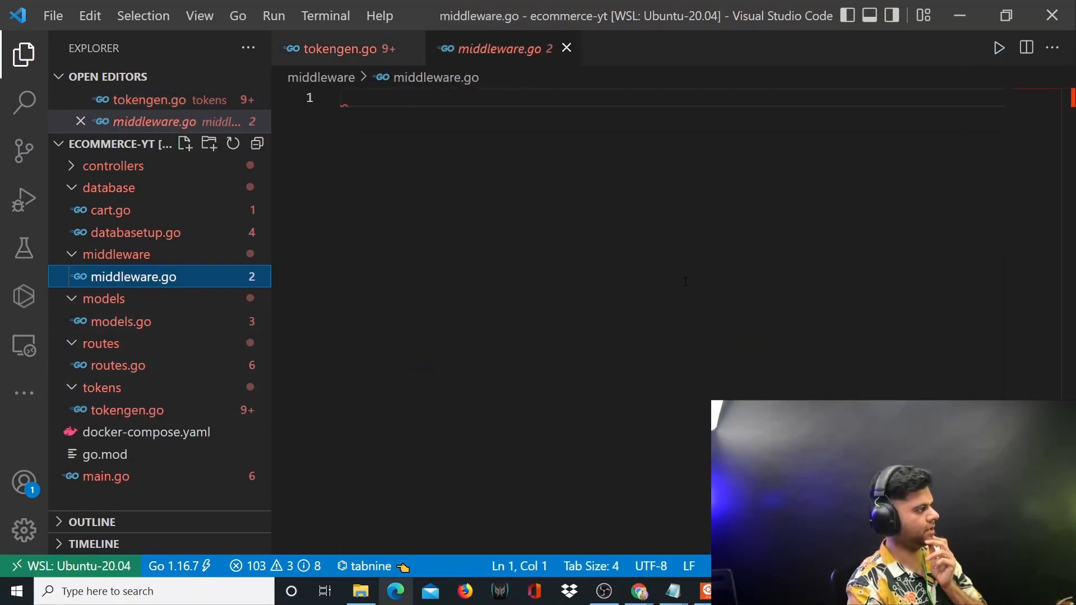
mouse_move(620, 300)
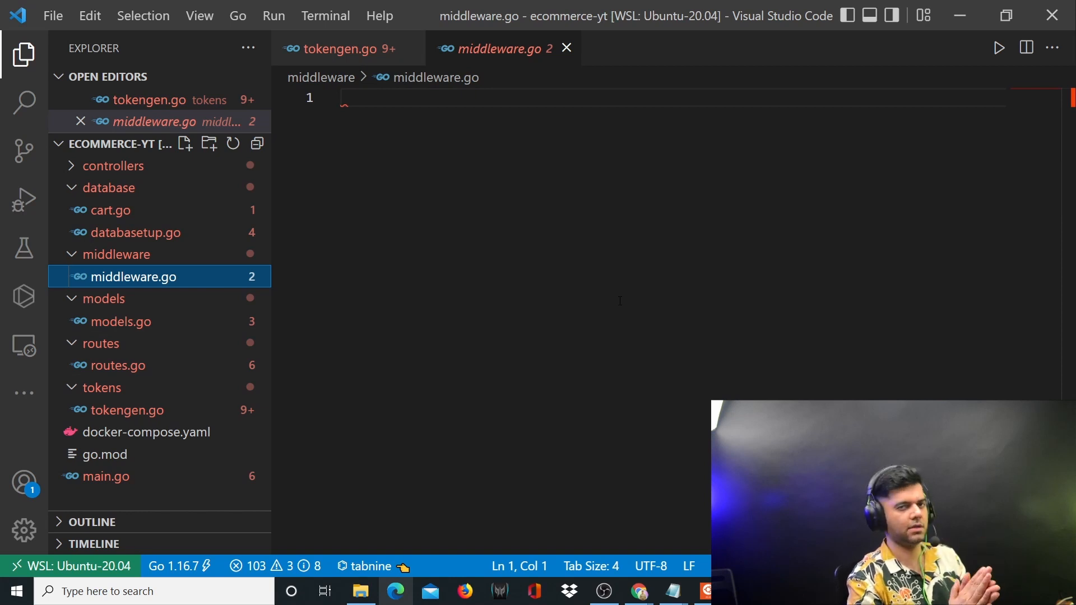